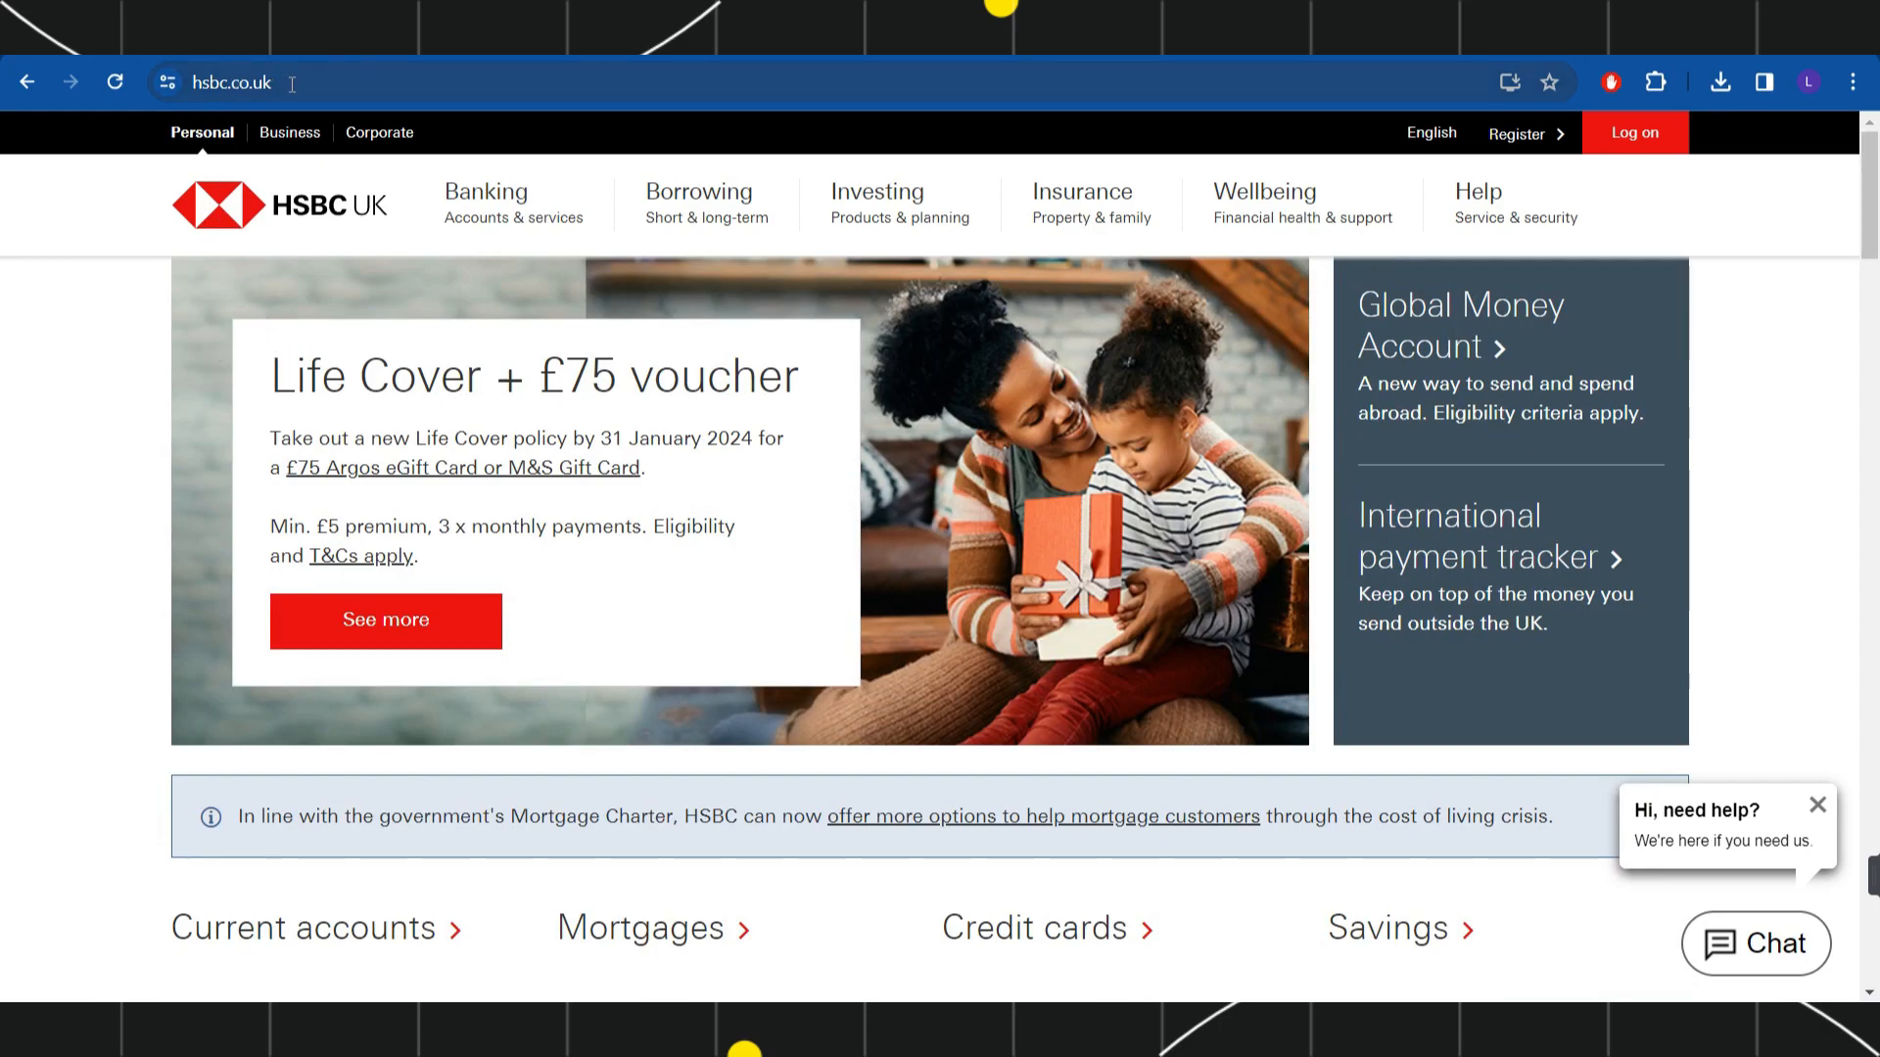
pyautogui.moveTo(333, 206)
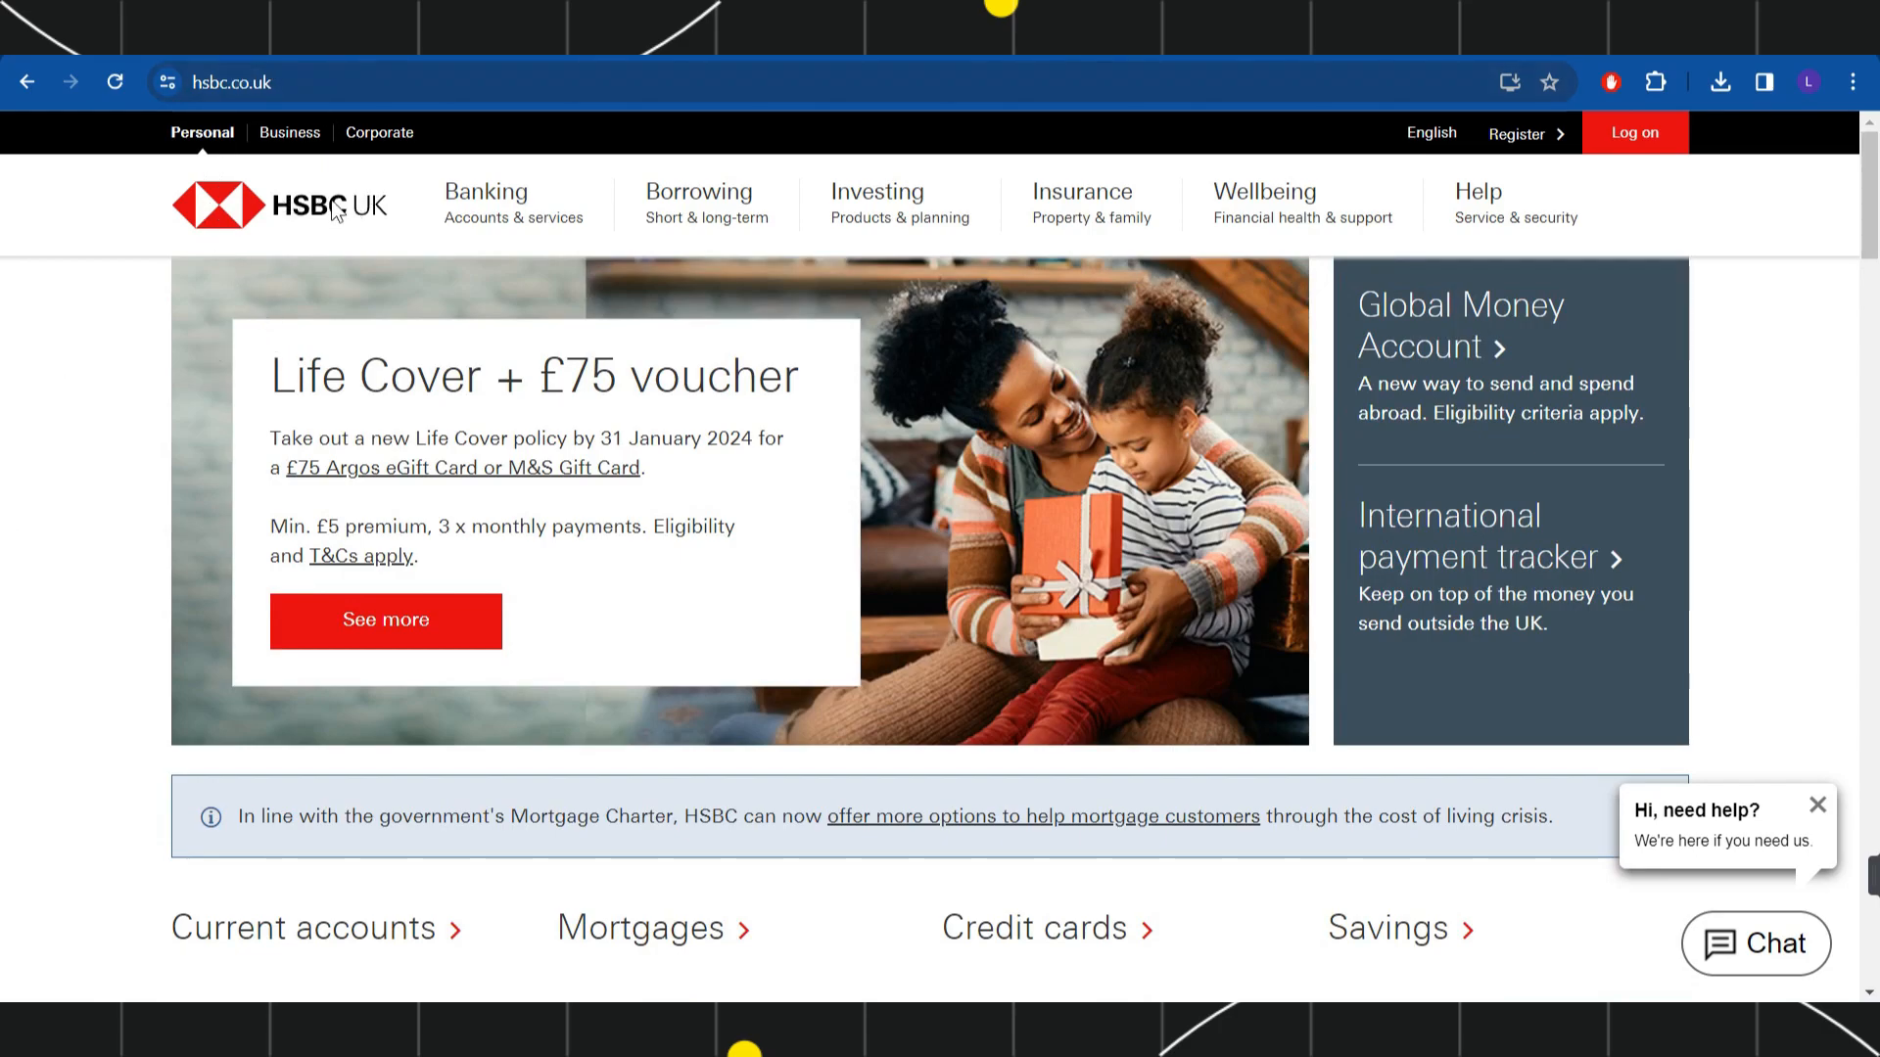
pyautogui.moveTo(351, 231)
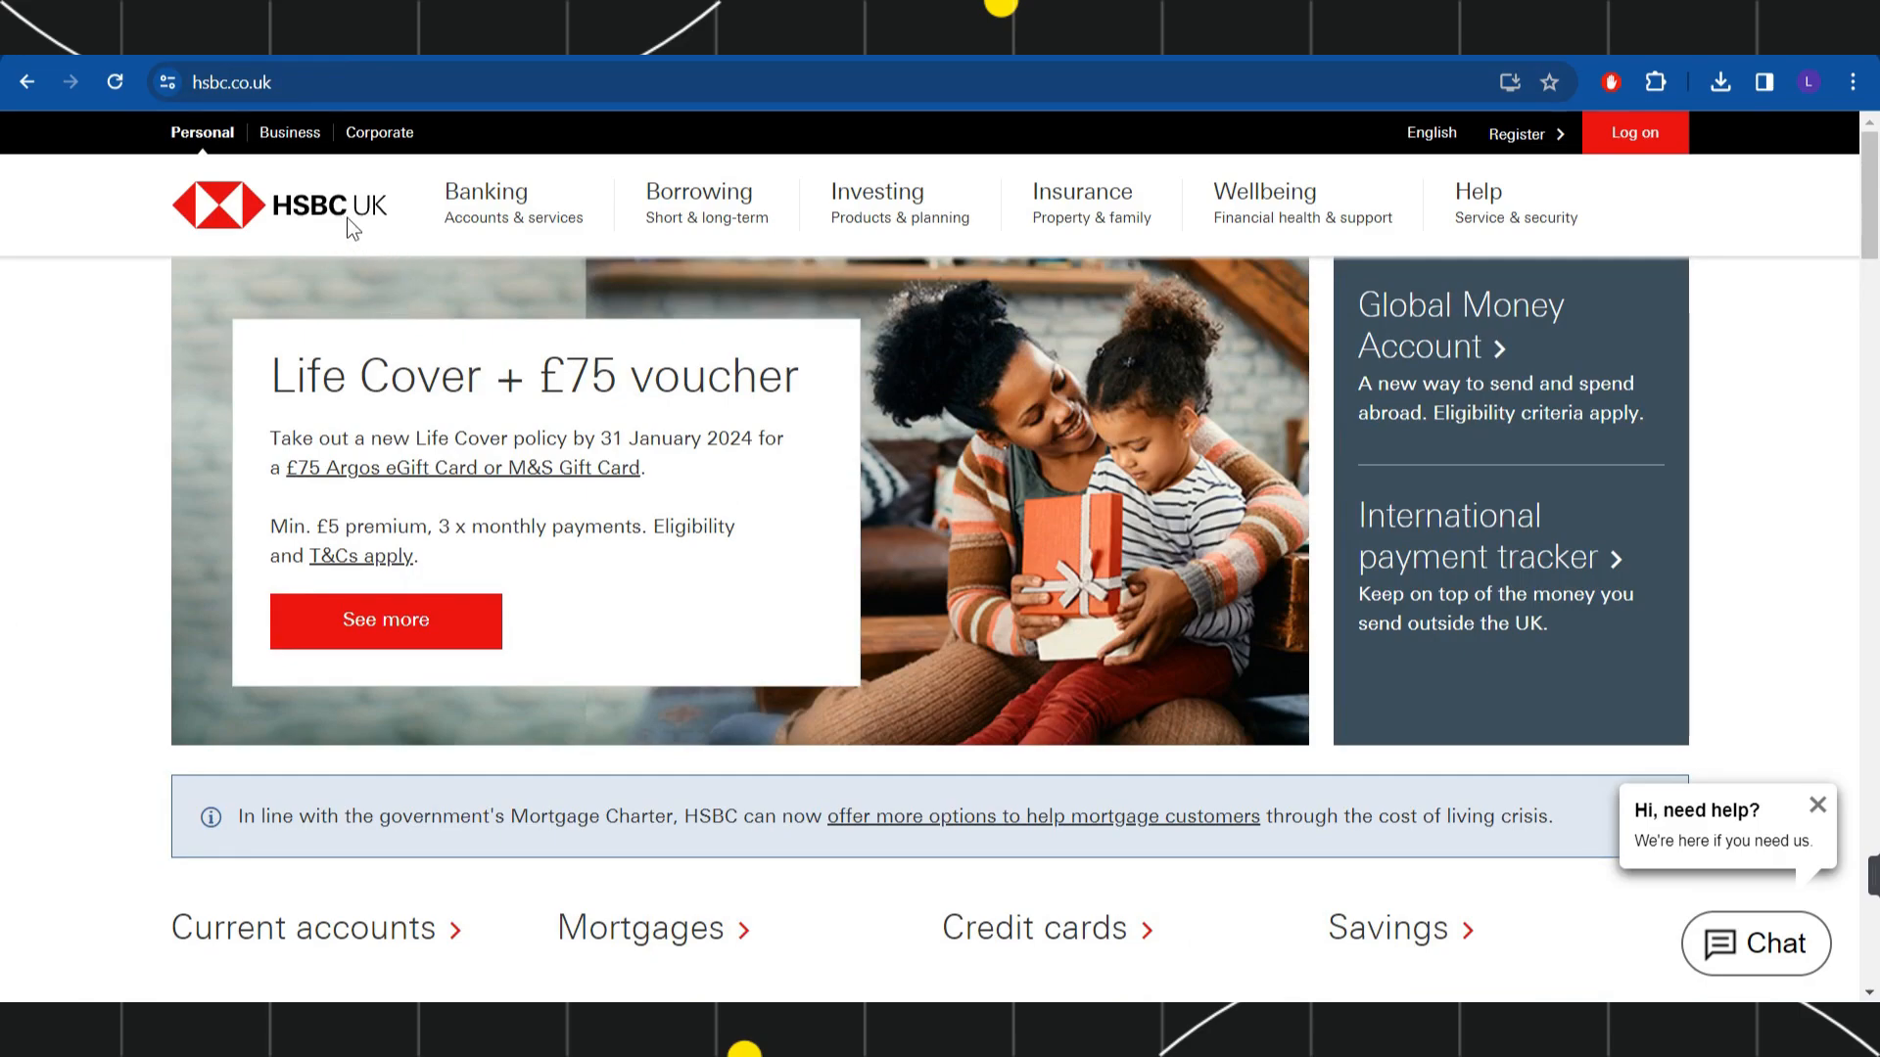
pyautogui.moveTo(376, 237)
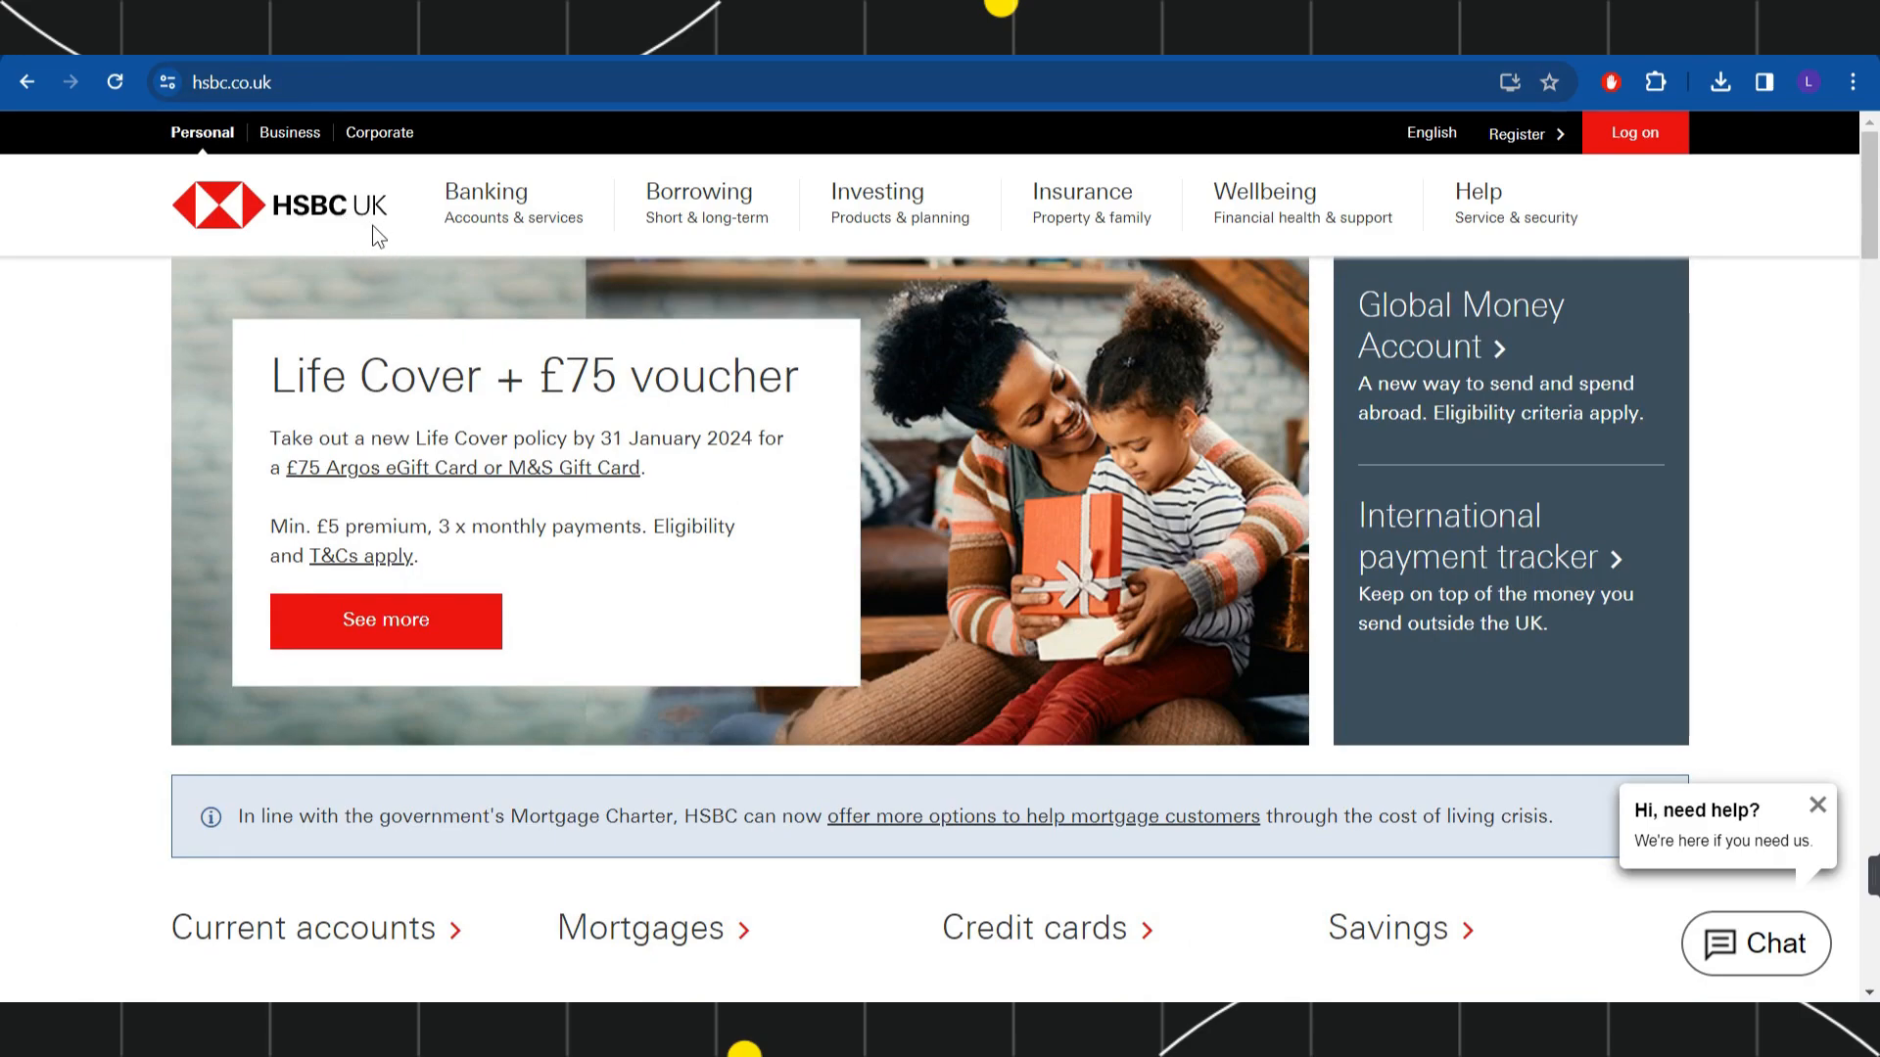
# - Navigate from Banking in the top menu to the Student Account product page
pyautogui.click(485, 201)
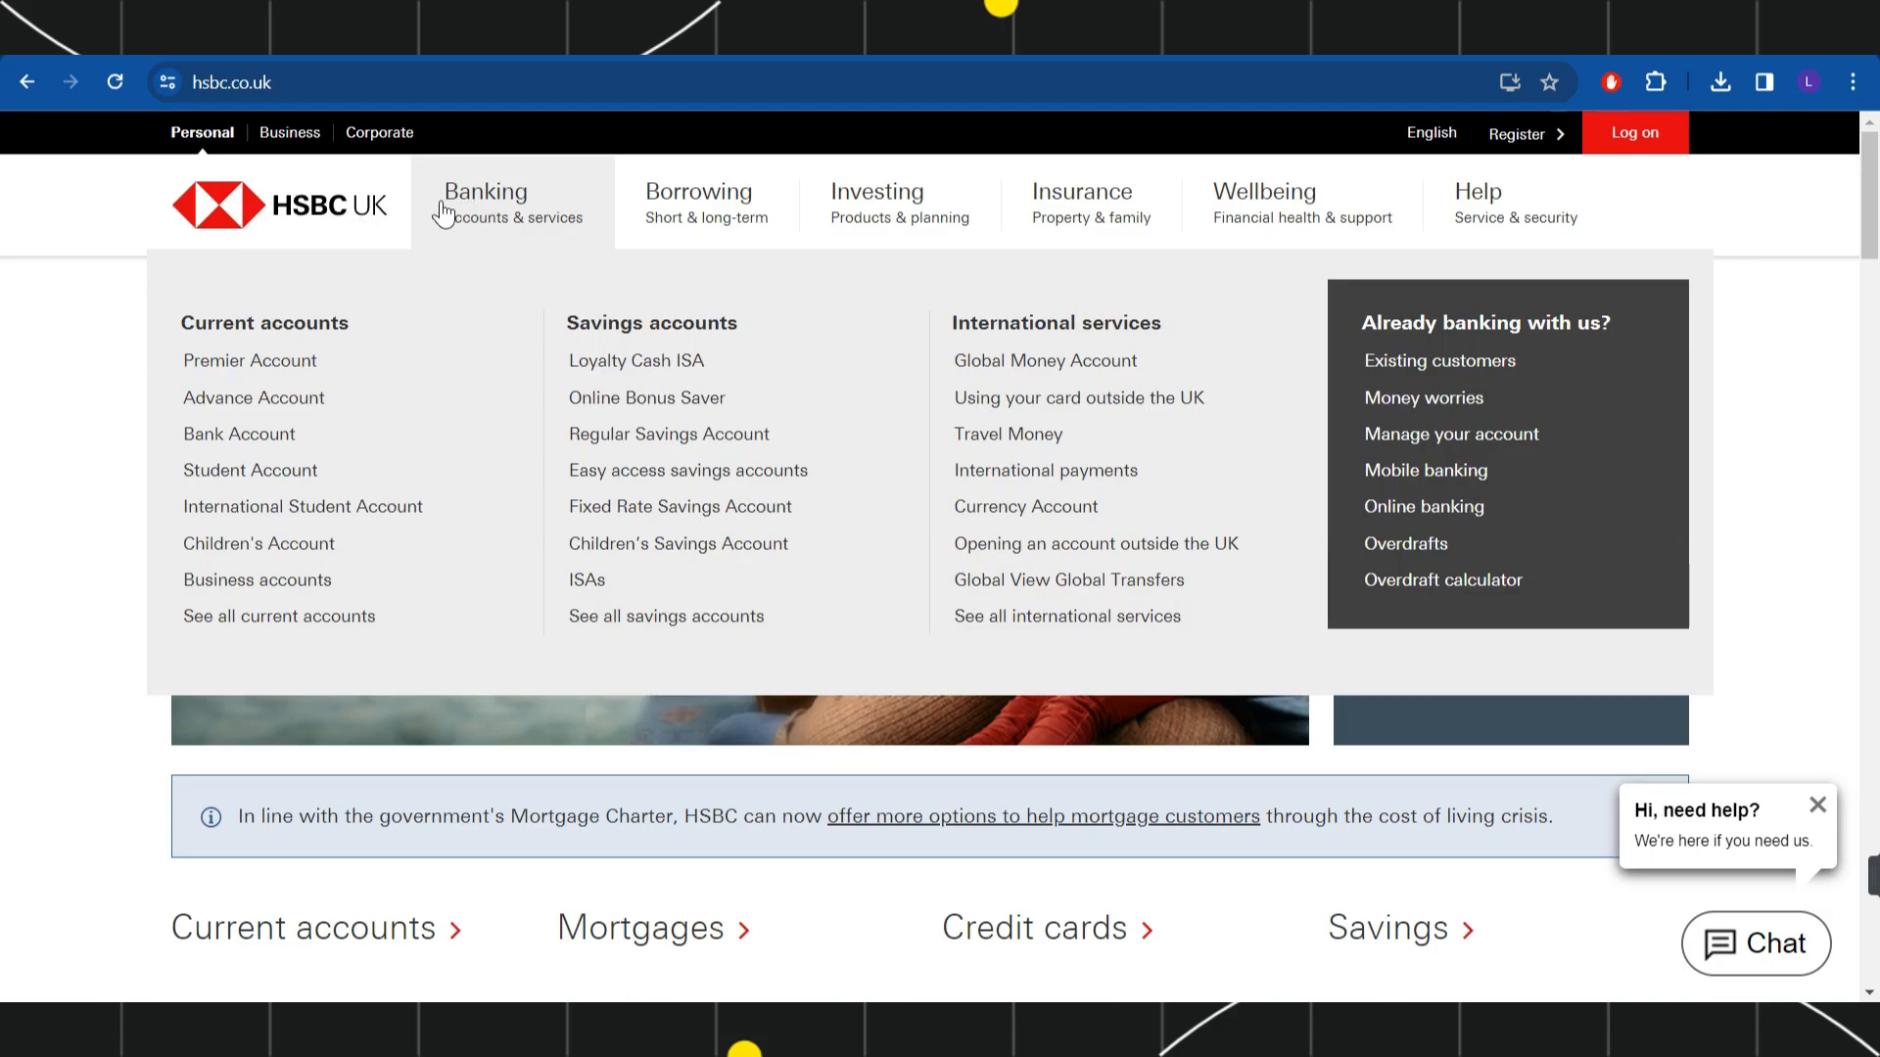
pyautogui.moveTo(241, 474)
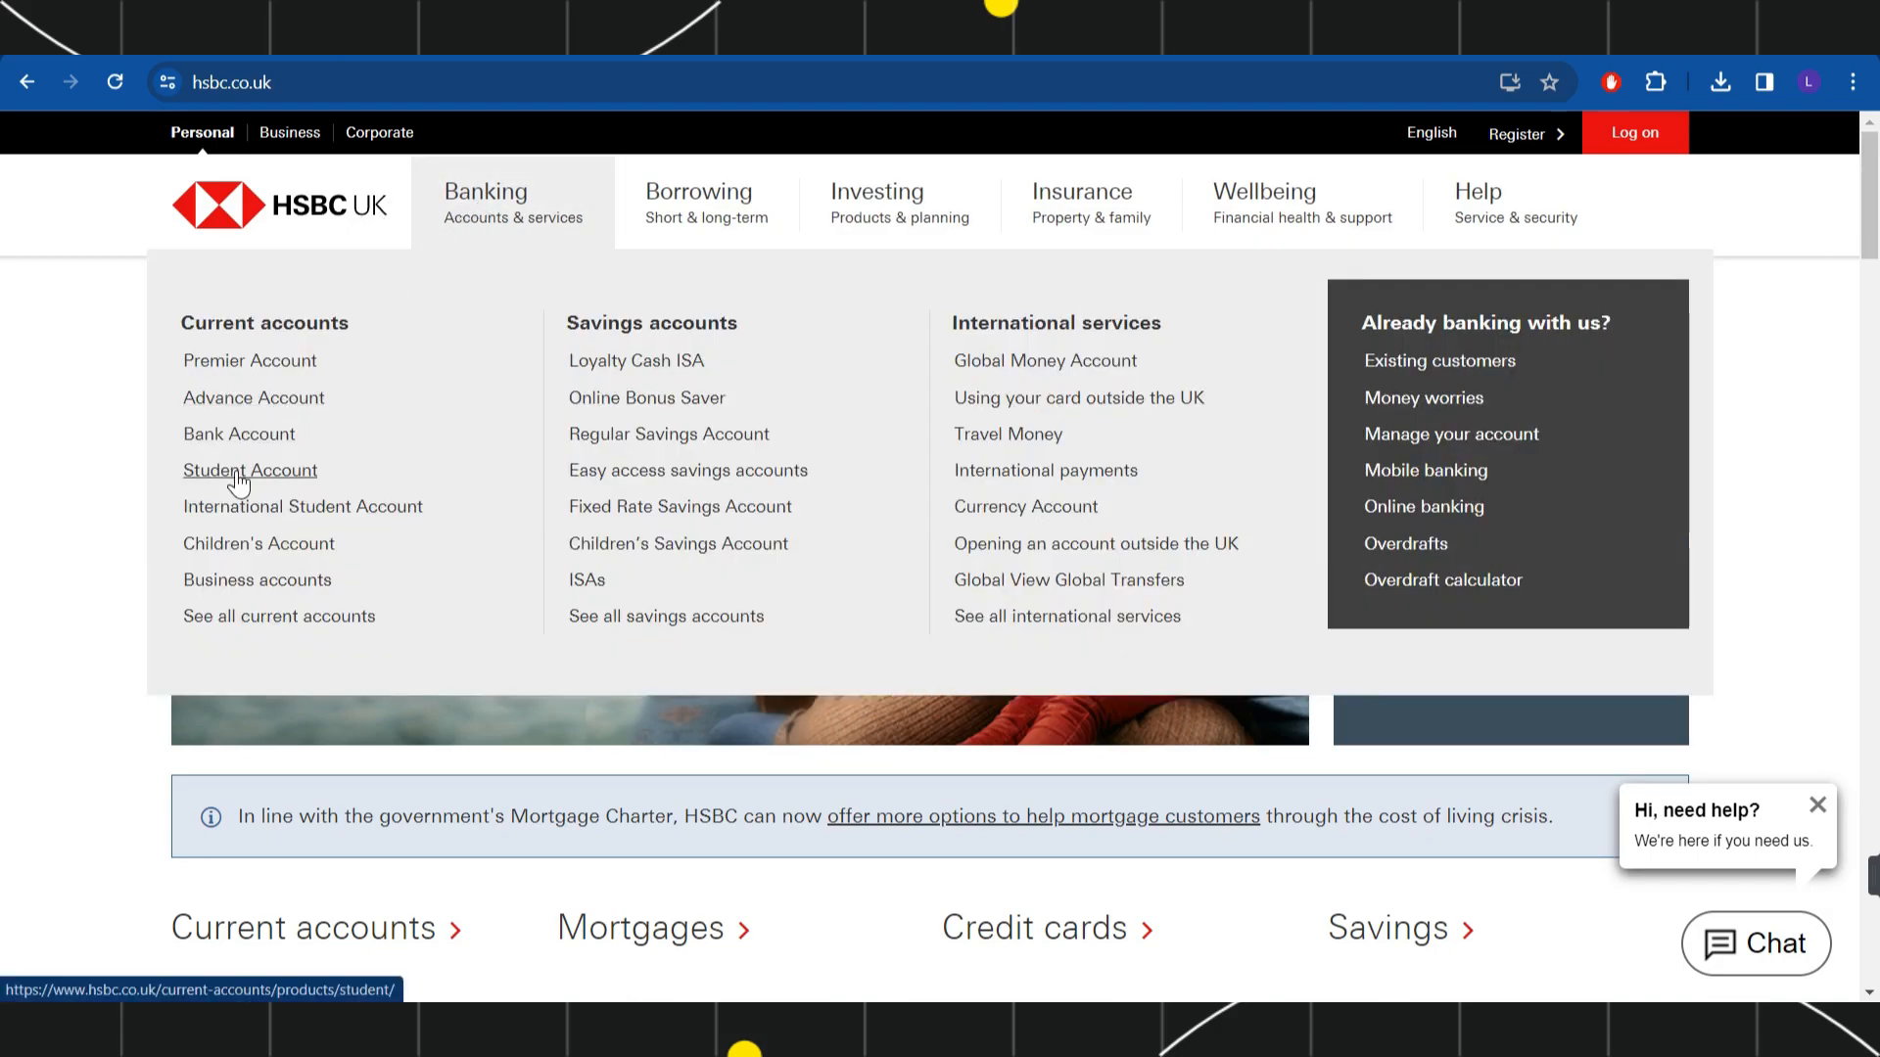
pyautogui.click(250, 470)
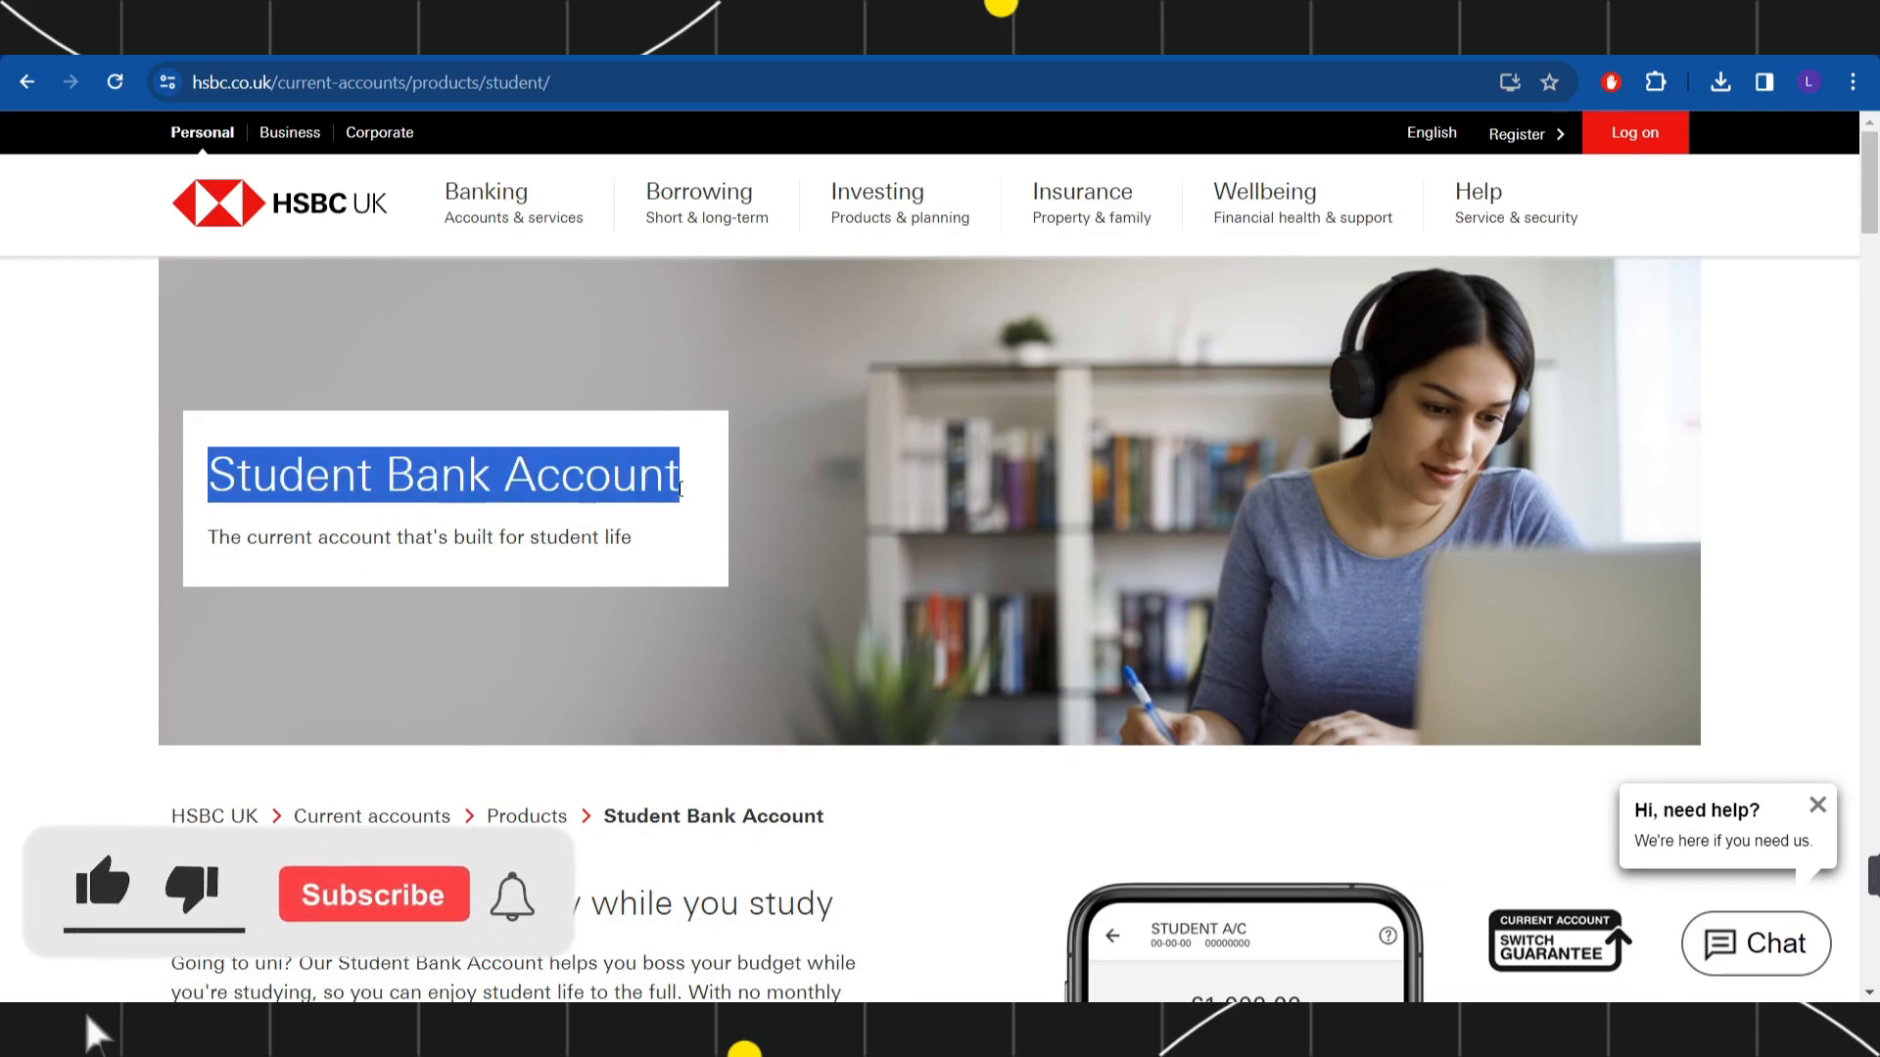
# - Use How to apply to reach the 'Things to know before you apply' section
pyautogui.scroll(-3)
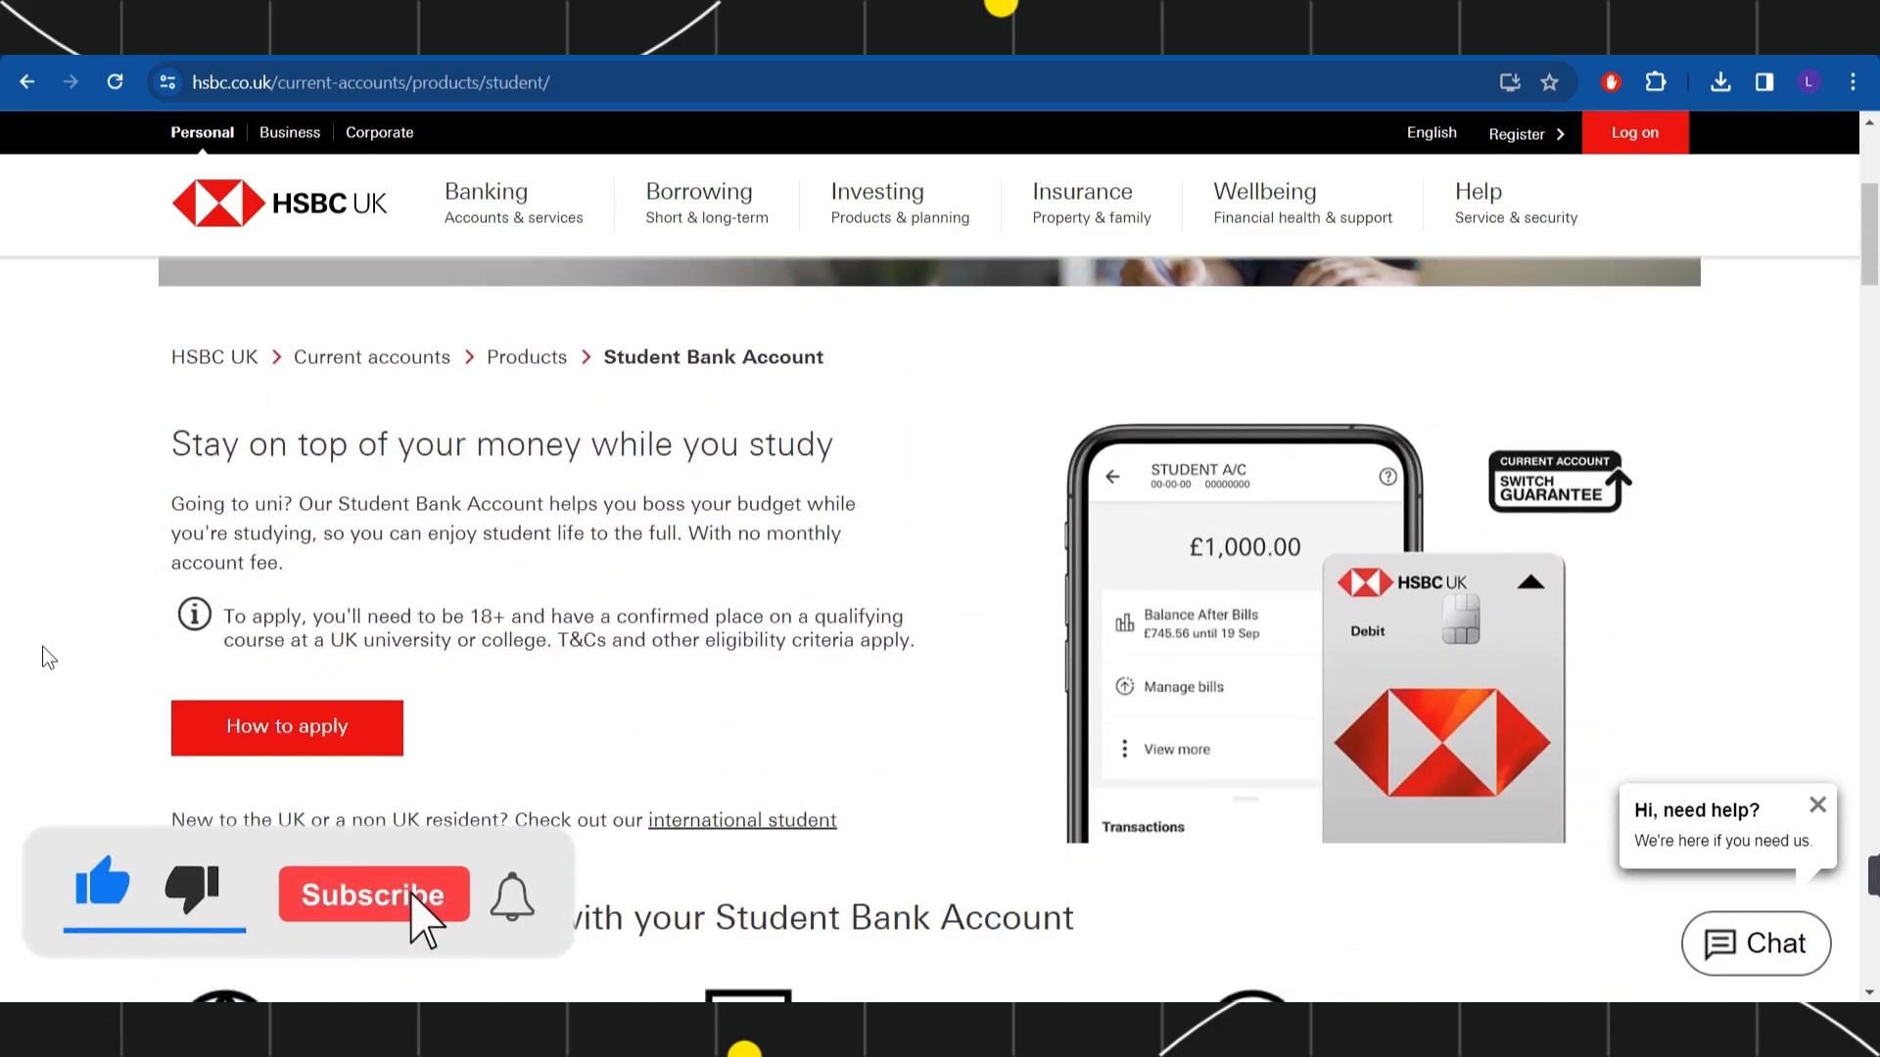
pyautogui.click(374, 893)
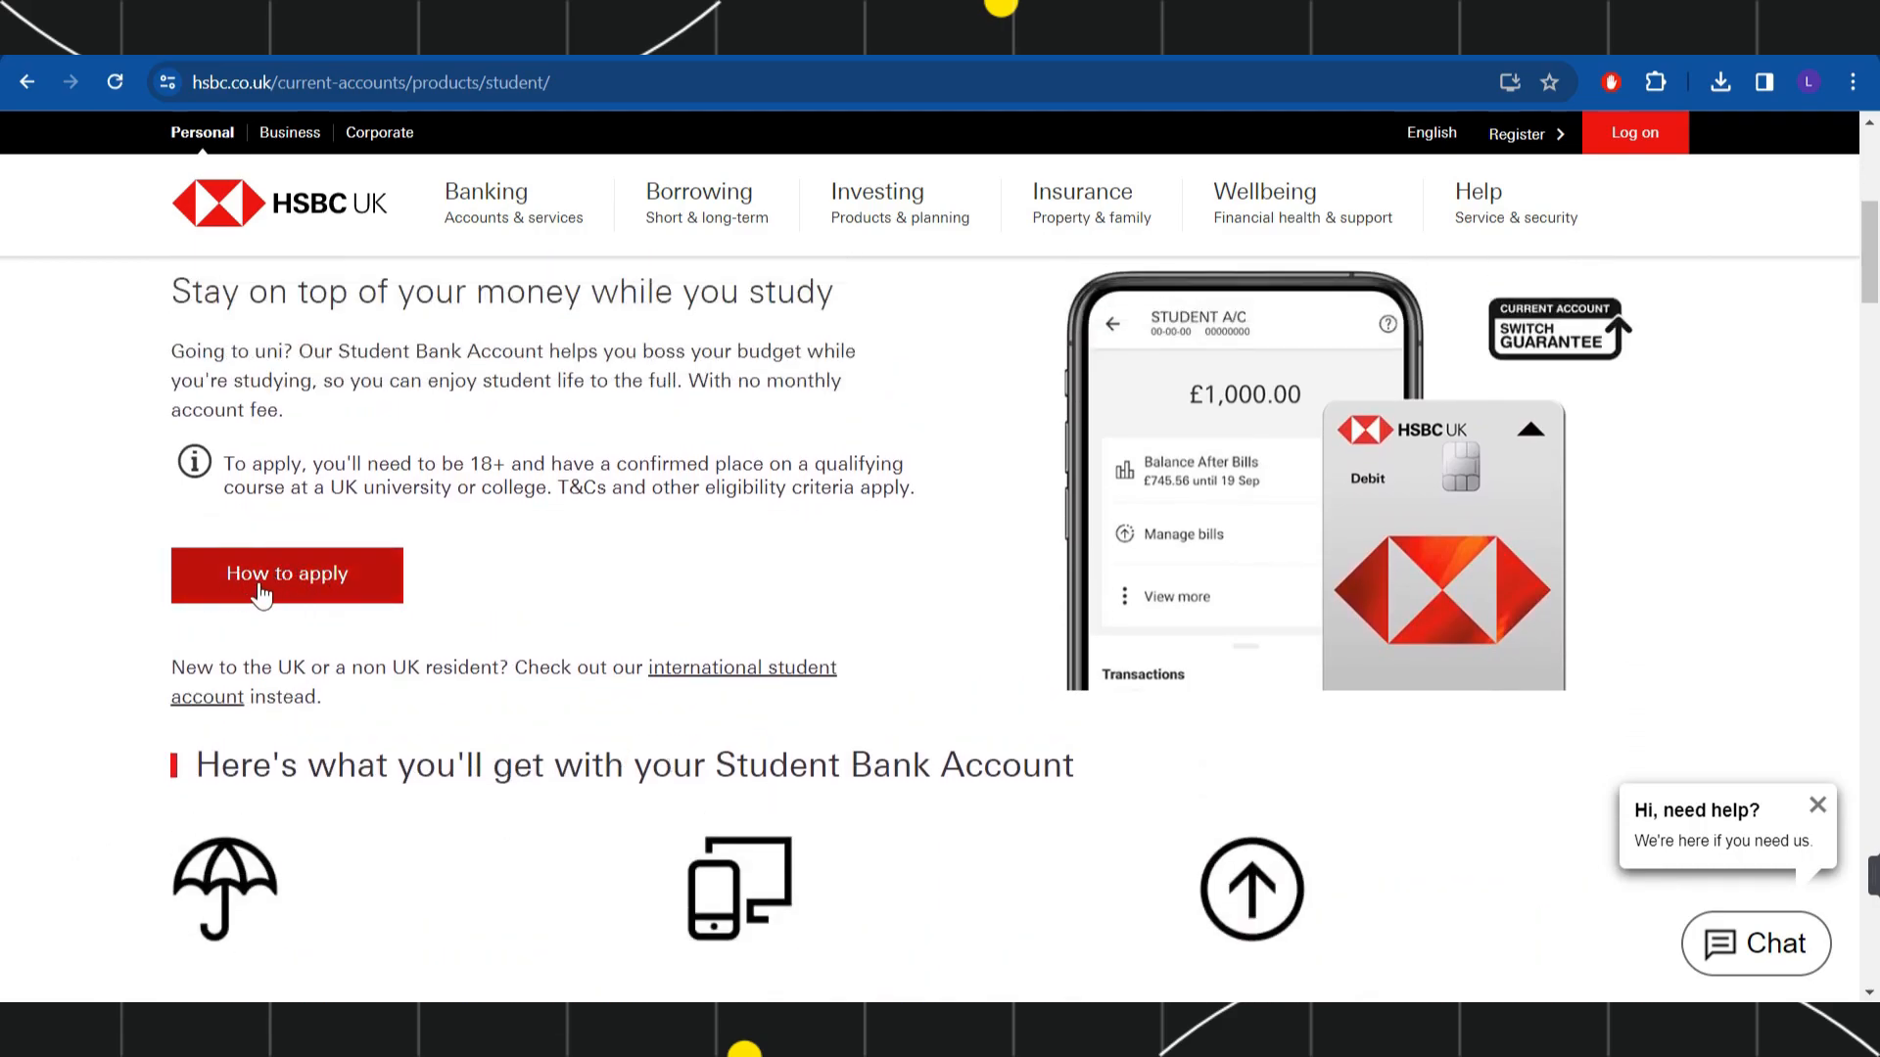
pyautogui.click(285, 576)
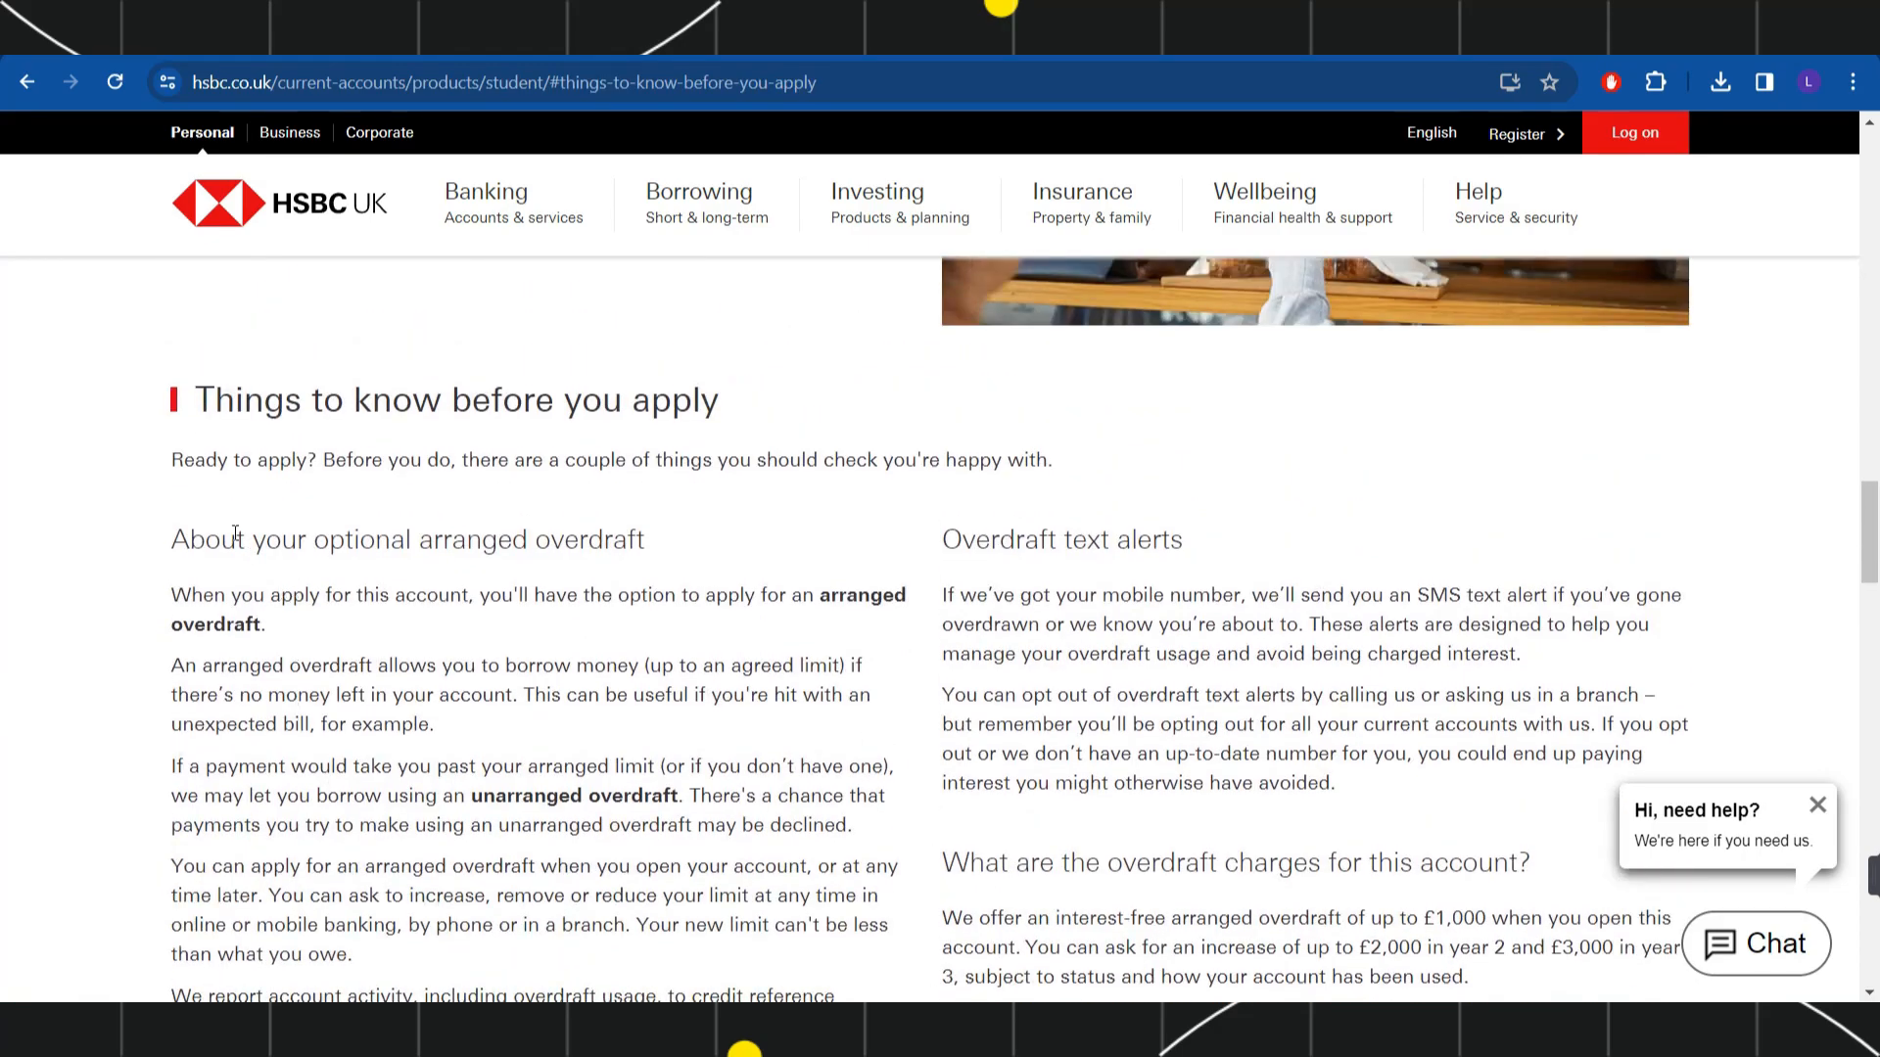
# - Choose Apply now as a new customer to begin the Student Account application
pyautogui.doubleClick(245, 399)
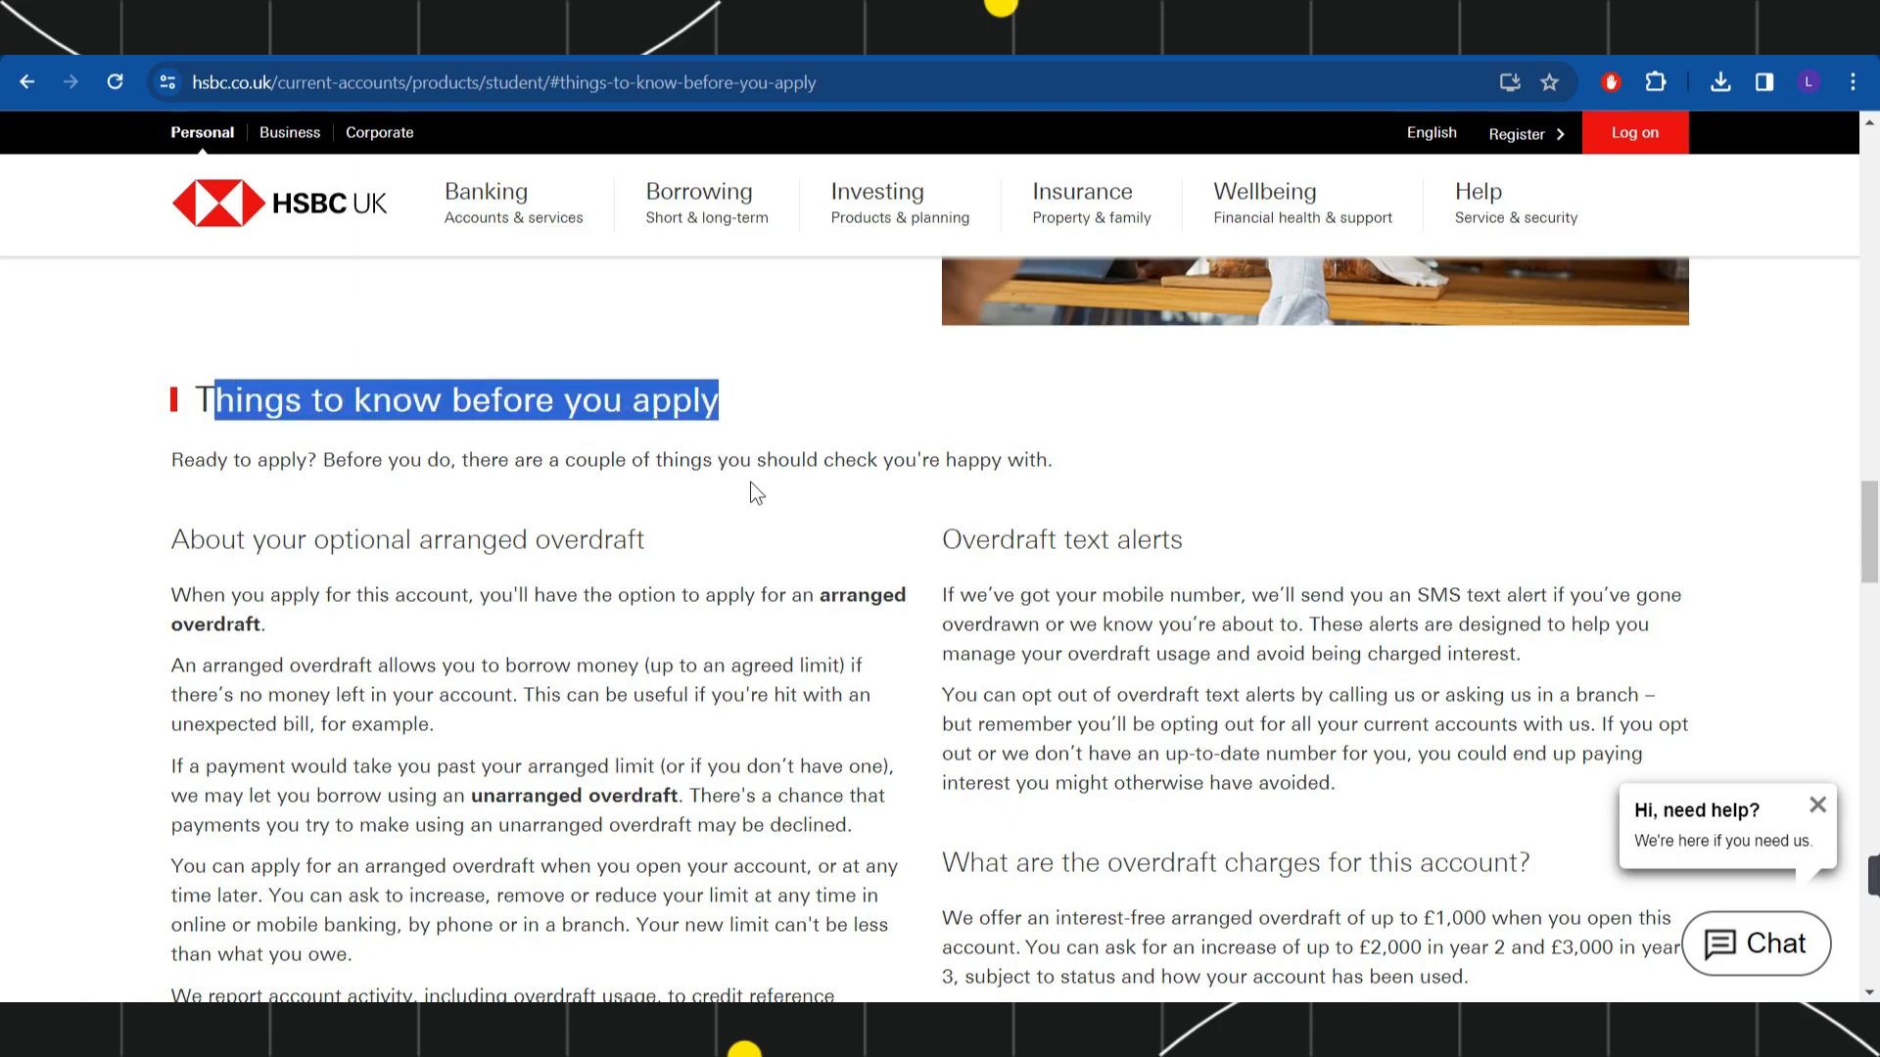
pyautogui.scroll(-3)
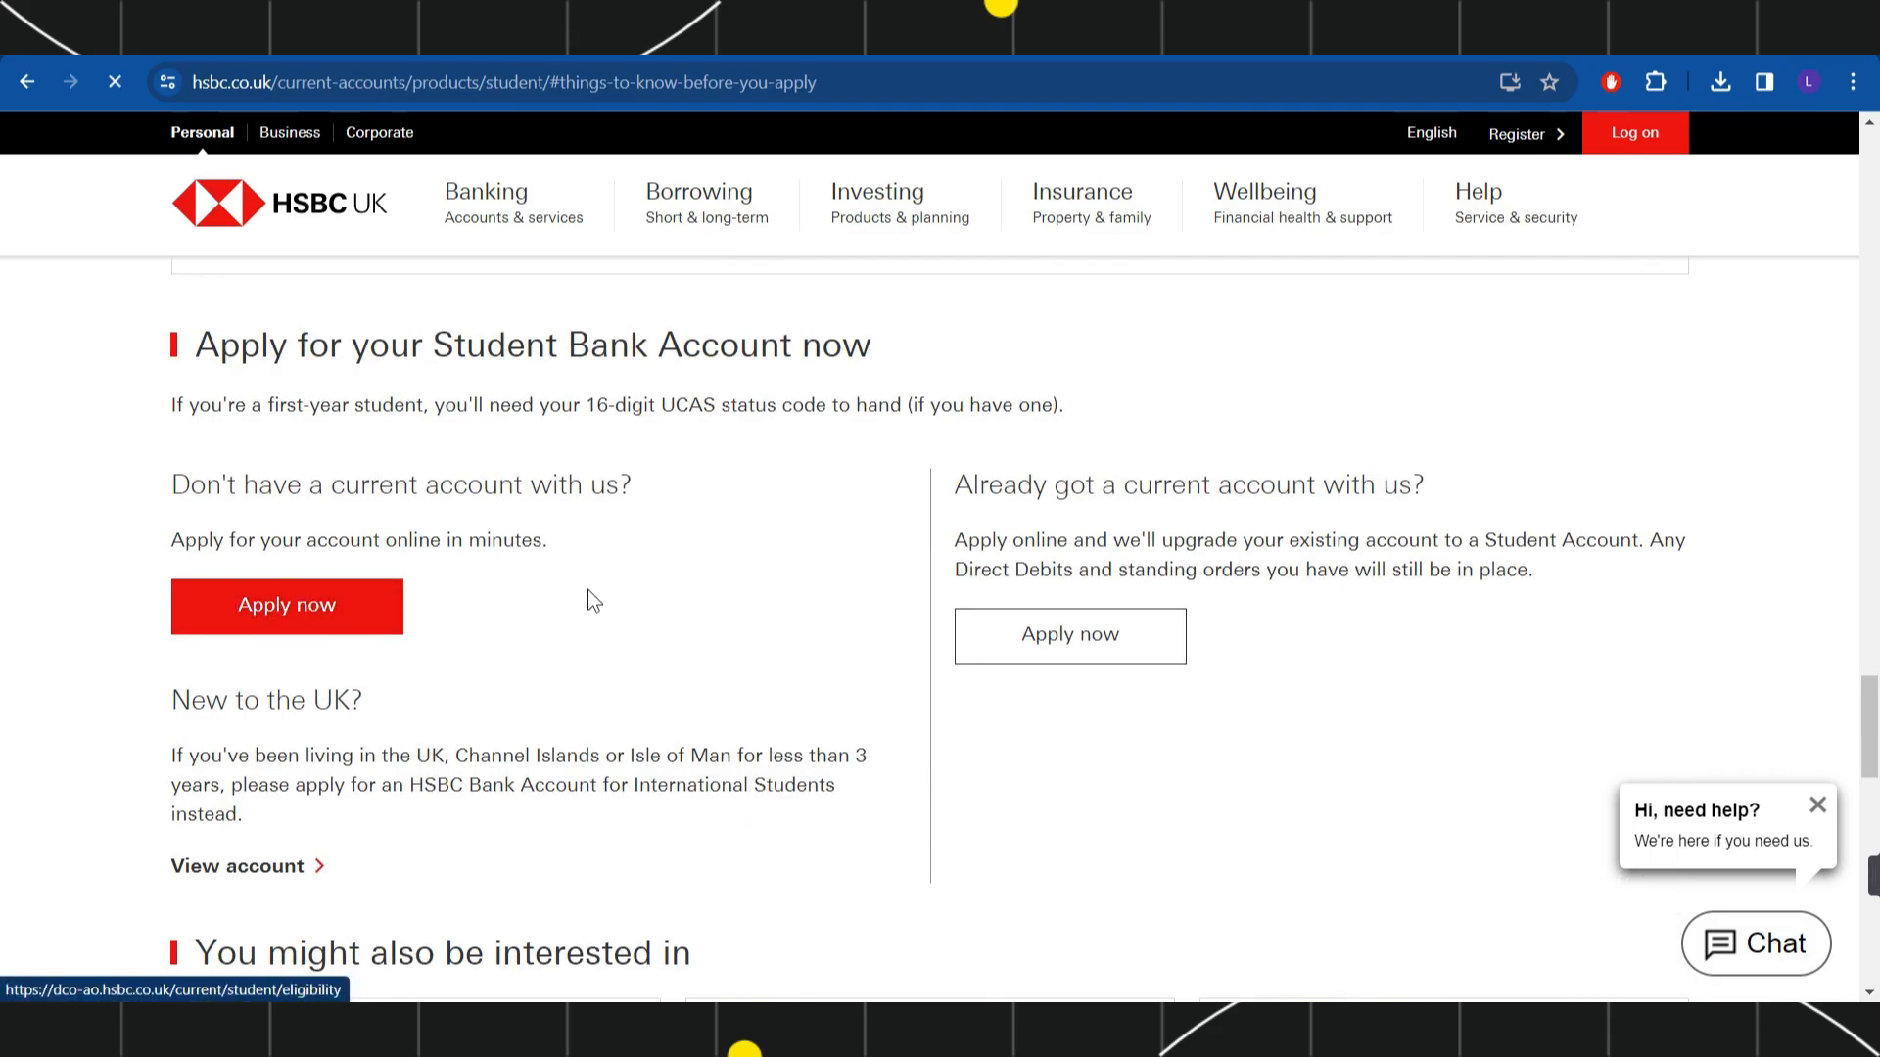
pyautogui.click(286, 607)
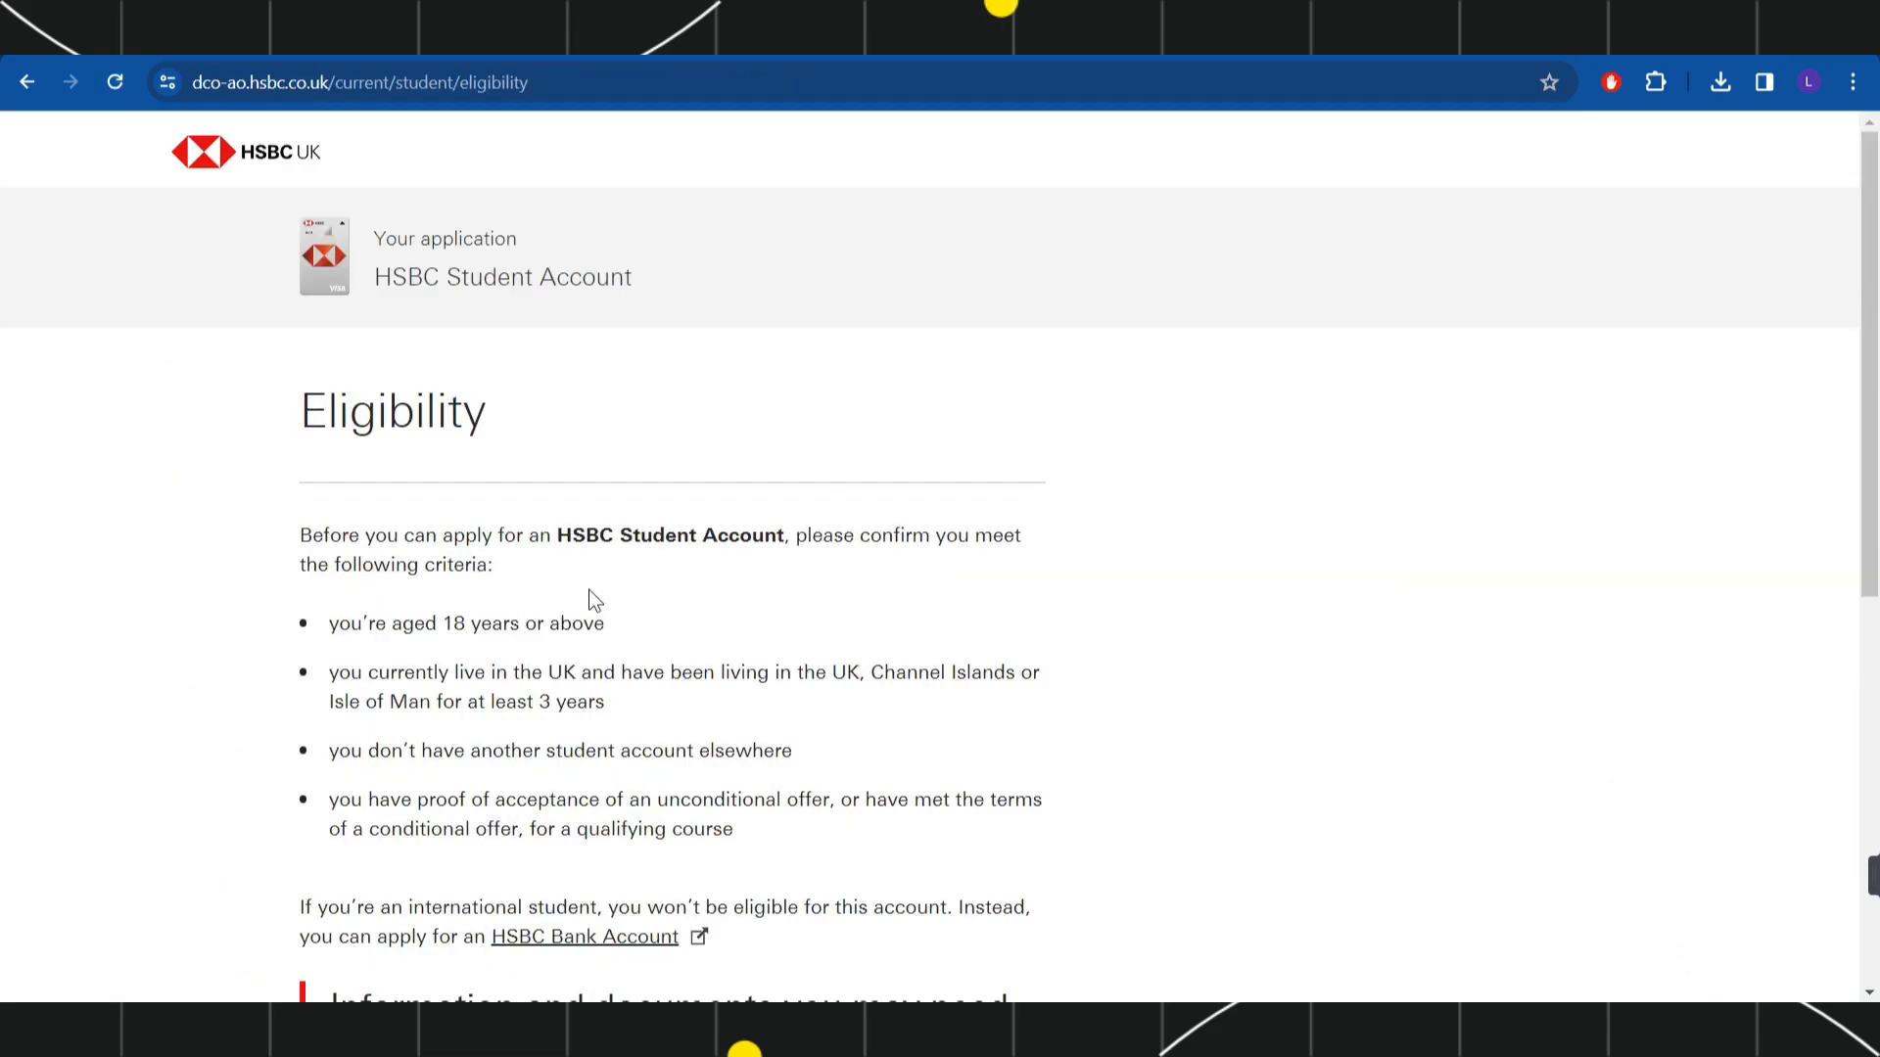
pyautogui.moveTo(327, 491)
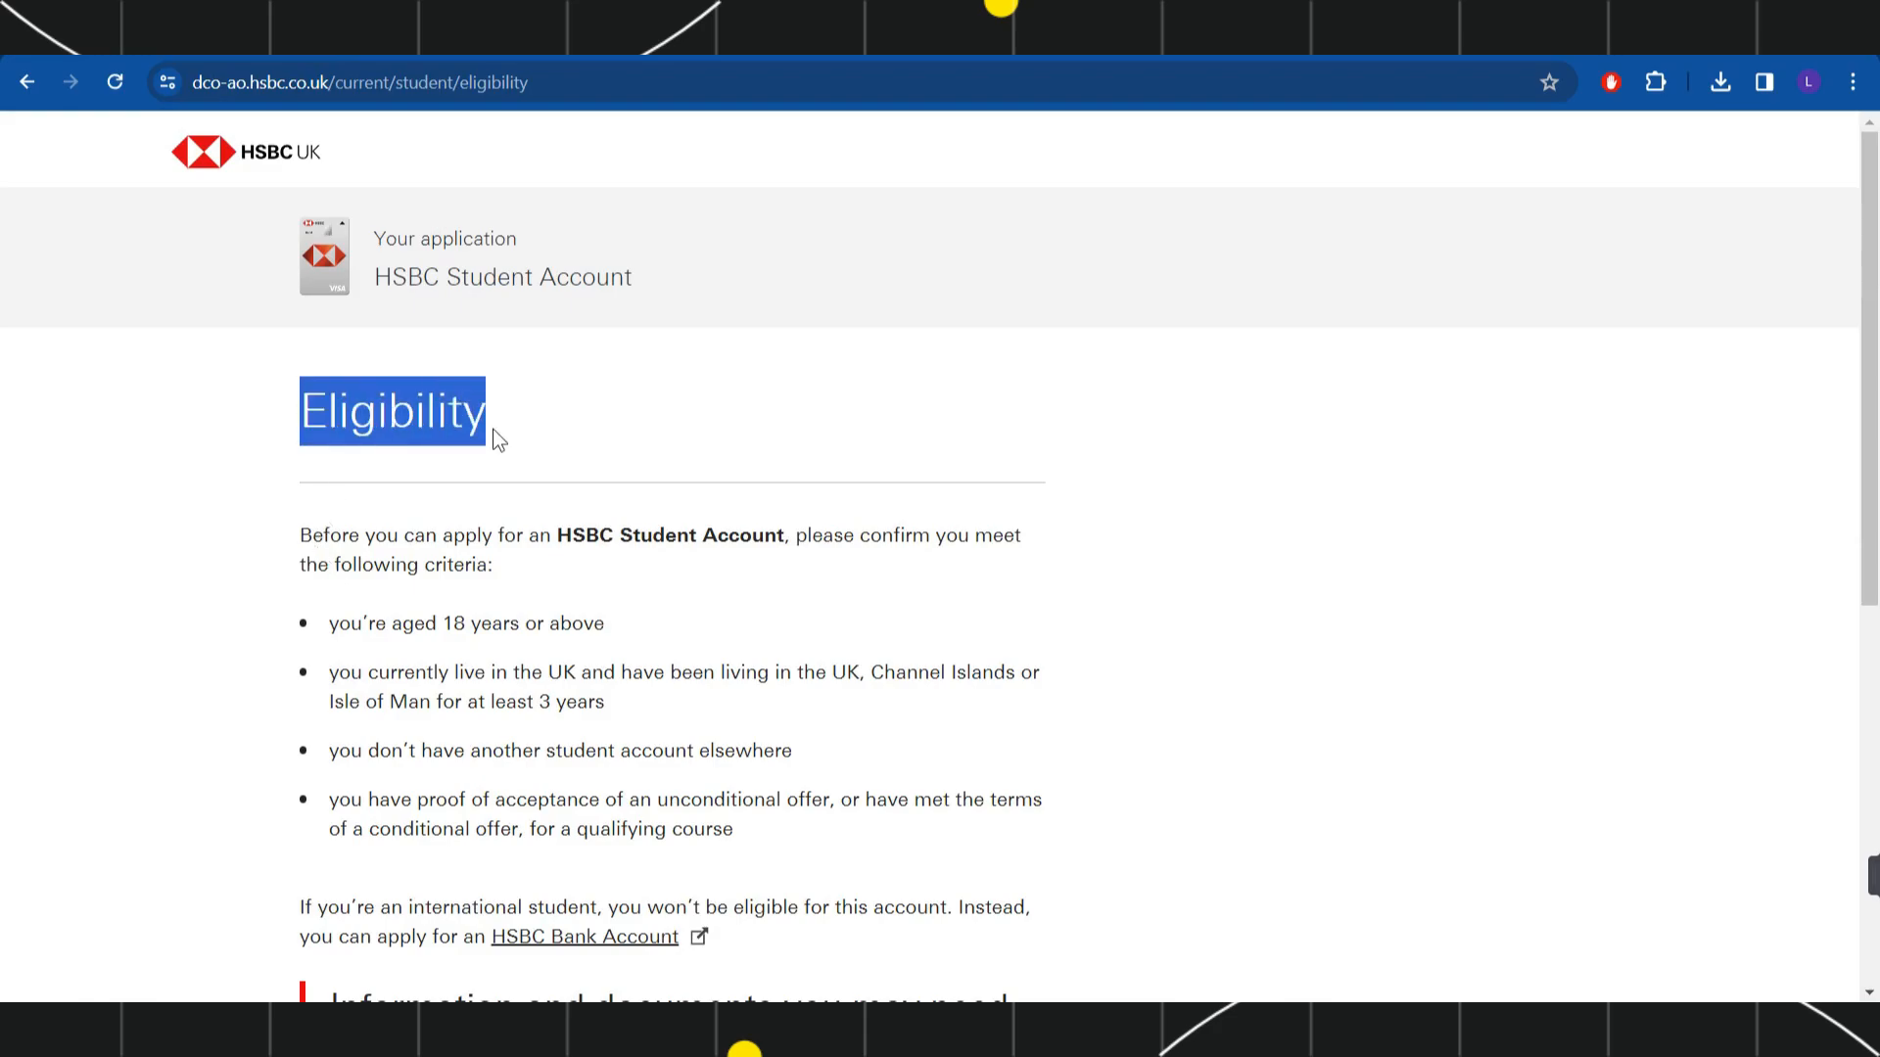
# - Read the eligibility criteria, including the 18-years-or-above requirement, and the required documents list
pyautogui.scroll(-3)
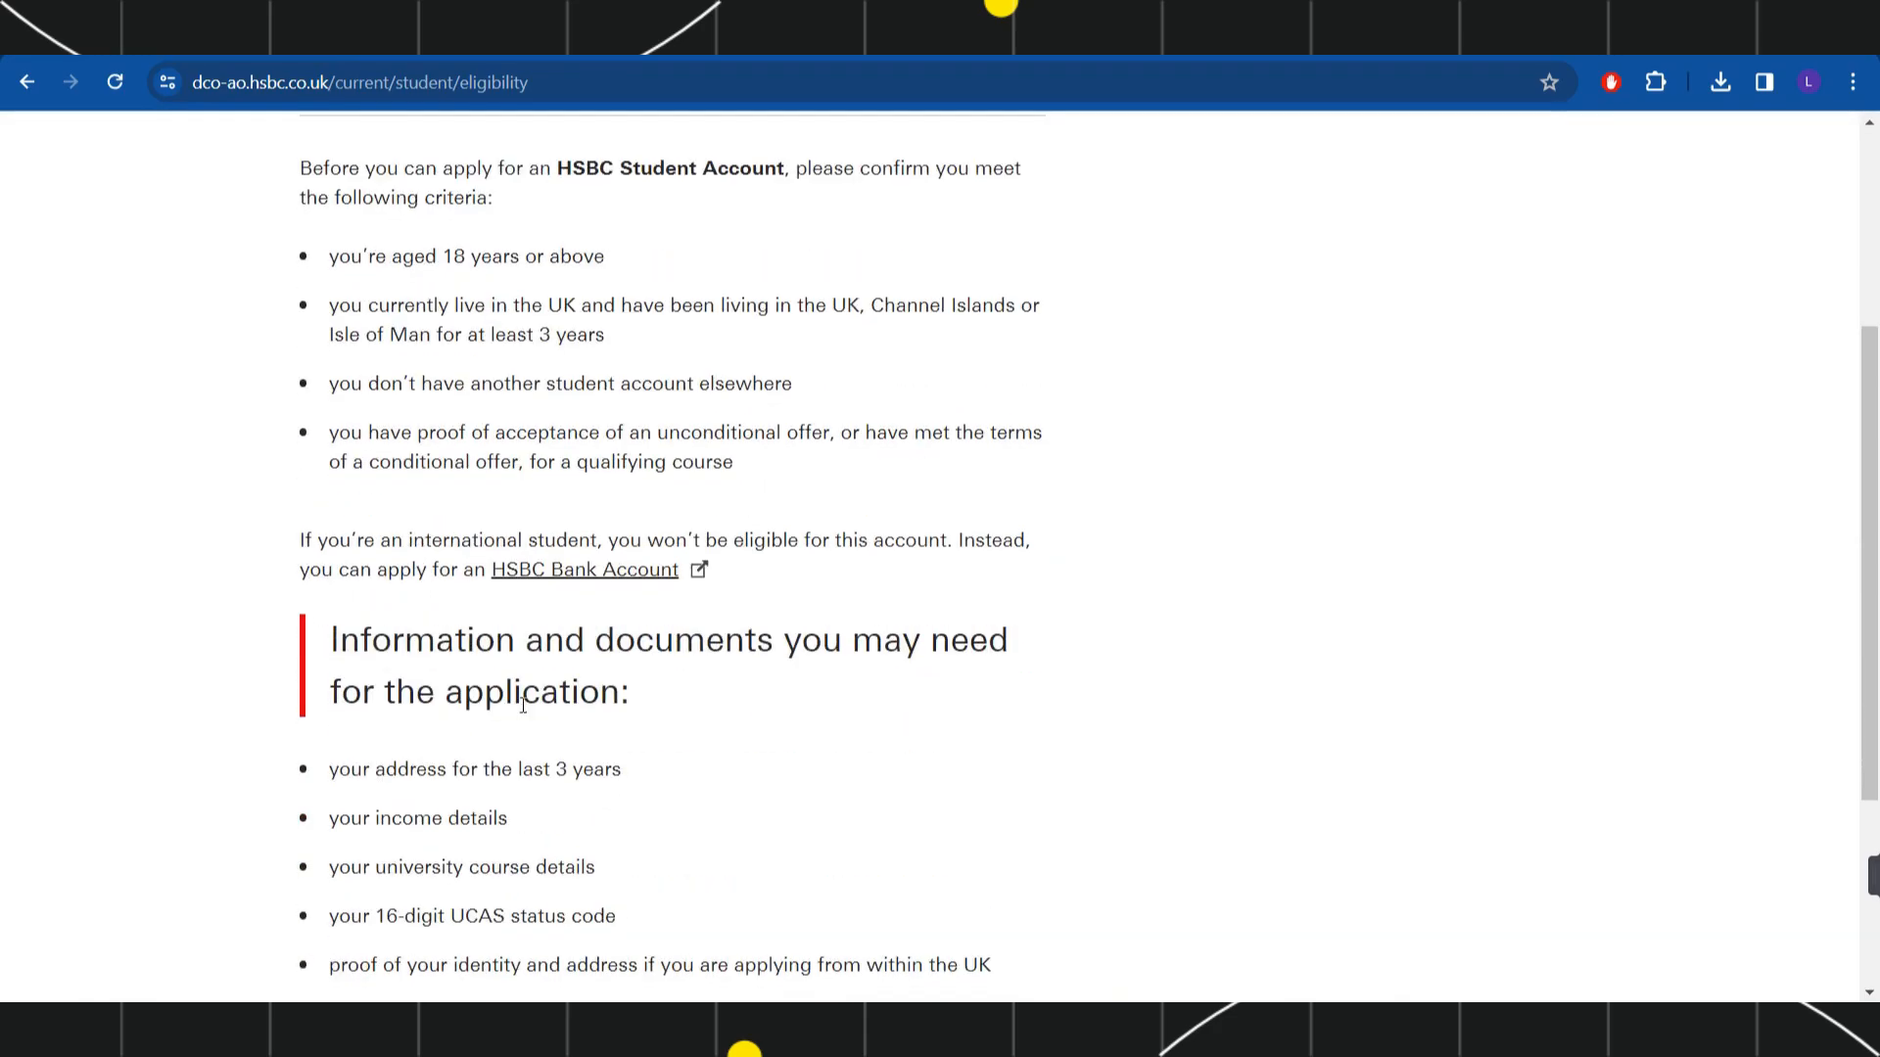
pyautogui.scroll(3)
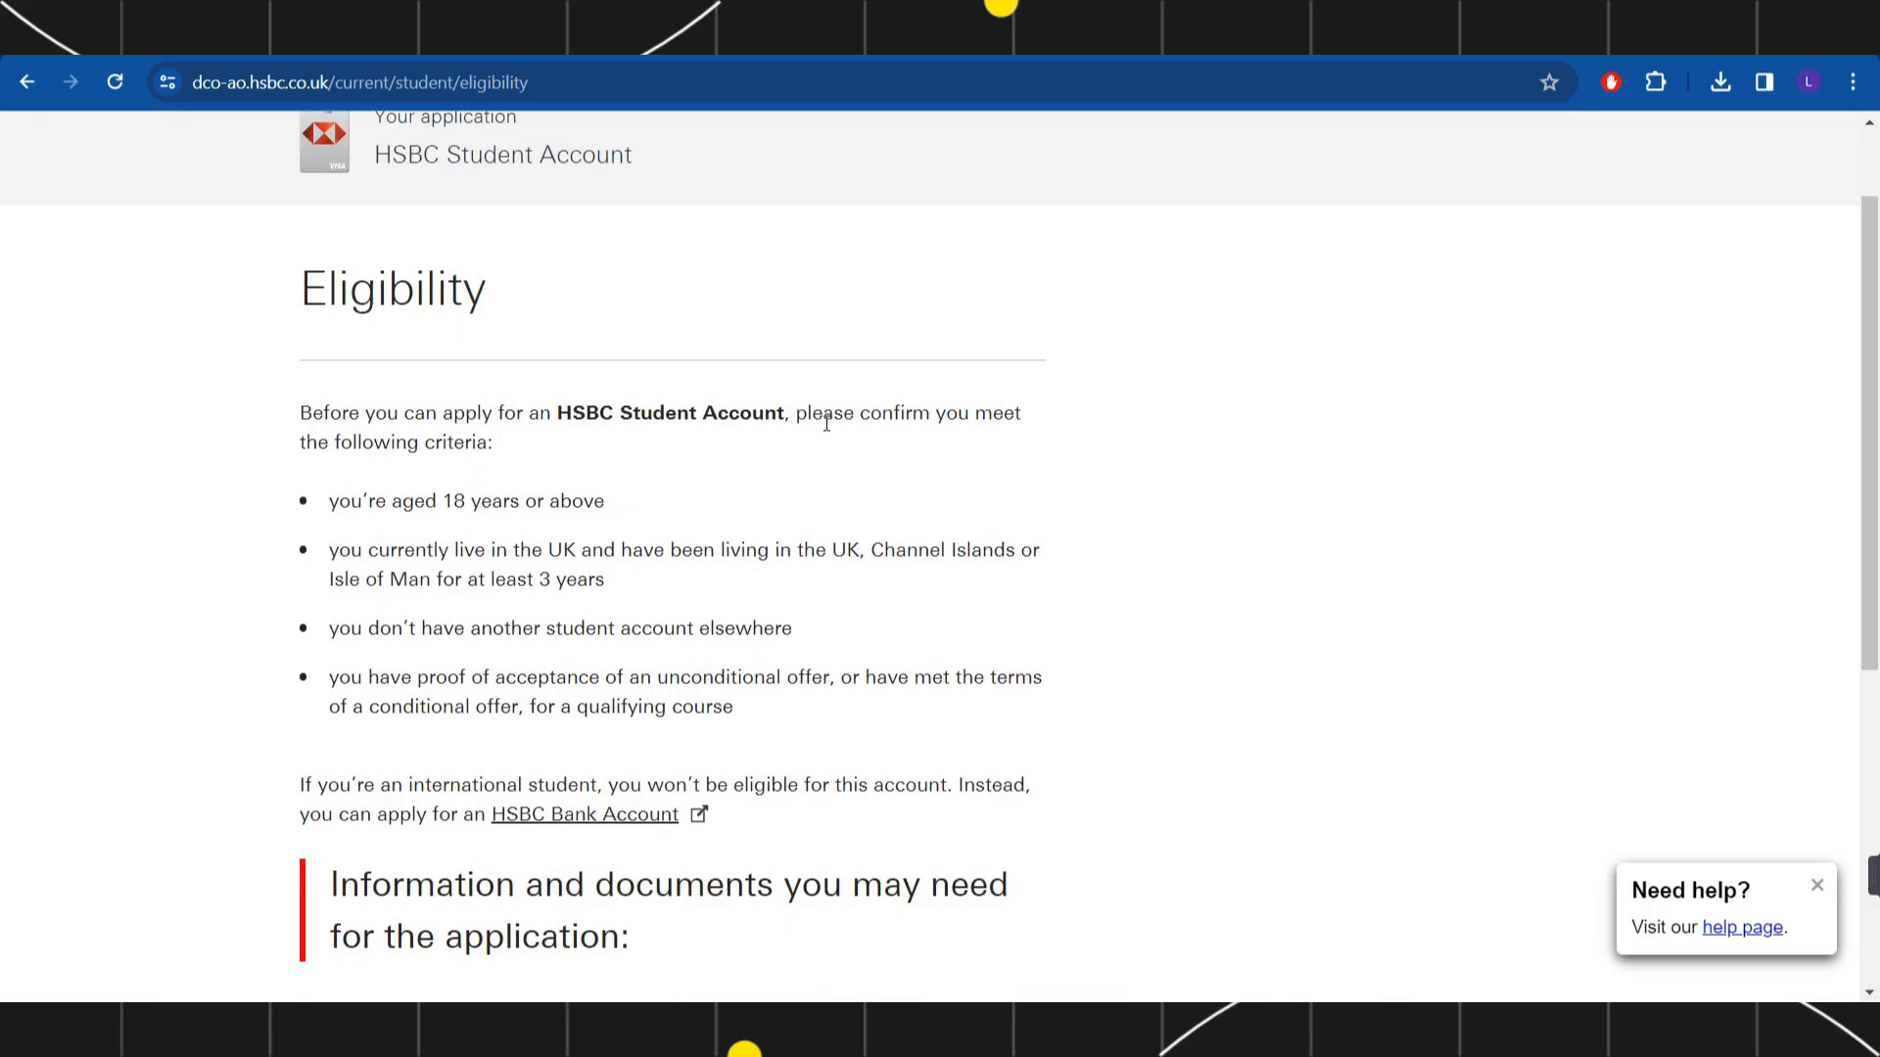
pyautogui.moveTo(457, 454)
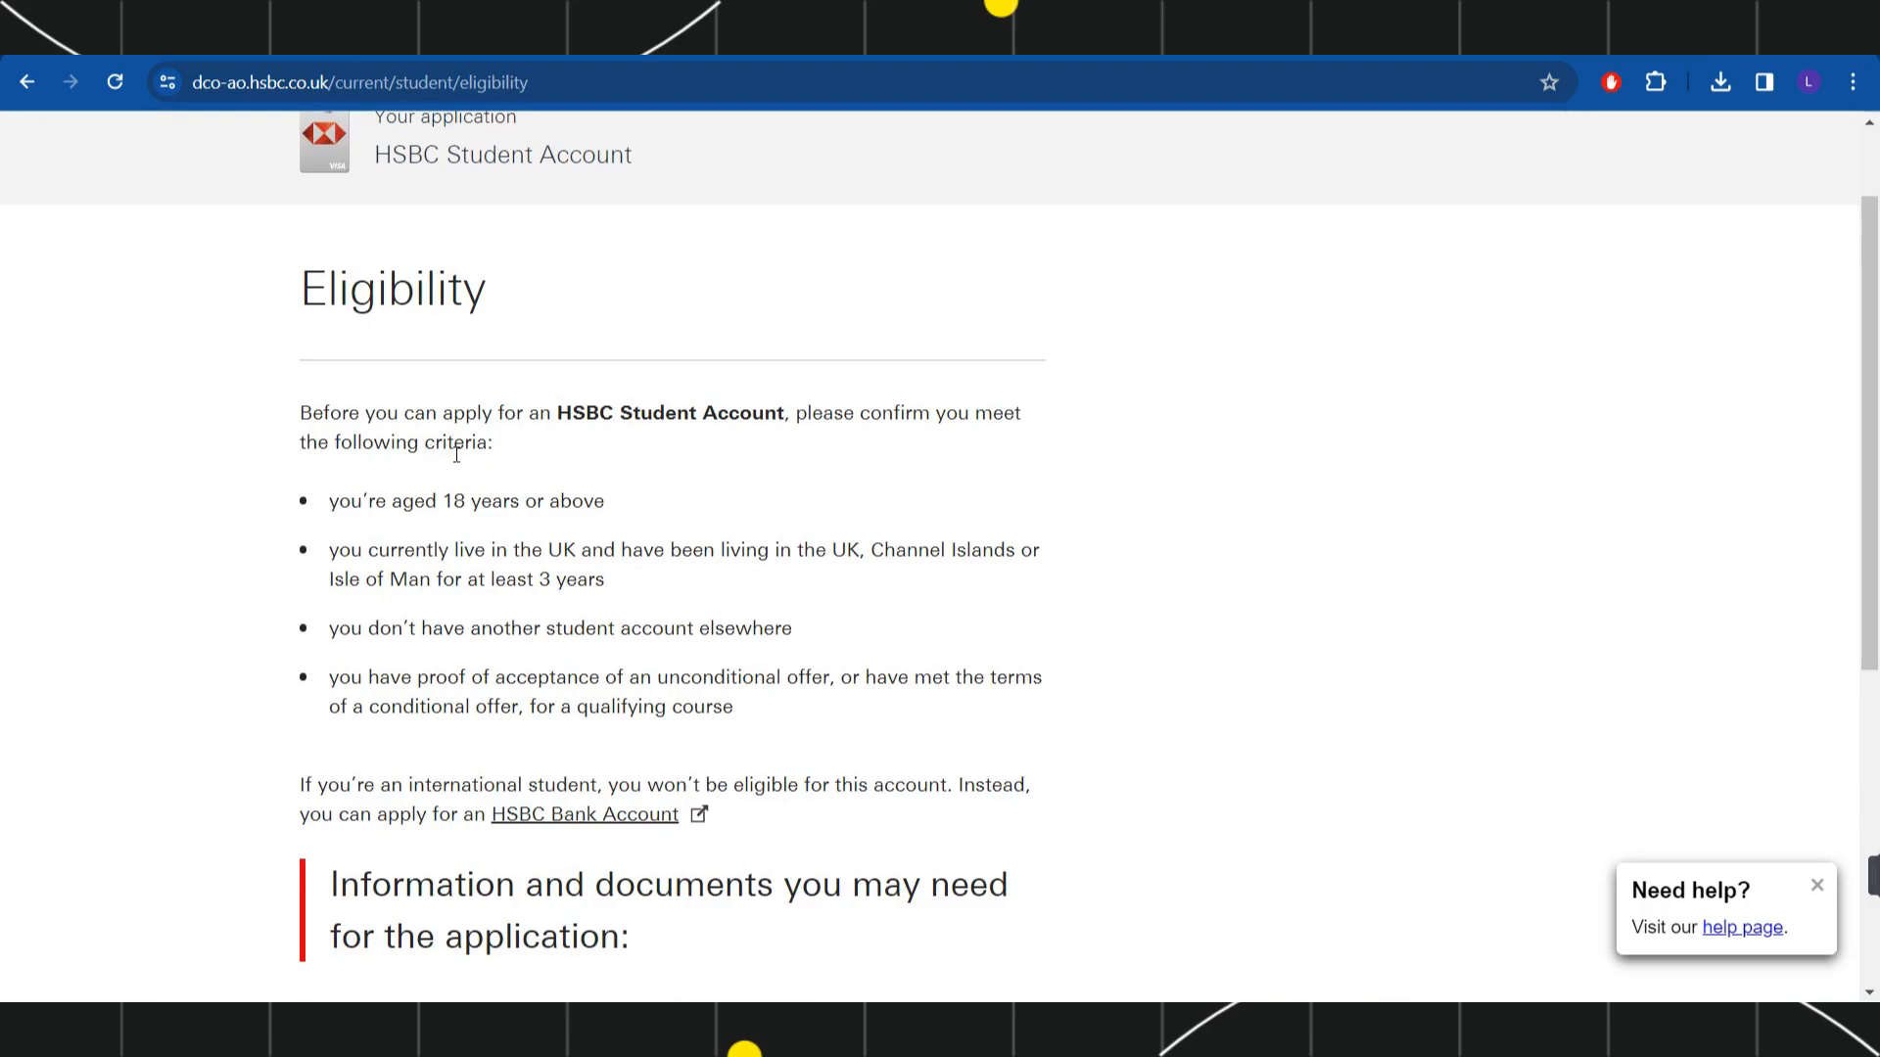
pyautogui.moveTo(327, 509)
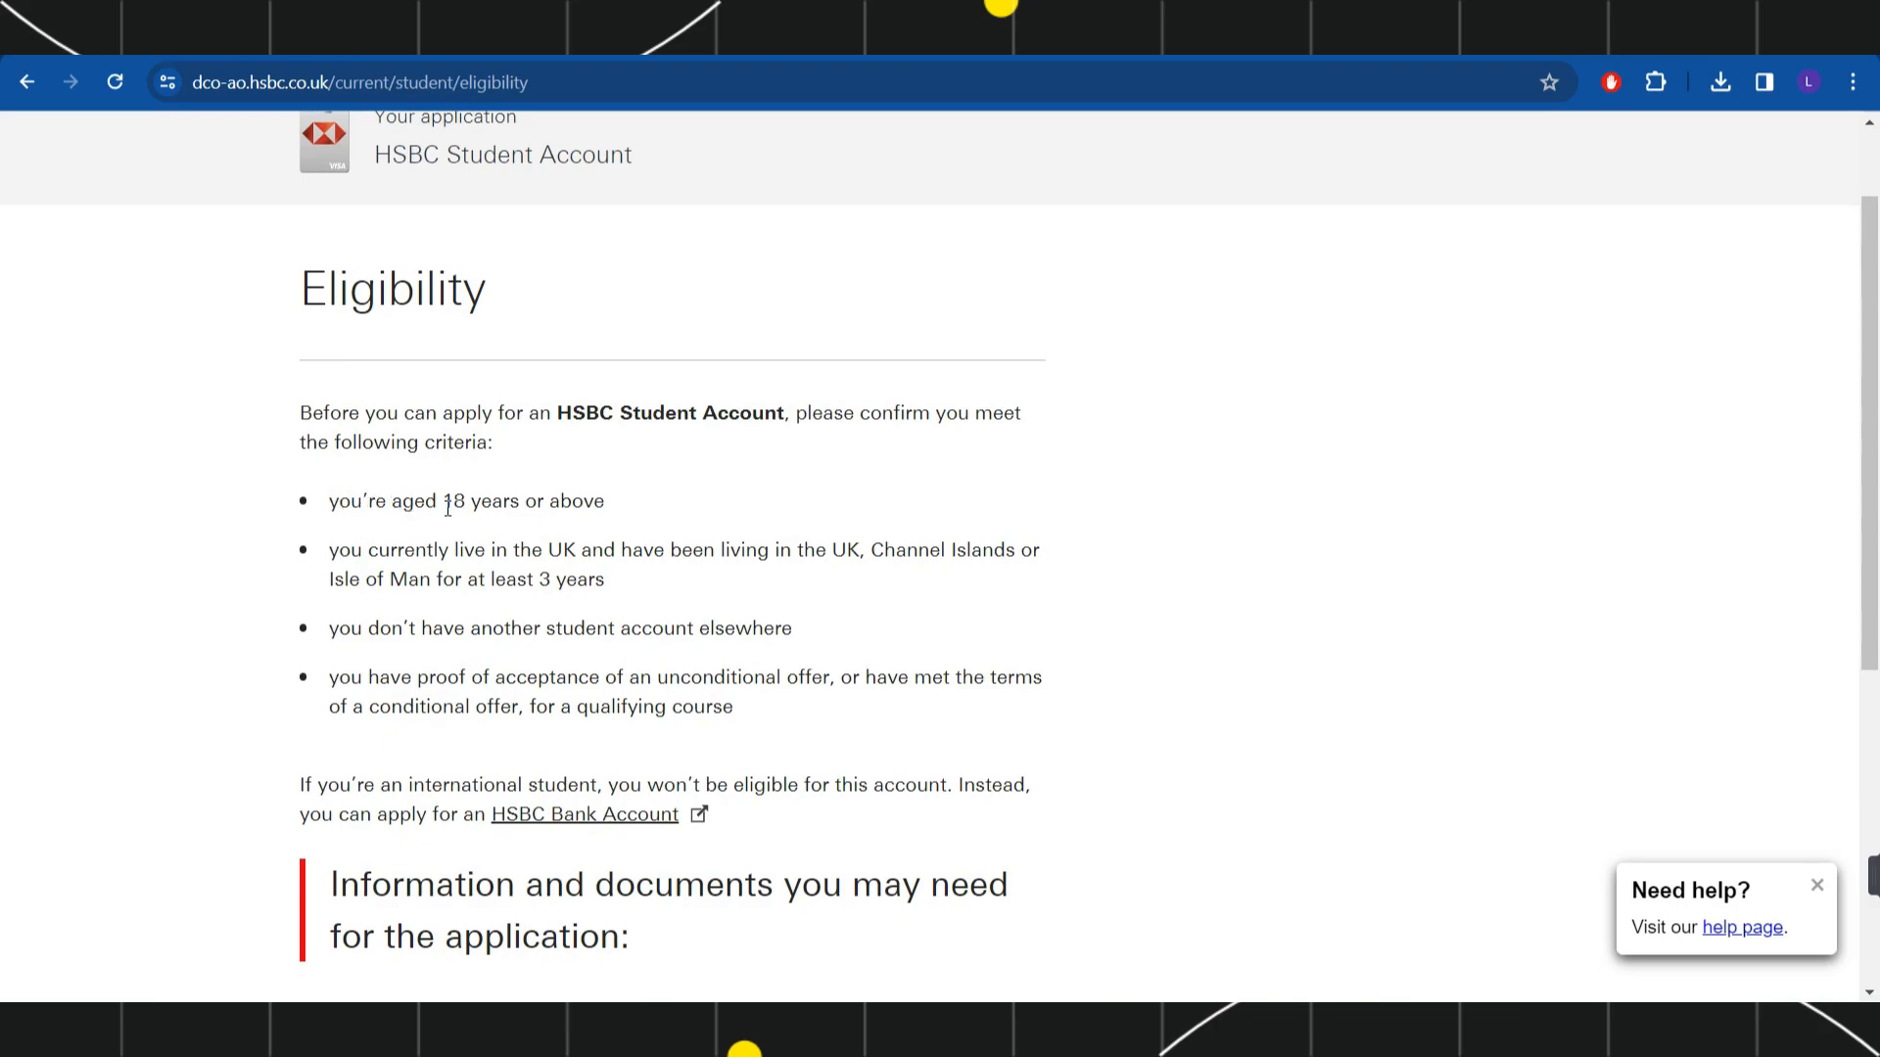
pyautogui.moveTo(442, 502); pyautogui.dragTo(605, 501)
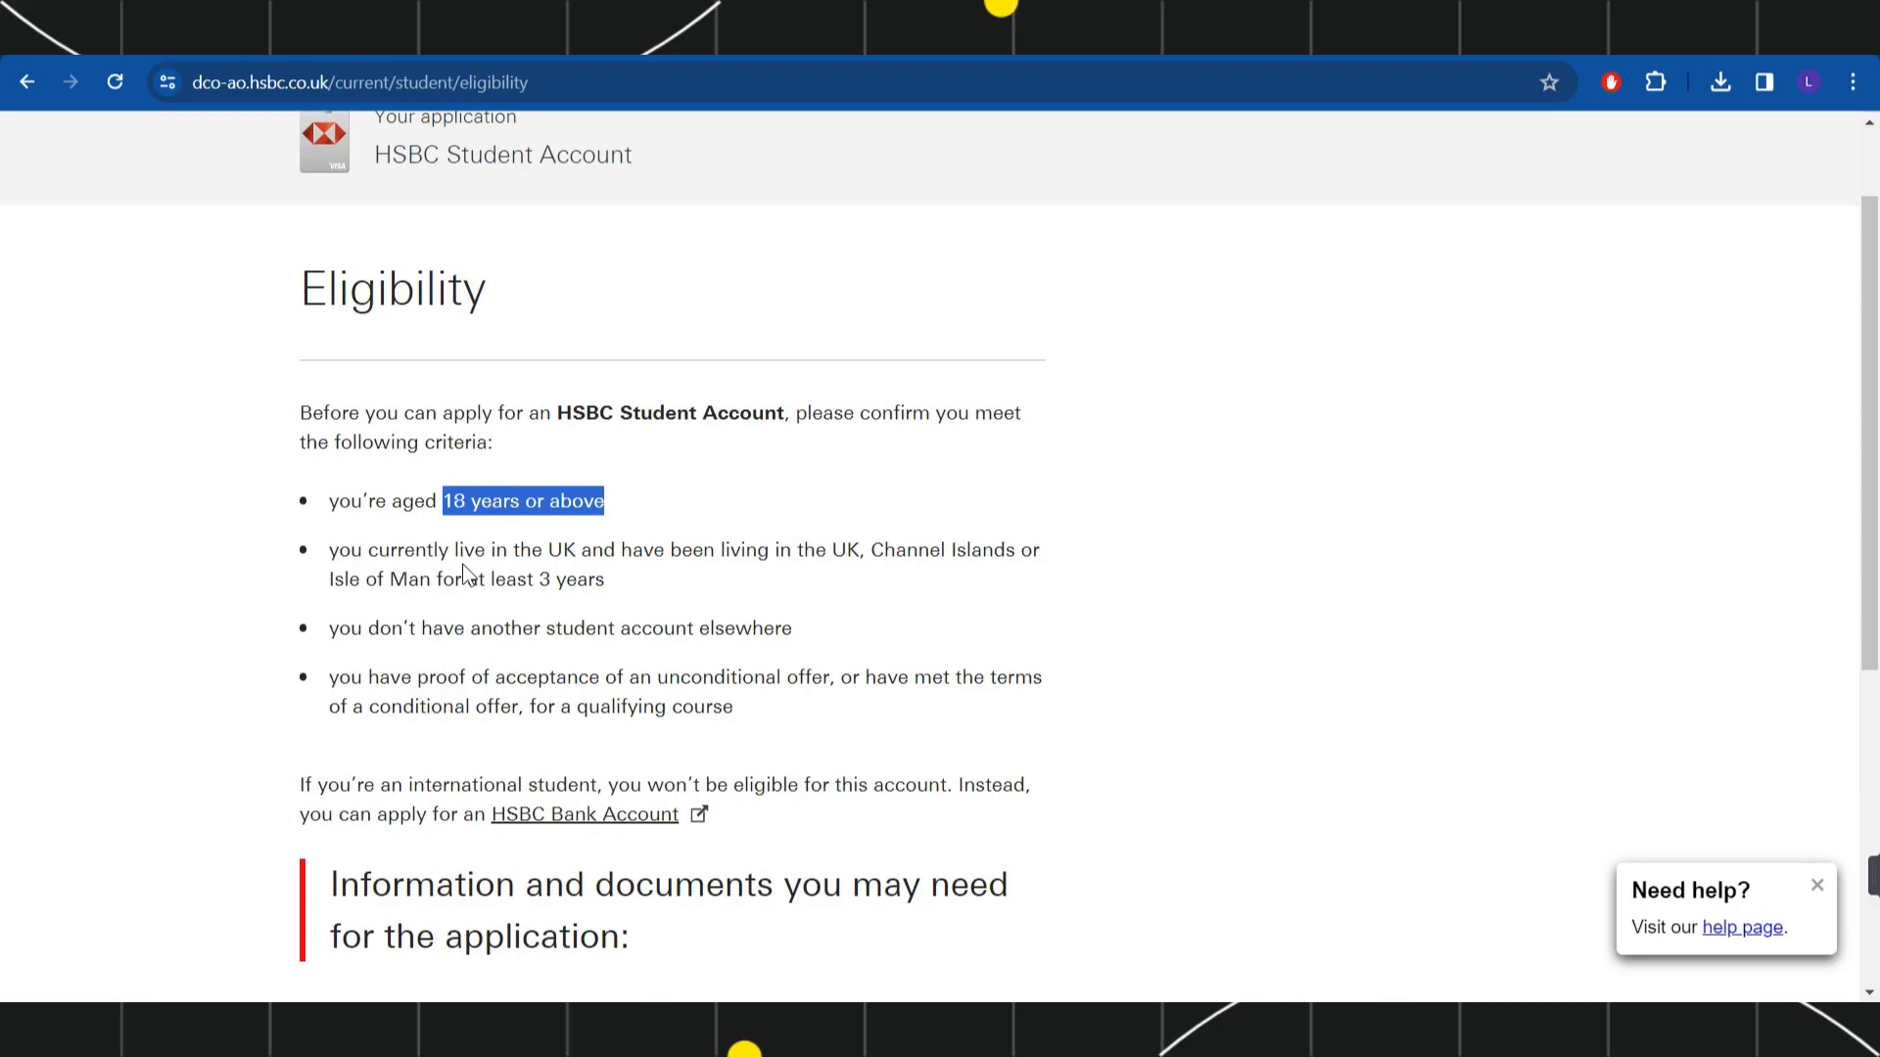
pyautogui.click(466, 574)
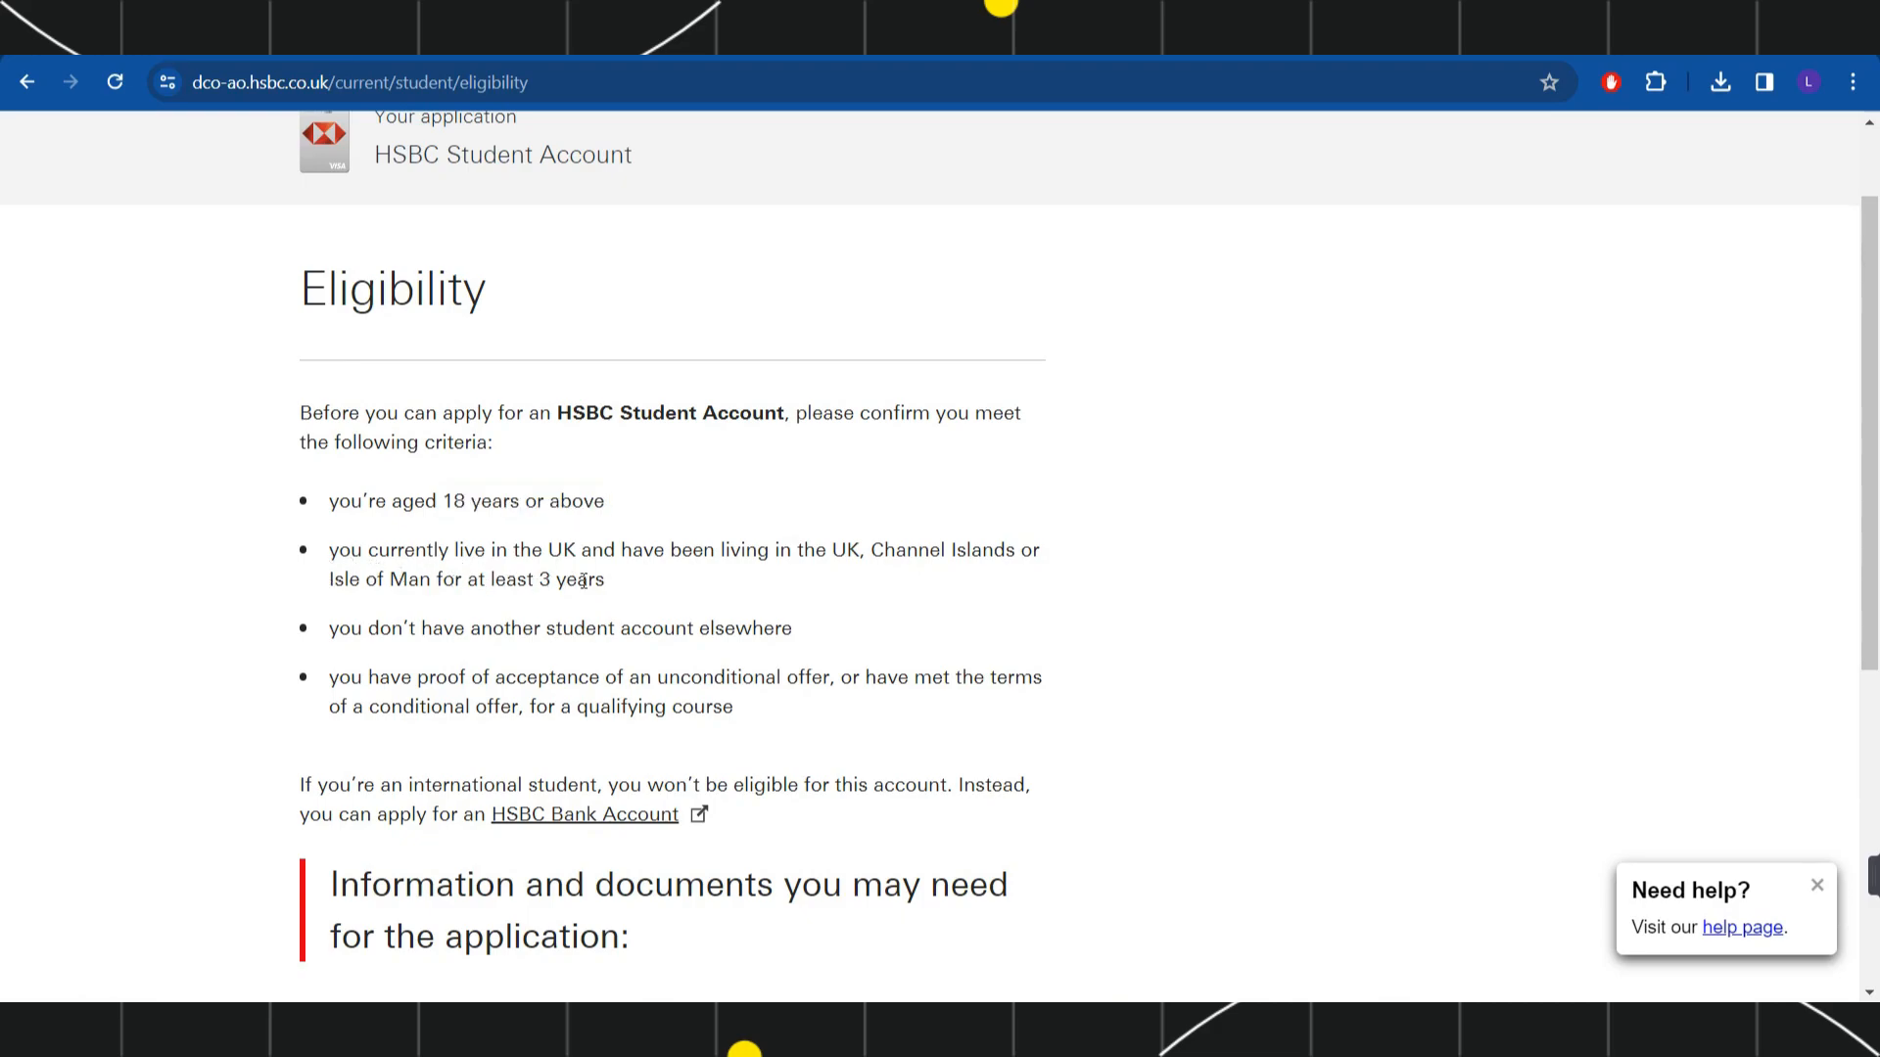
pyautogui.moveTo(664, 586)
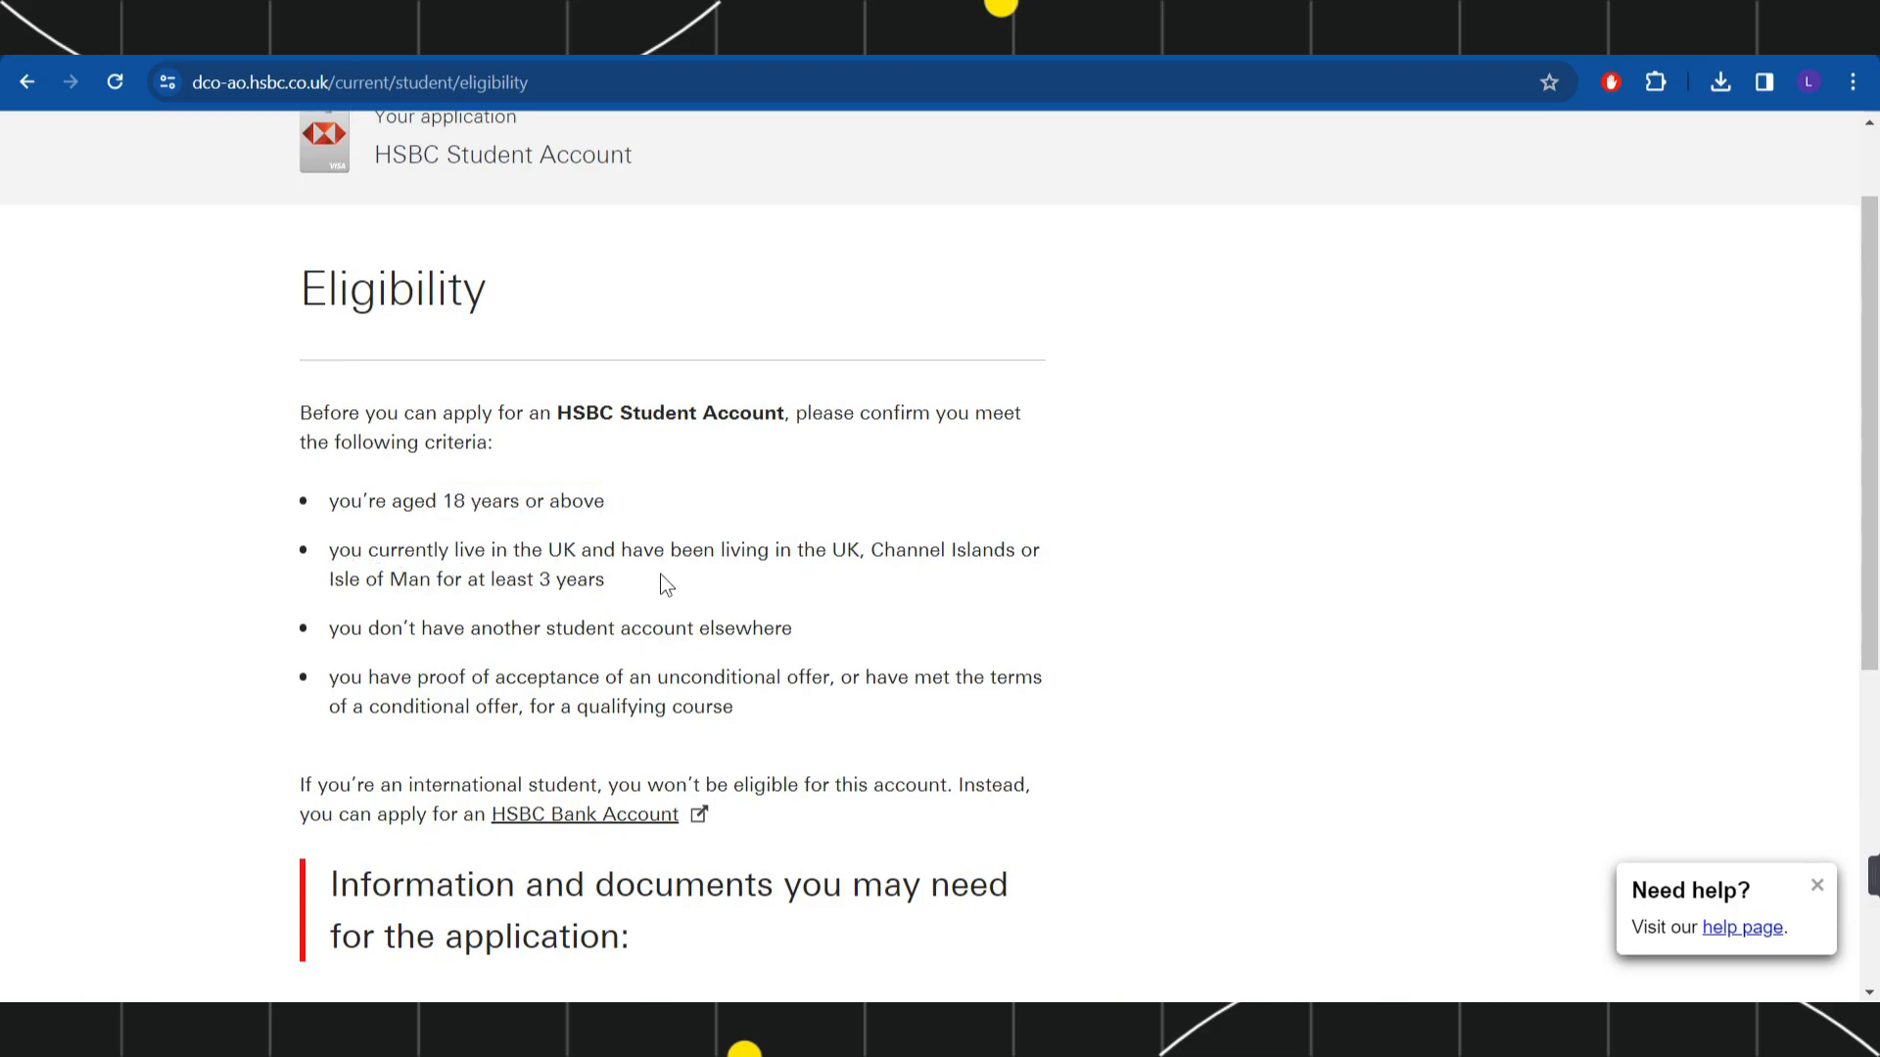
pyautogui.moveTo(675, 658)
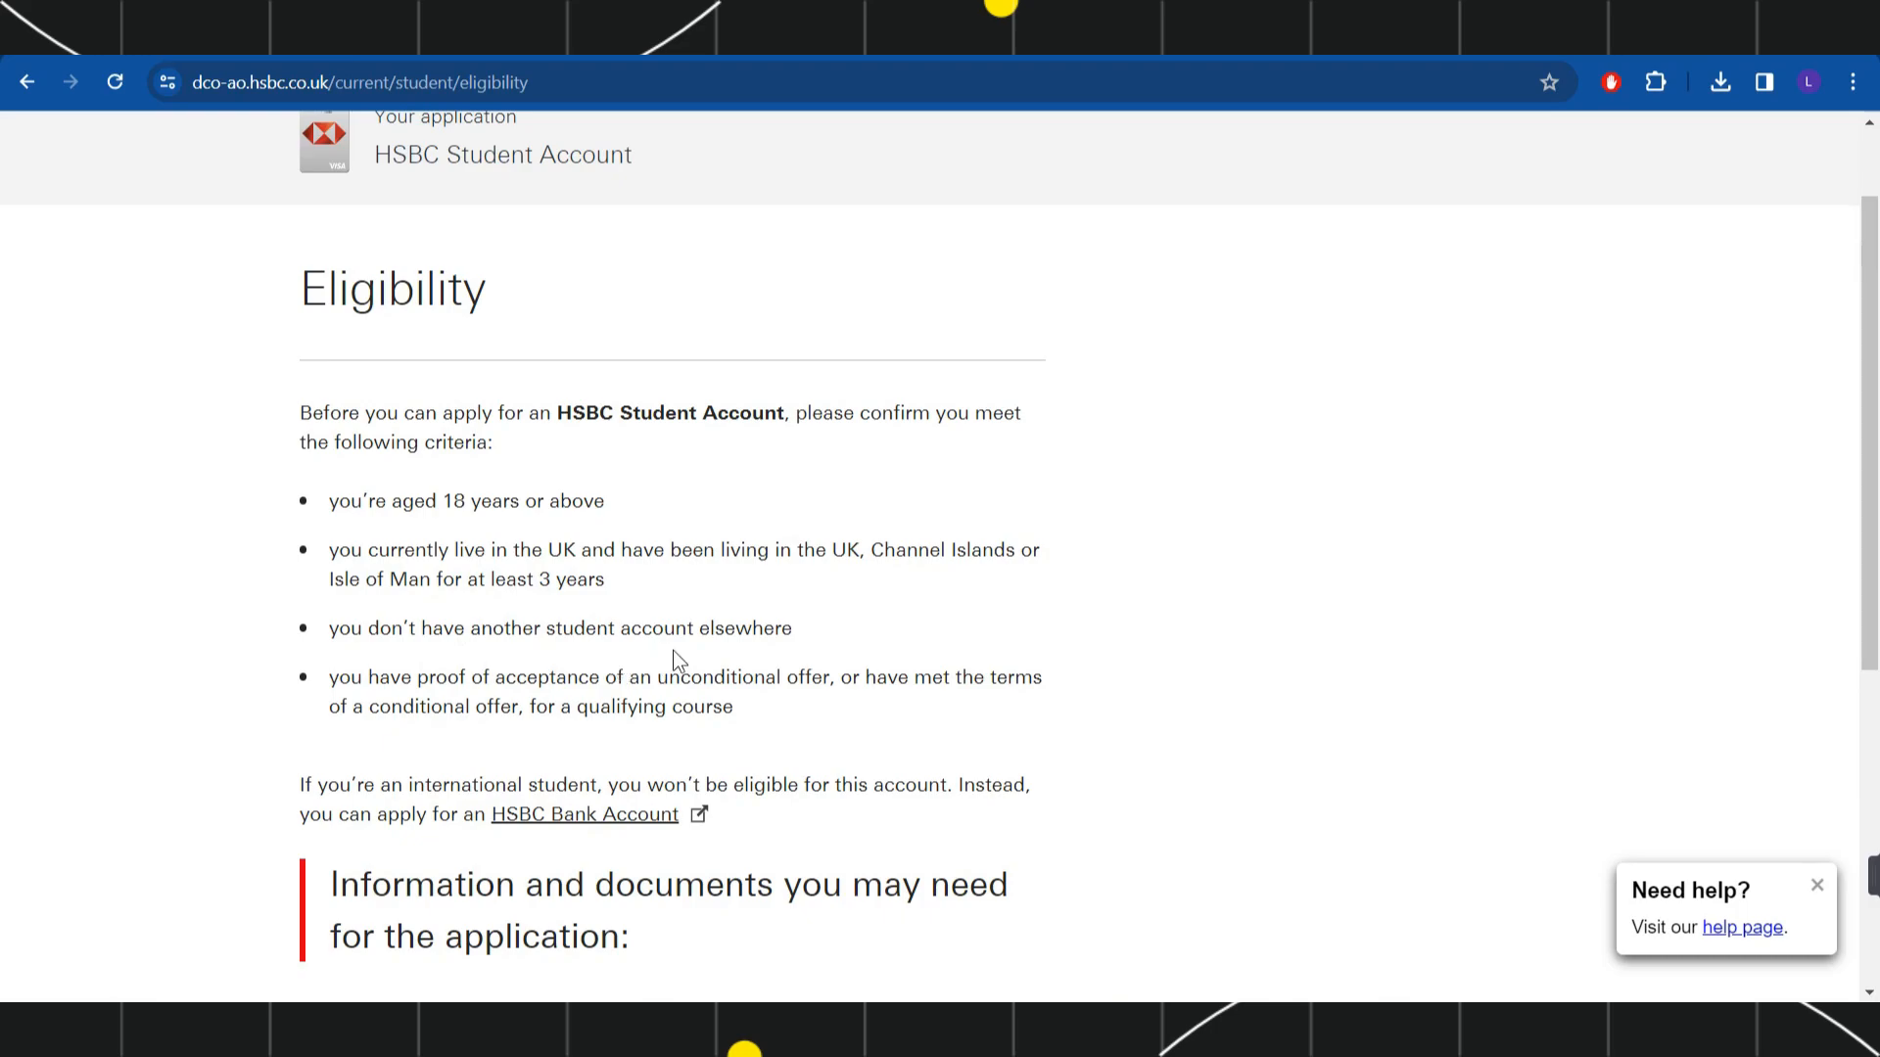
pyautogui.moveTo(505, 703)
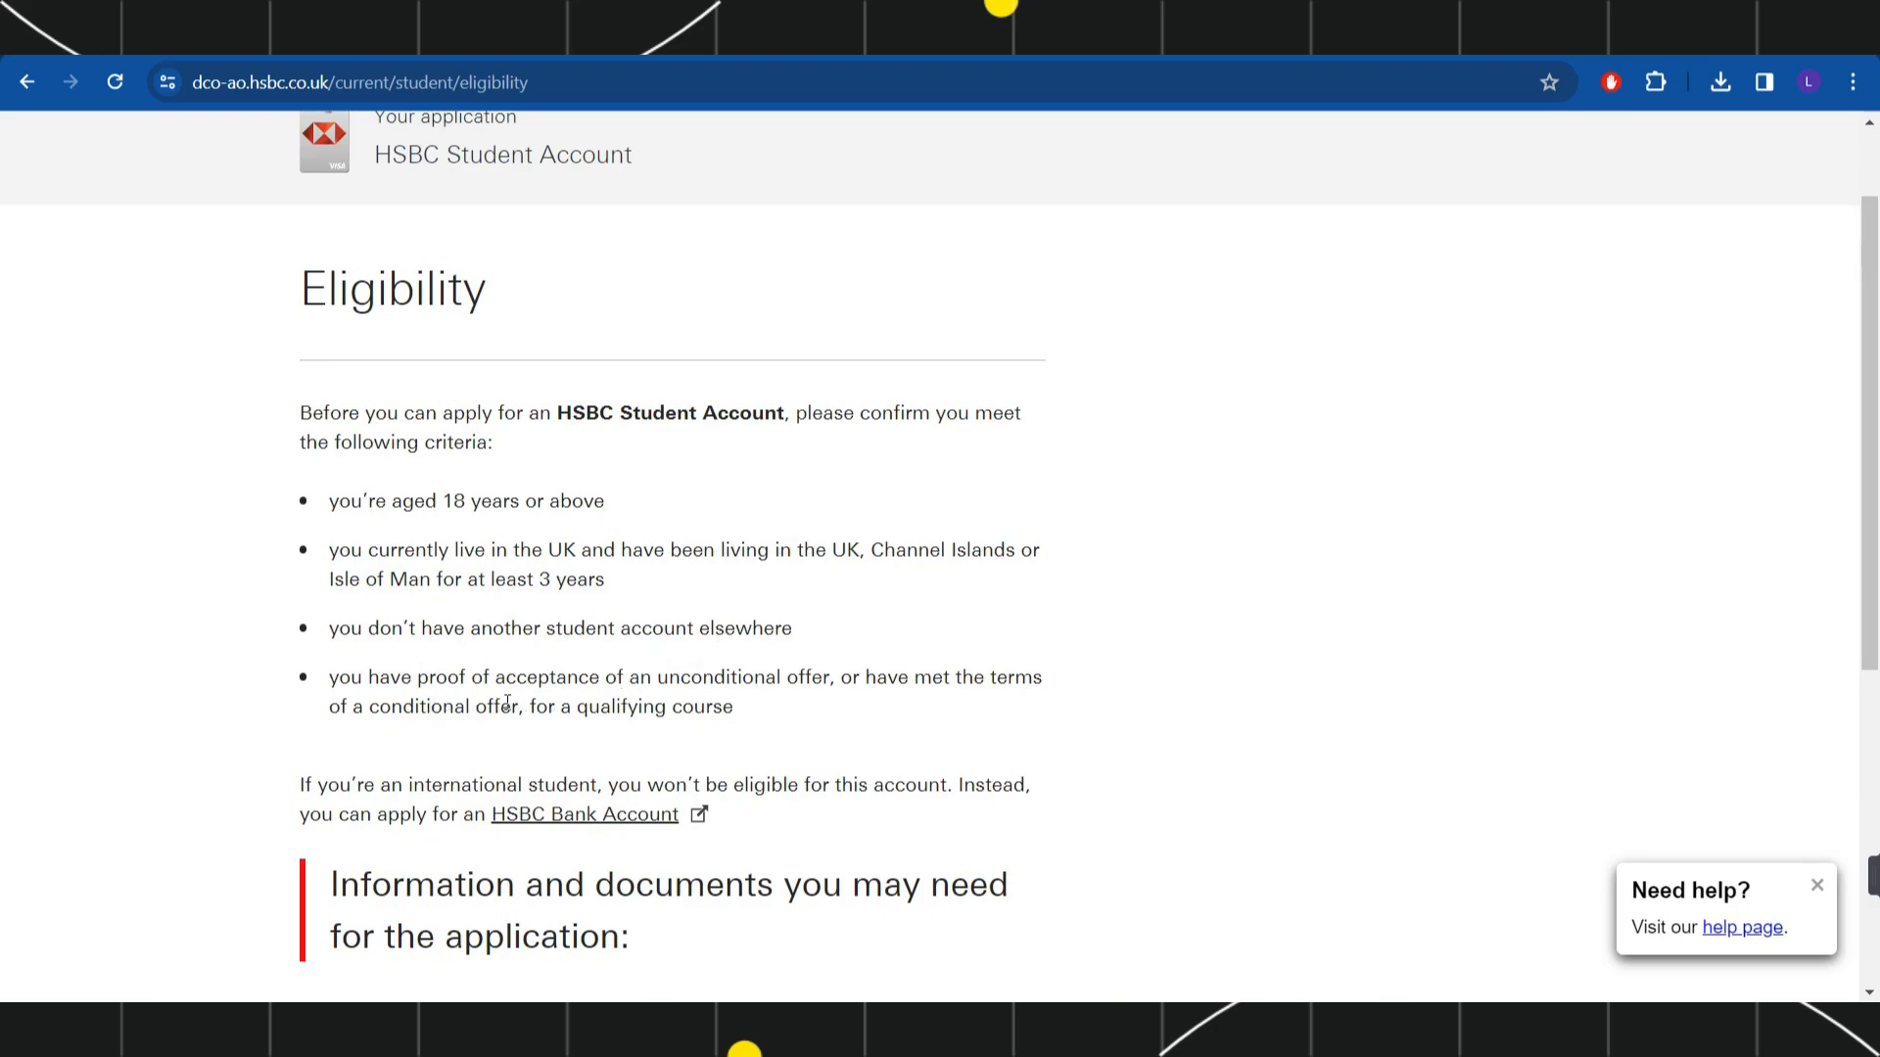
pyautogui.moveTo(693, 699)
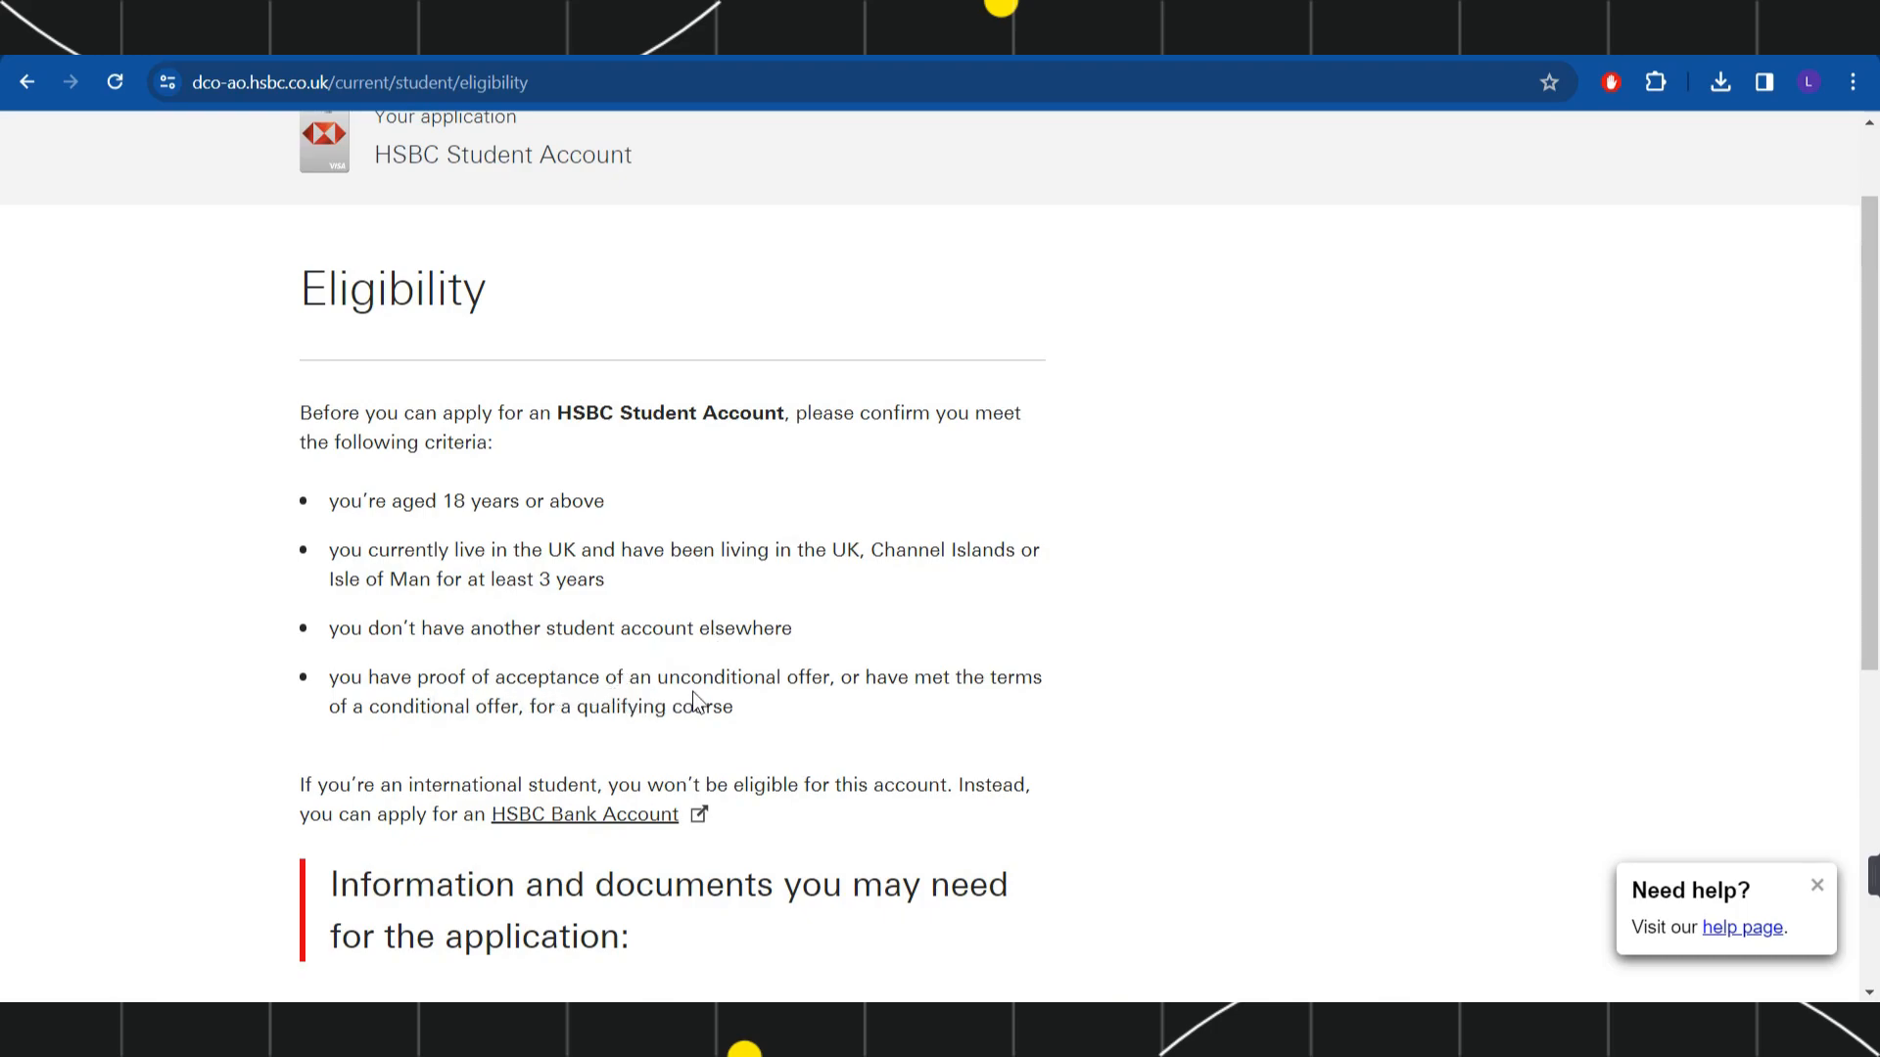
pyautogui.moveTo(866, 703)
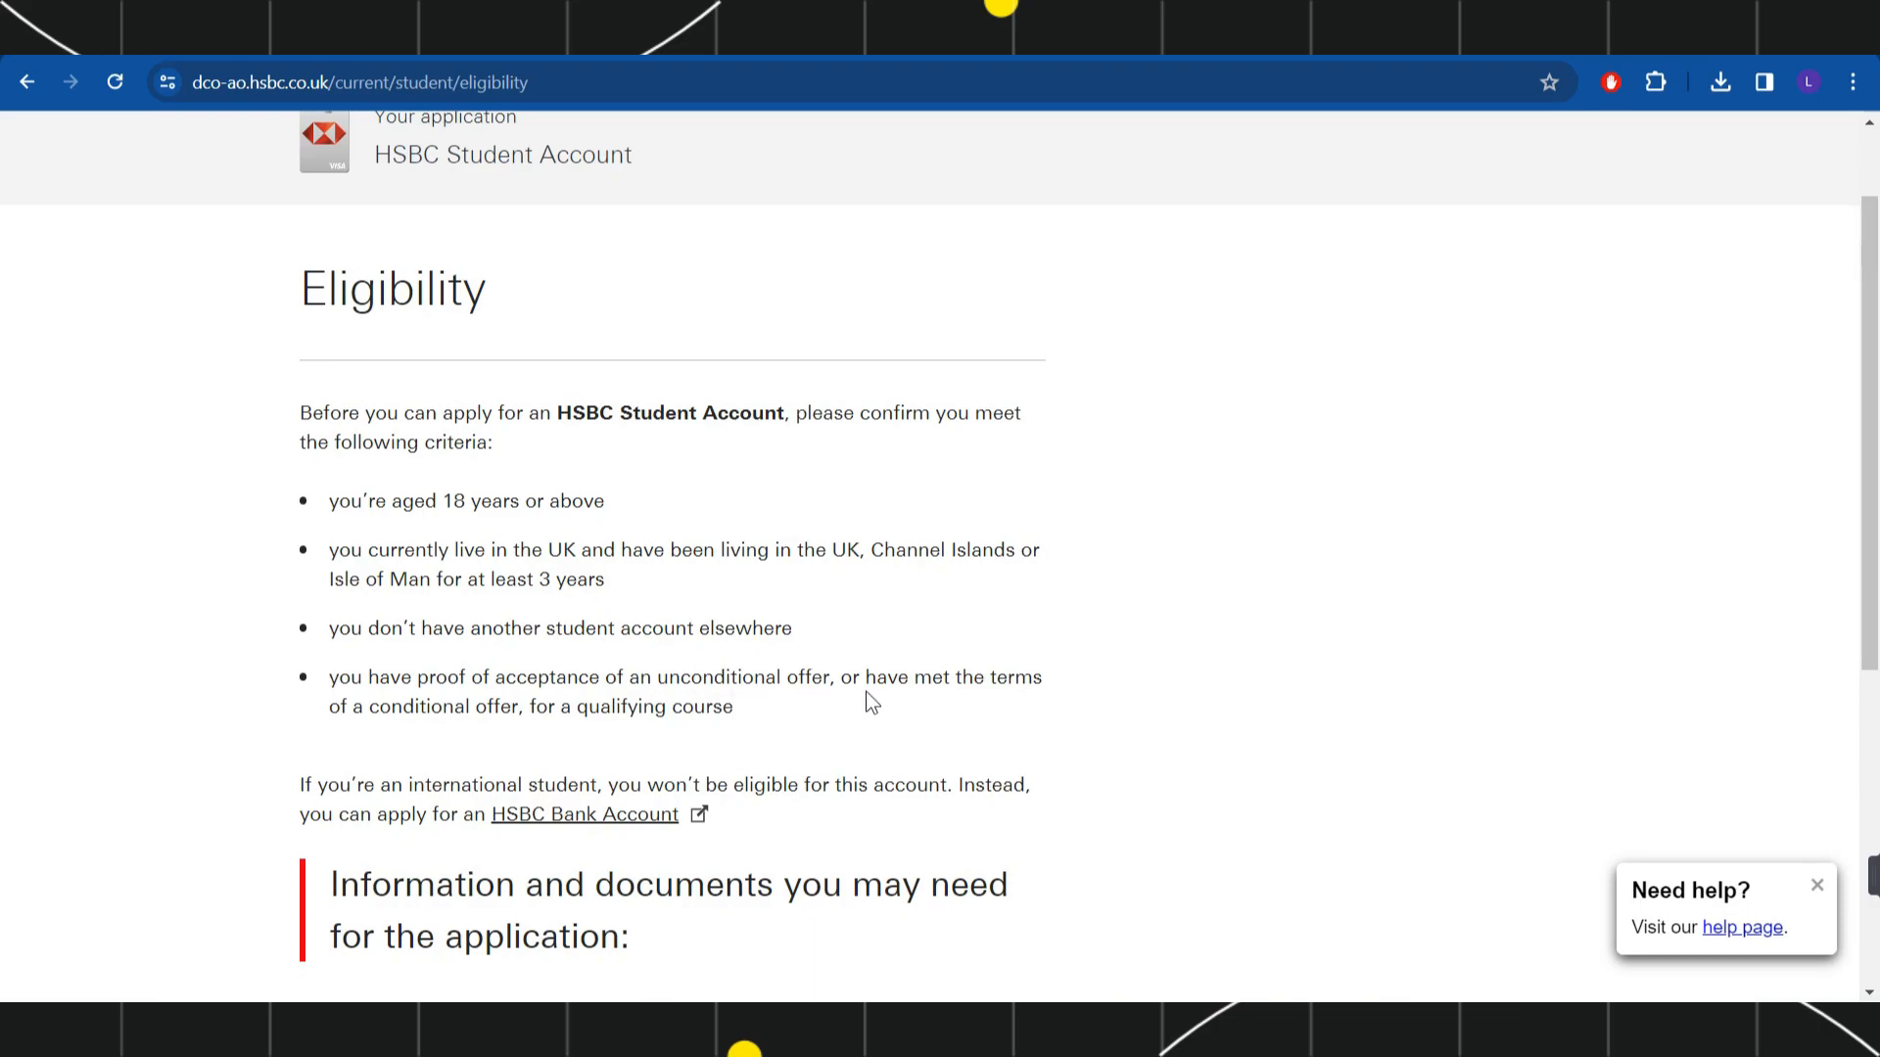
pyautogui.moveTo(486, 732)
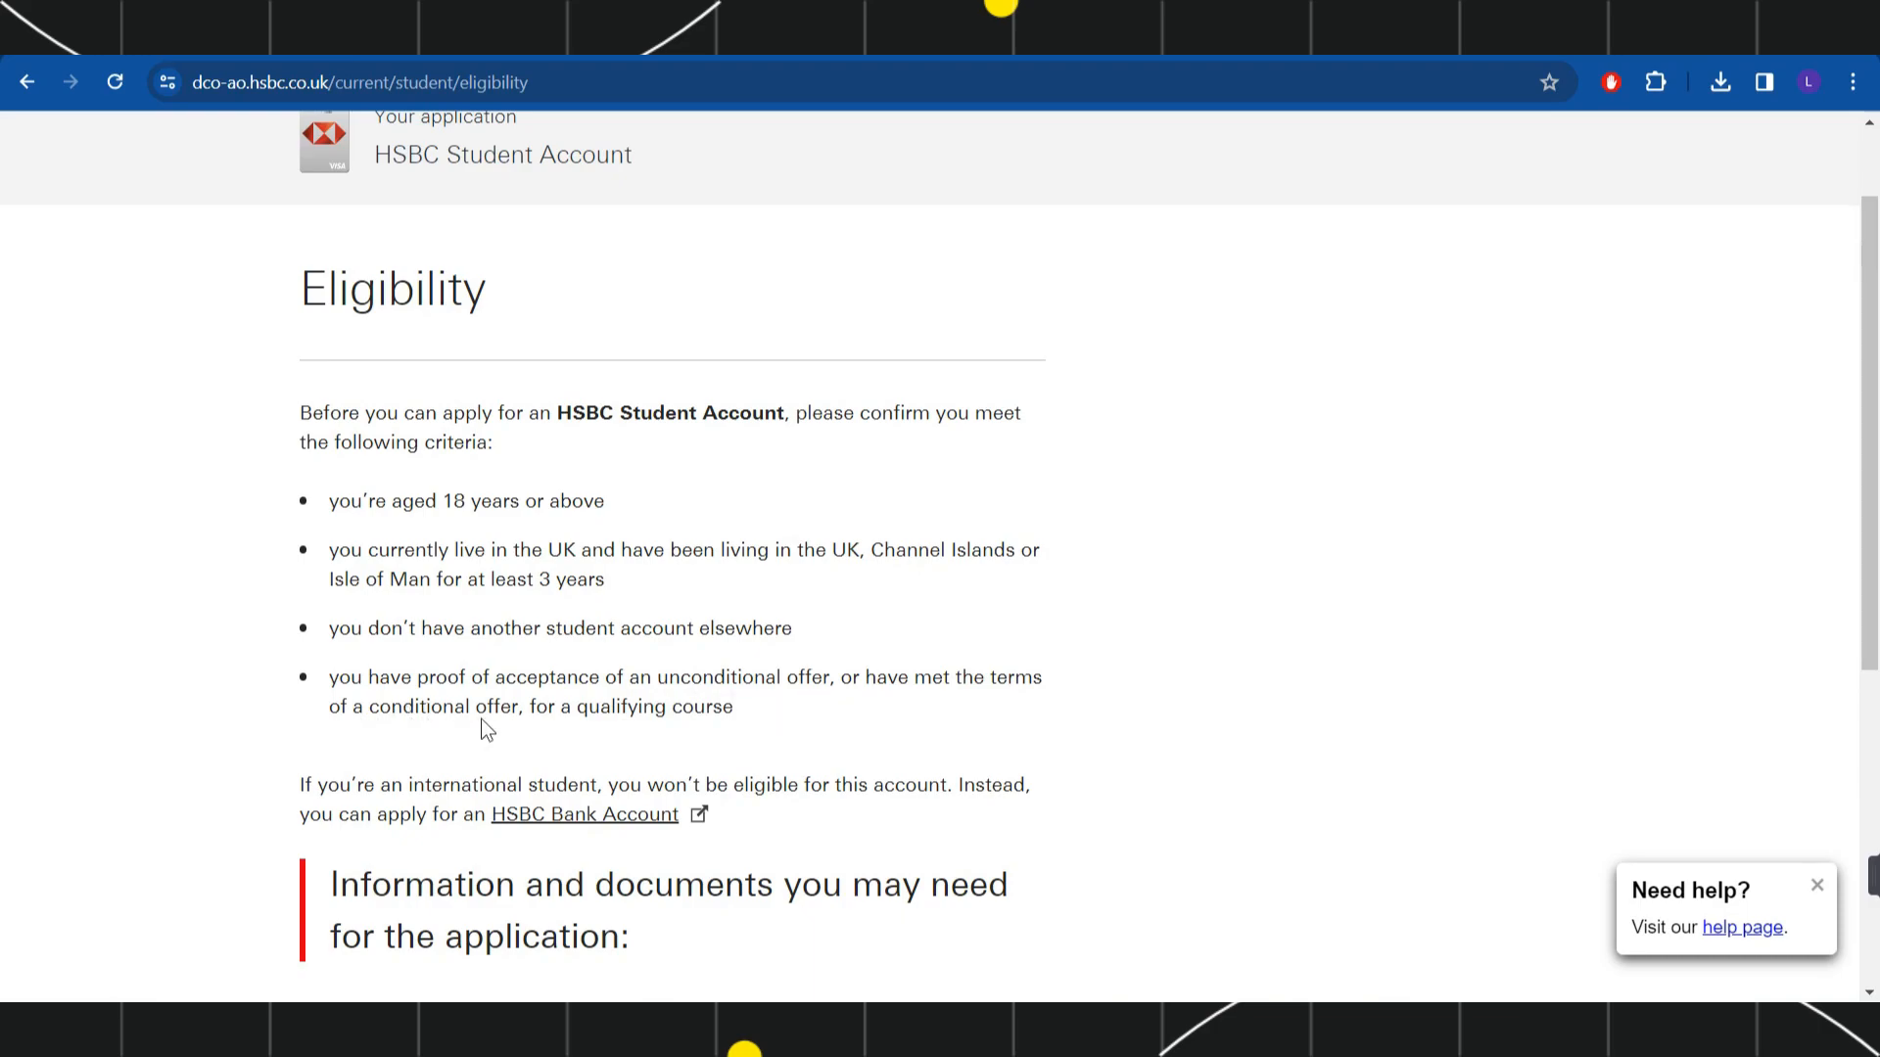
pyautogui.moveTo(737, 735)
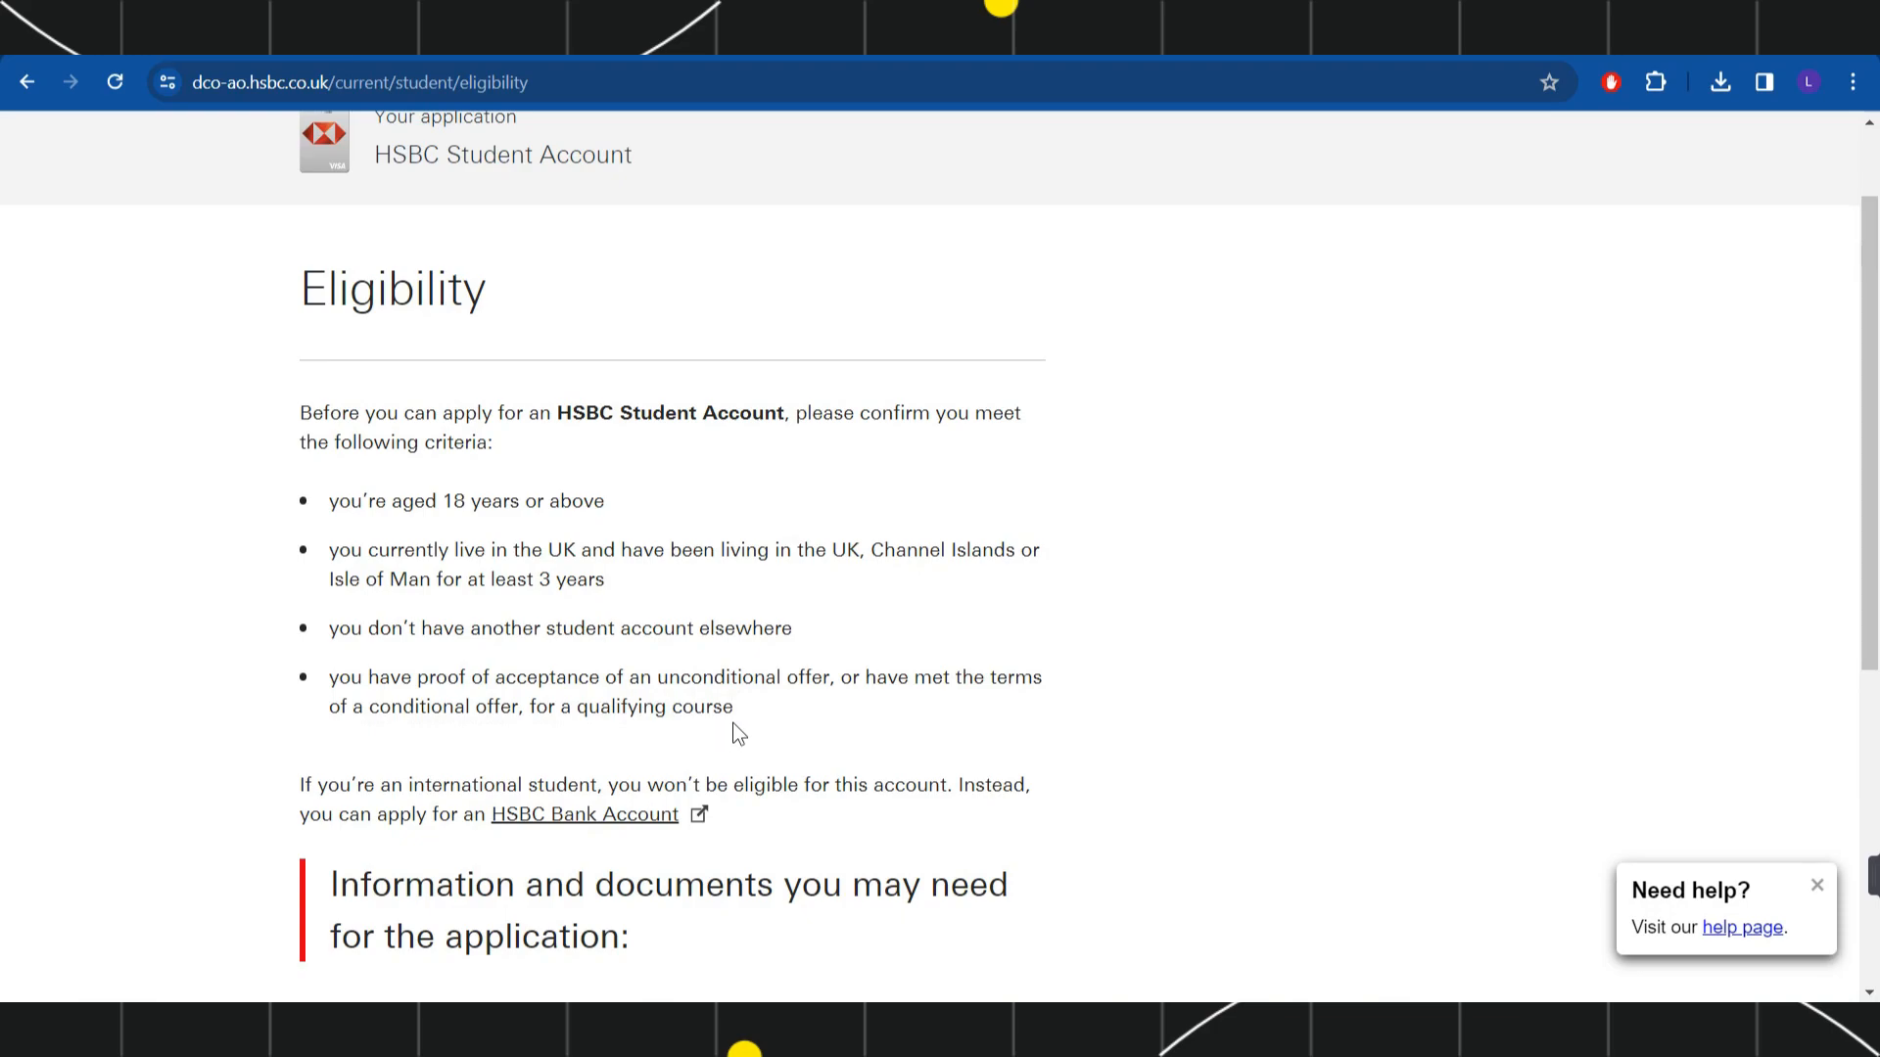
pyautogui.scroll(-3)
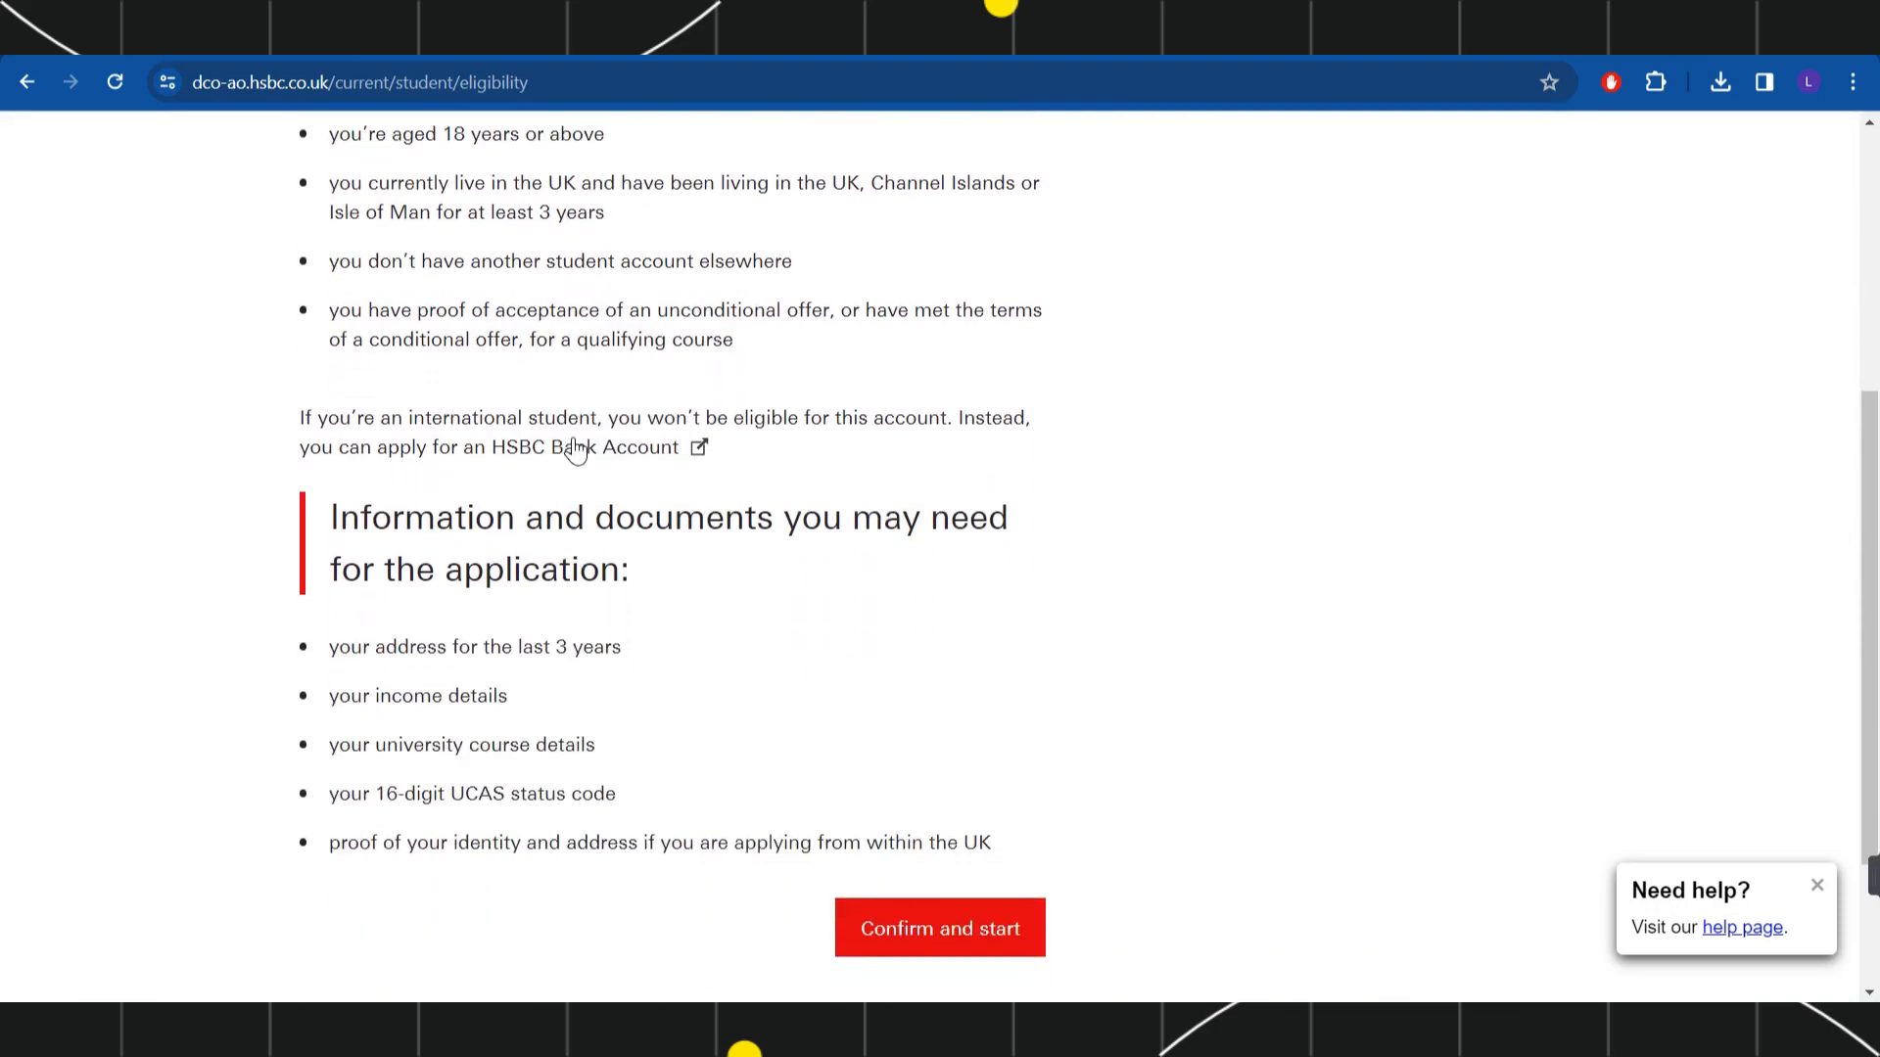
pyautogui.moveTo(885, 446)
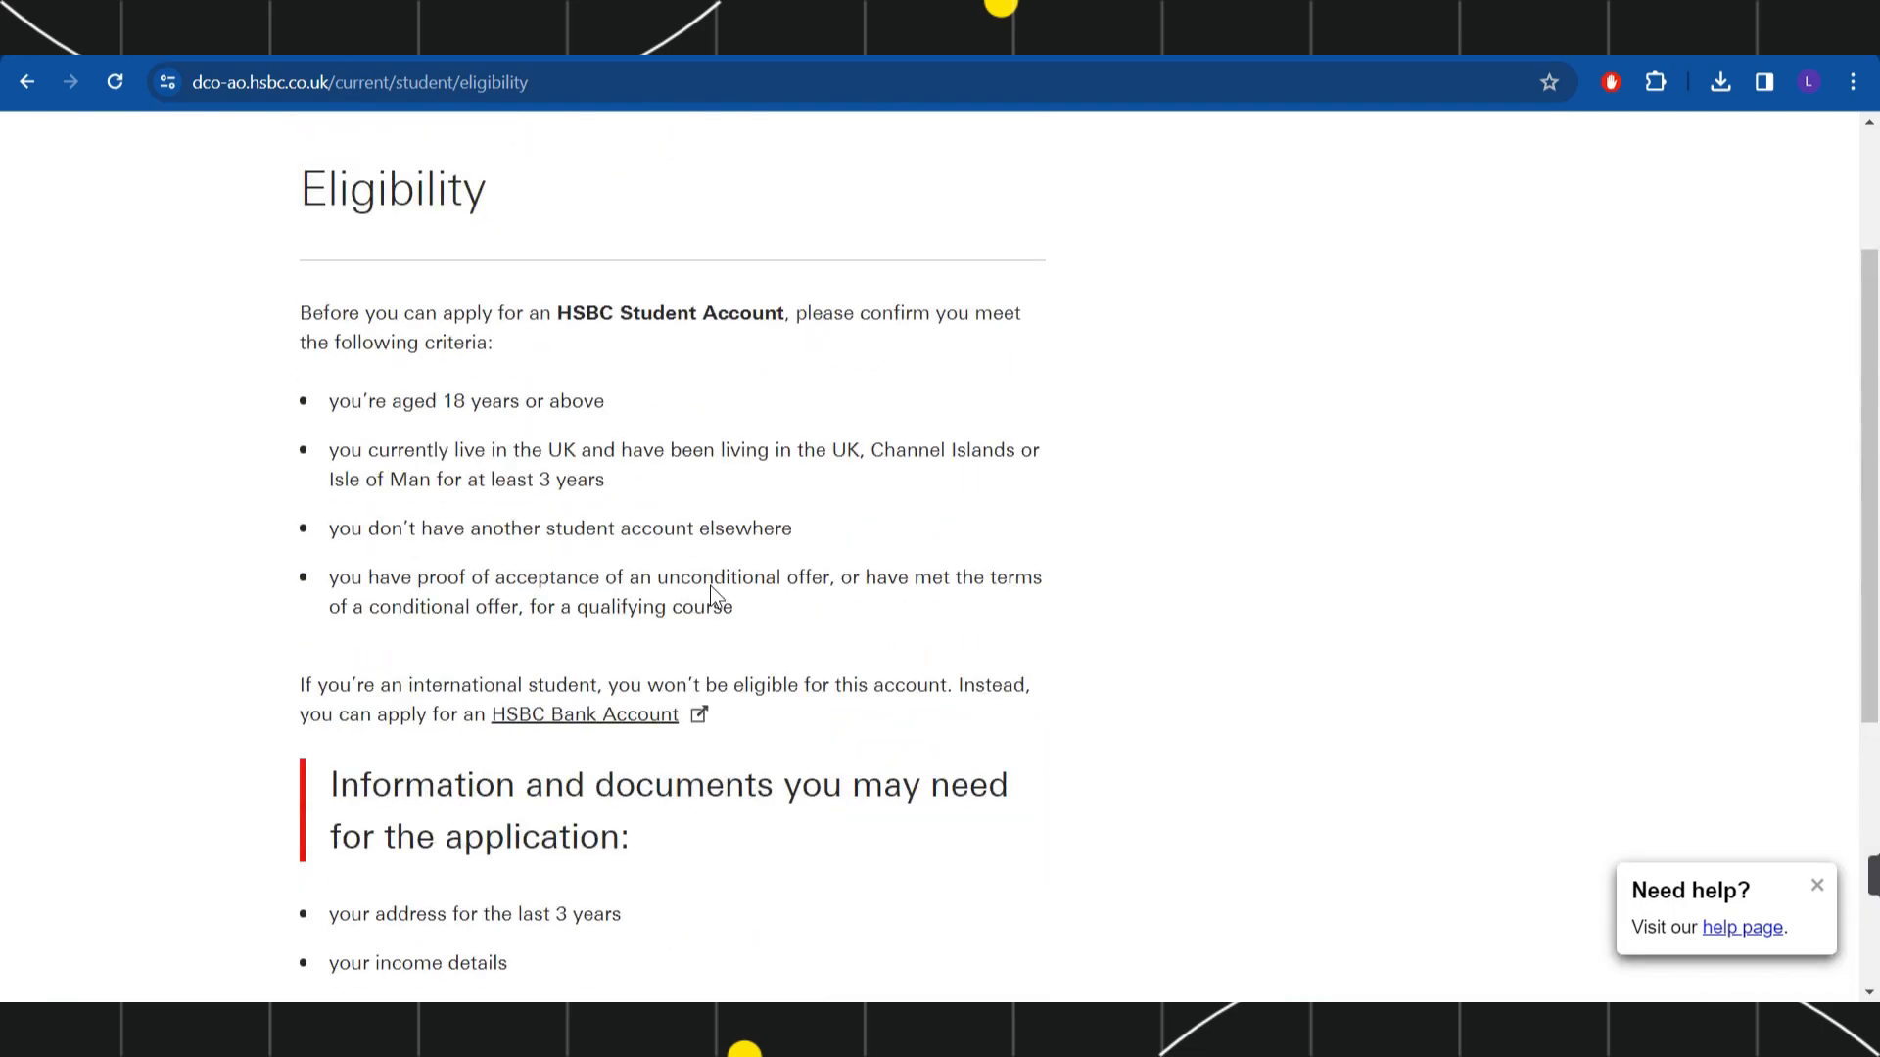
pyautogui.moveTo(889, 603)
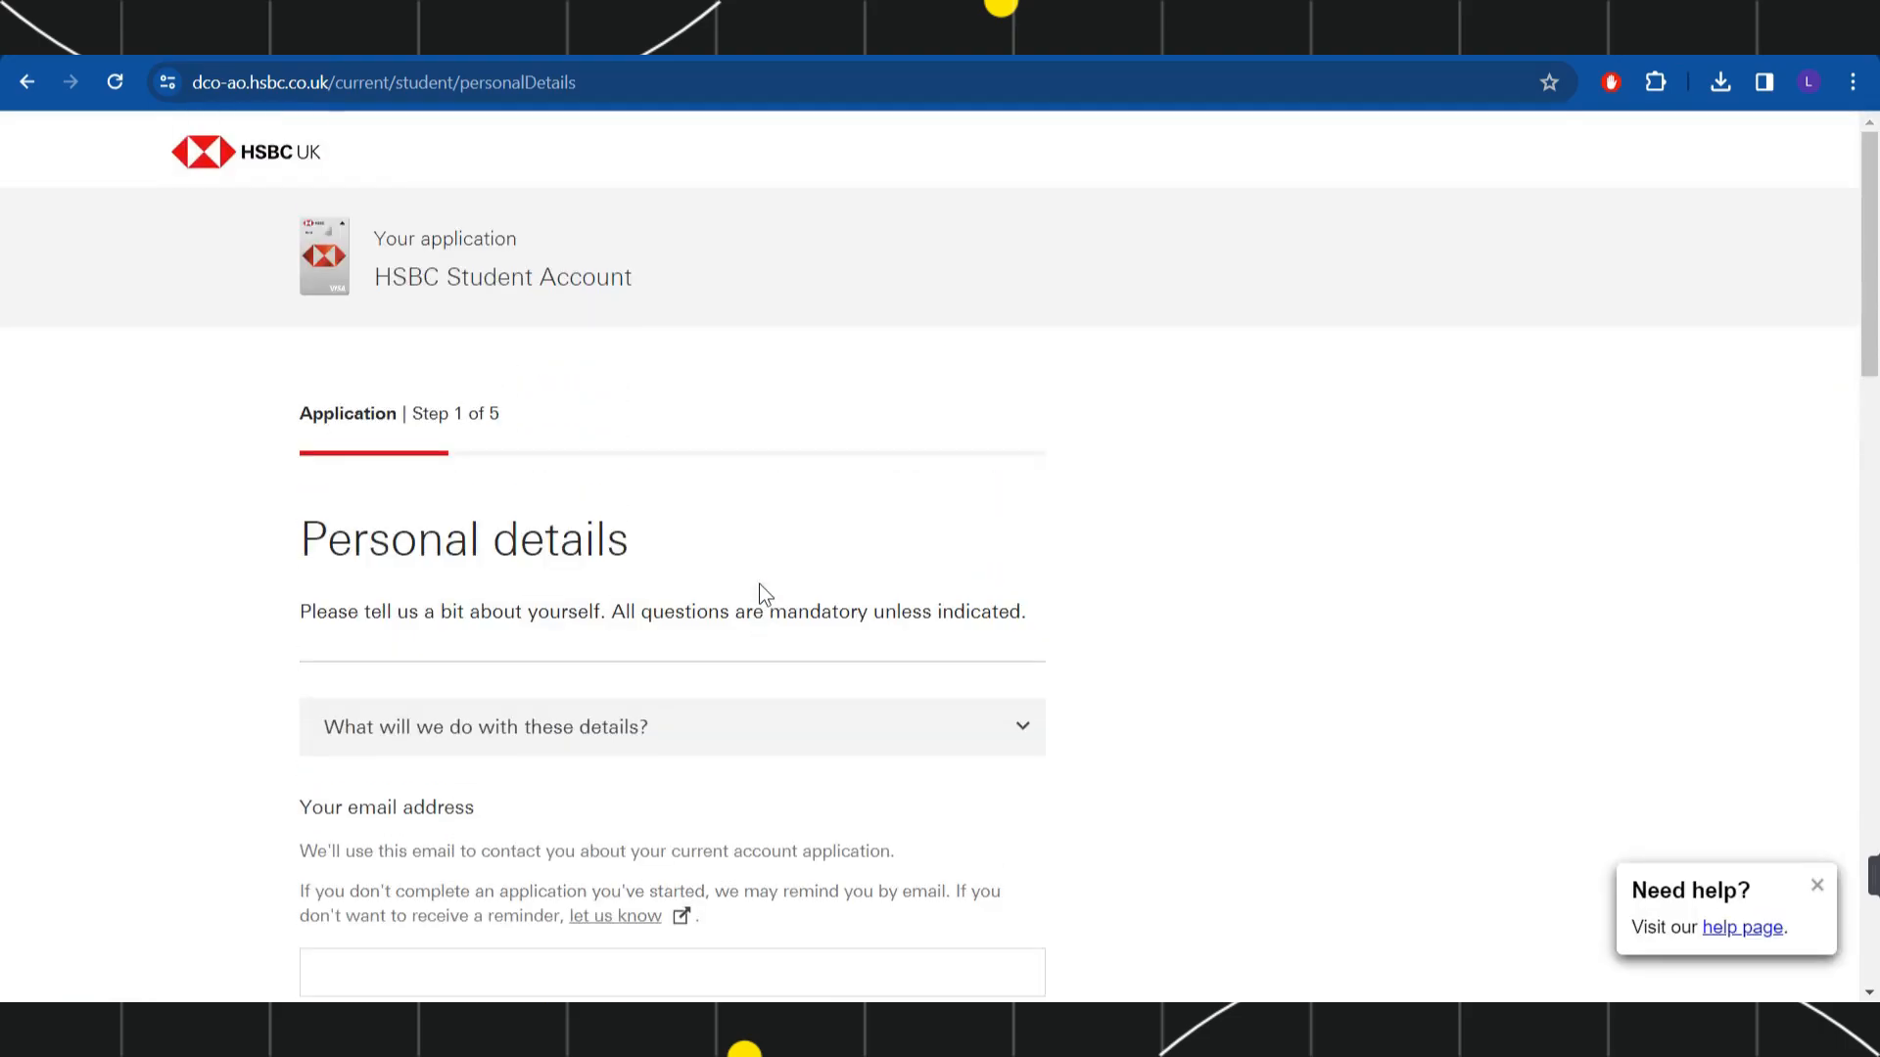
pyautogui.doubleClick(427, 413)
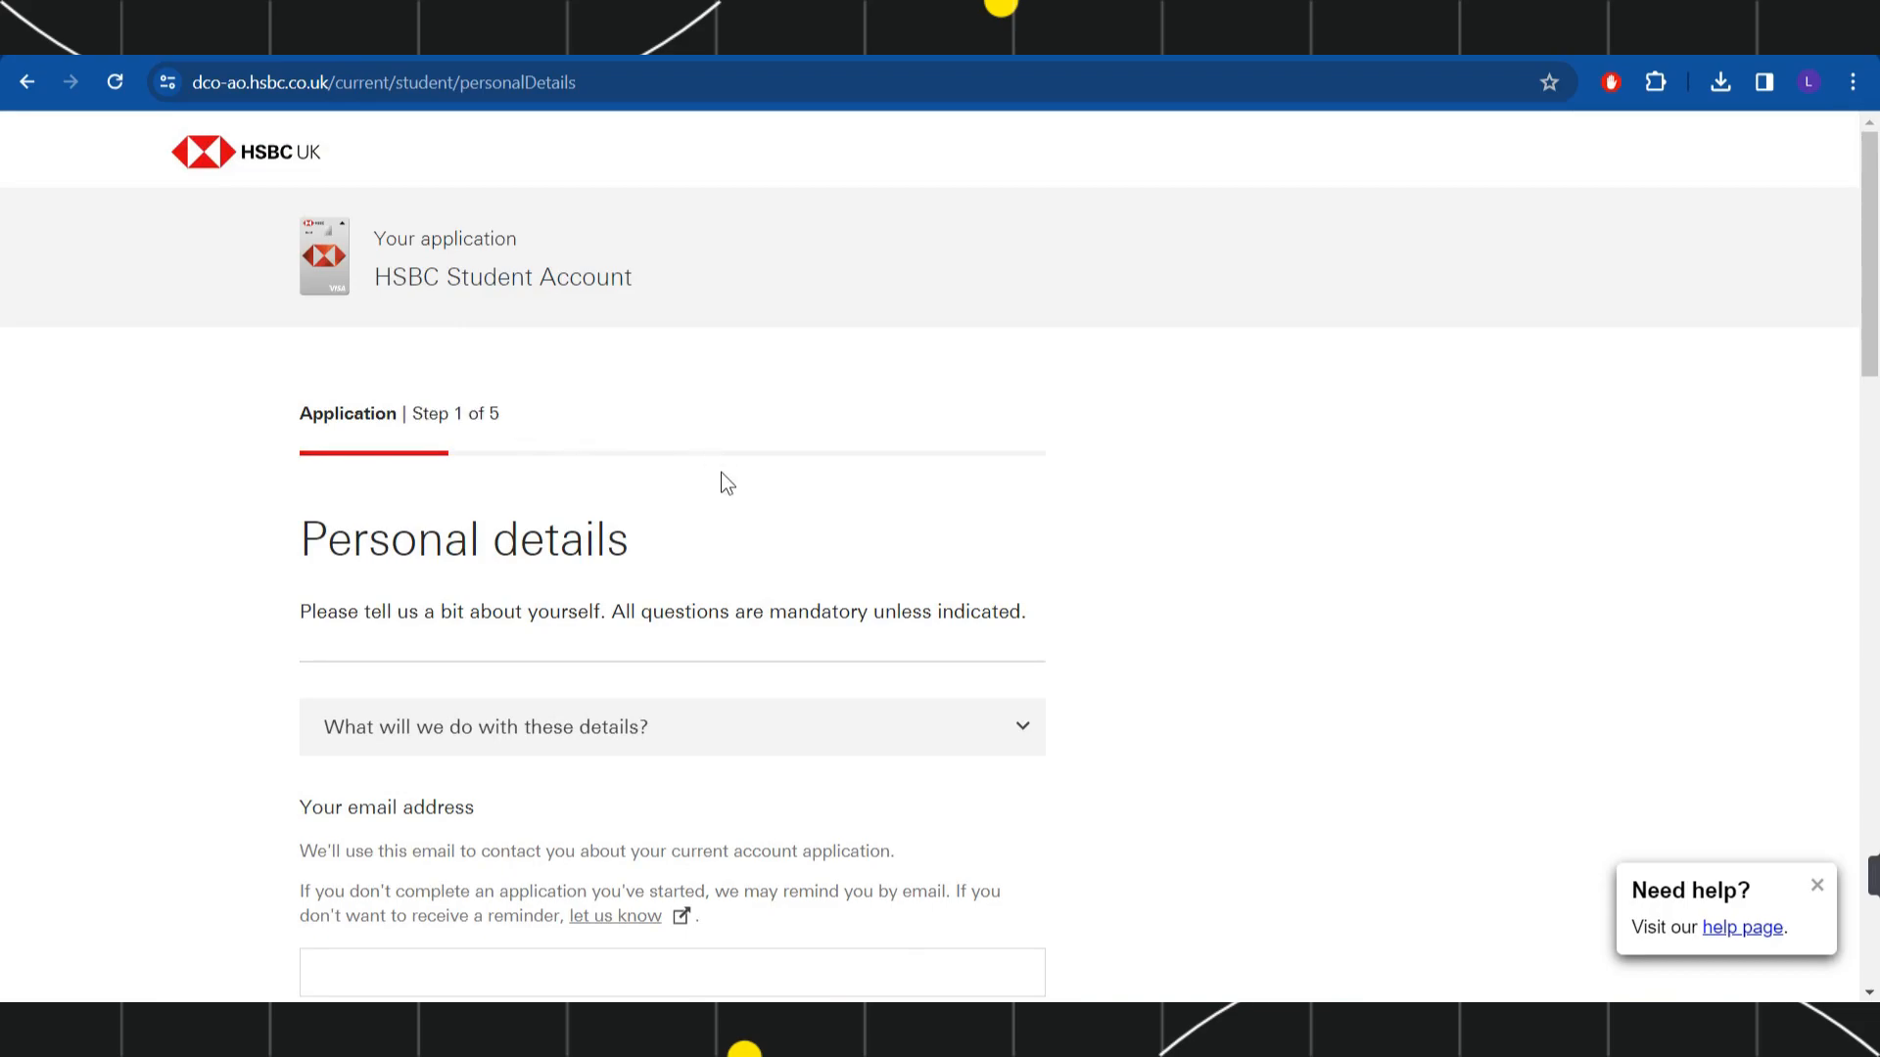
pyautogui.moveTo(423, 443)
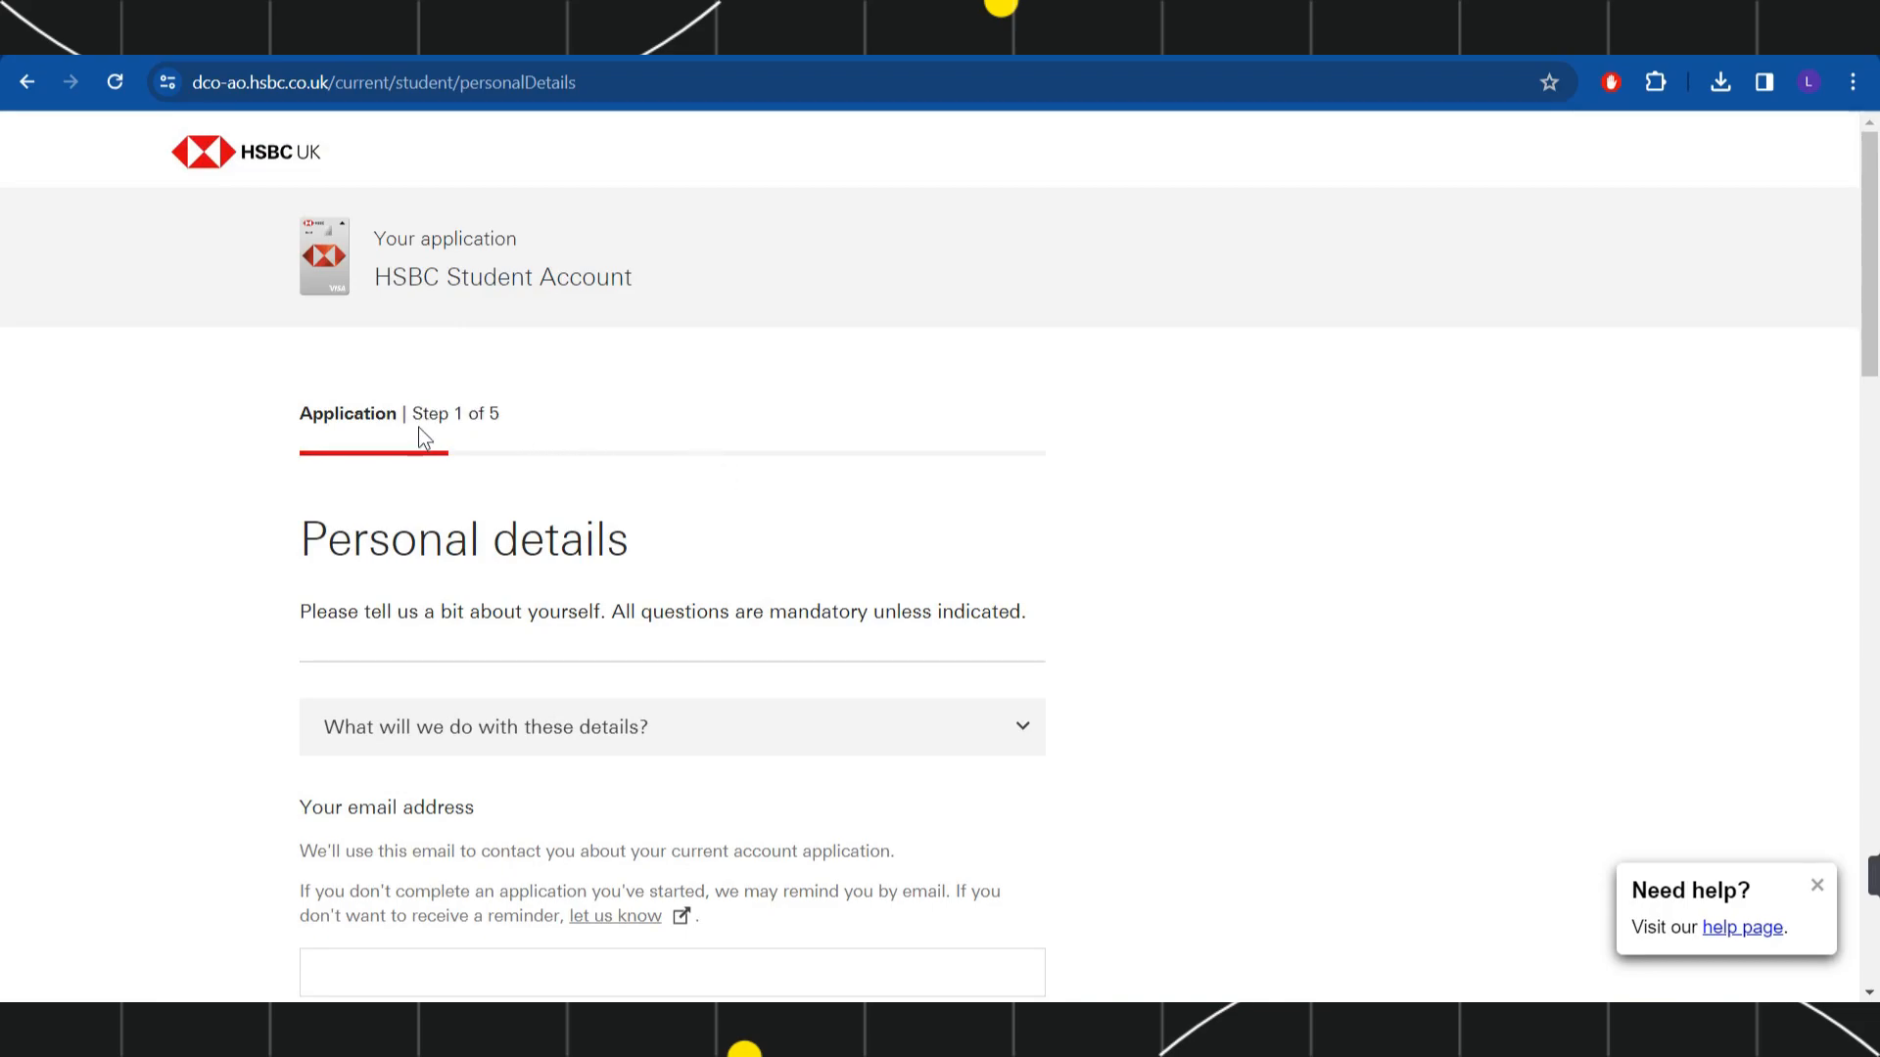
pyautogui.moveTo(670, 426)
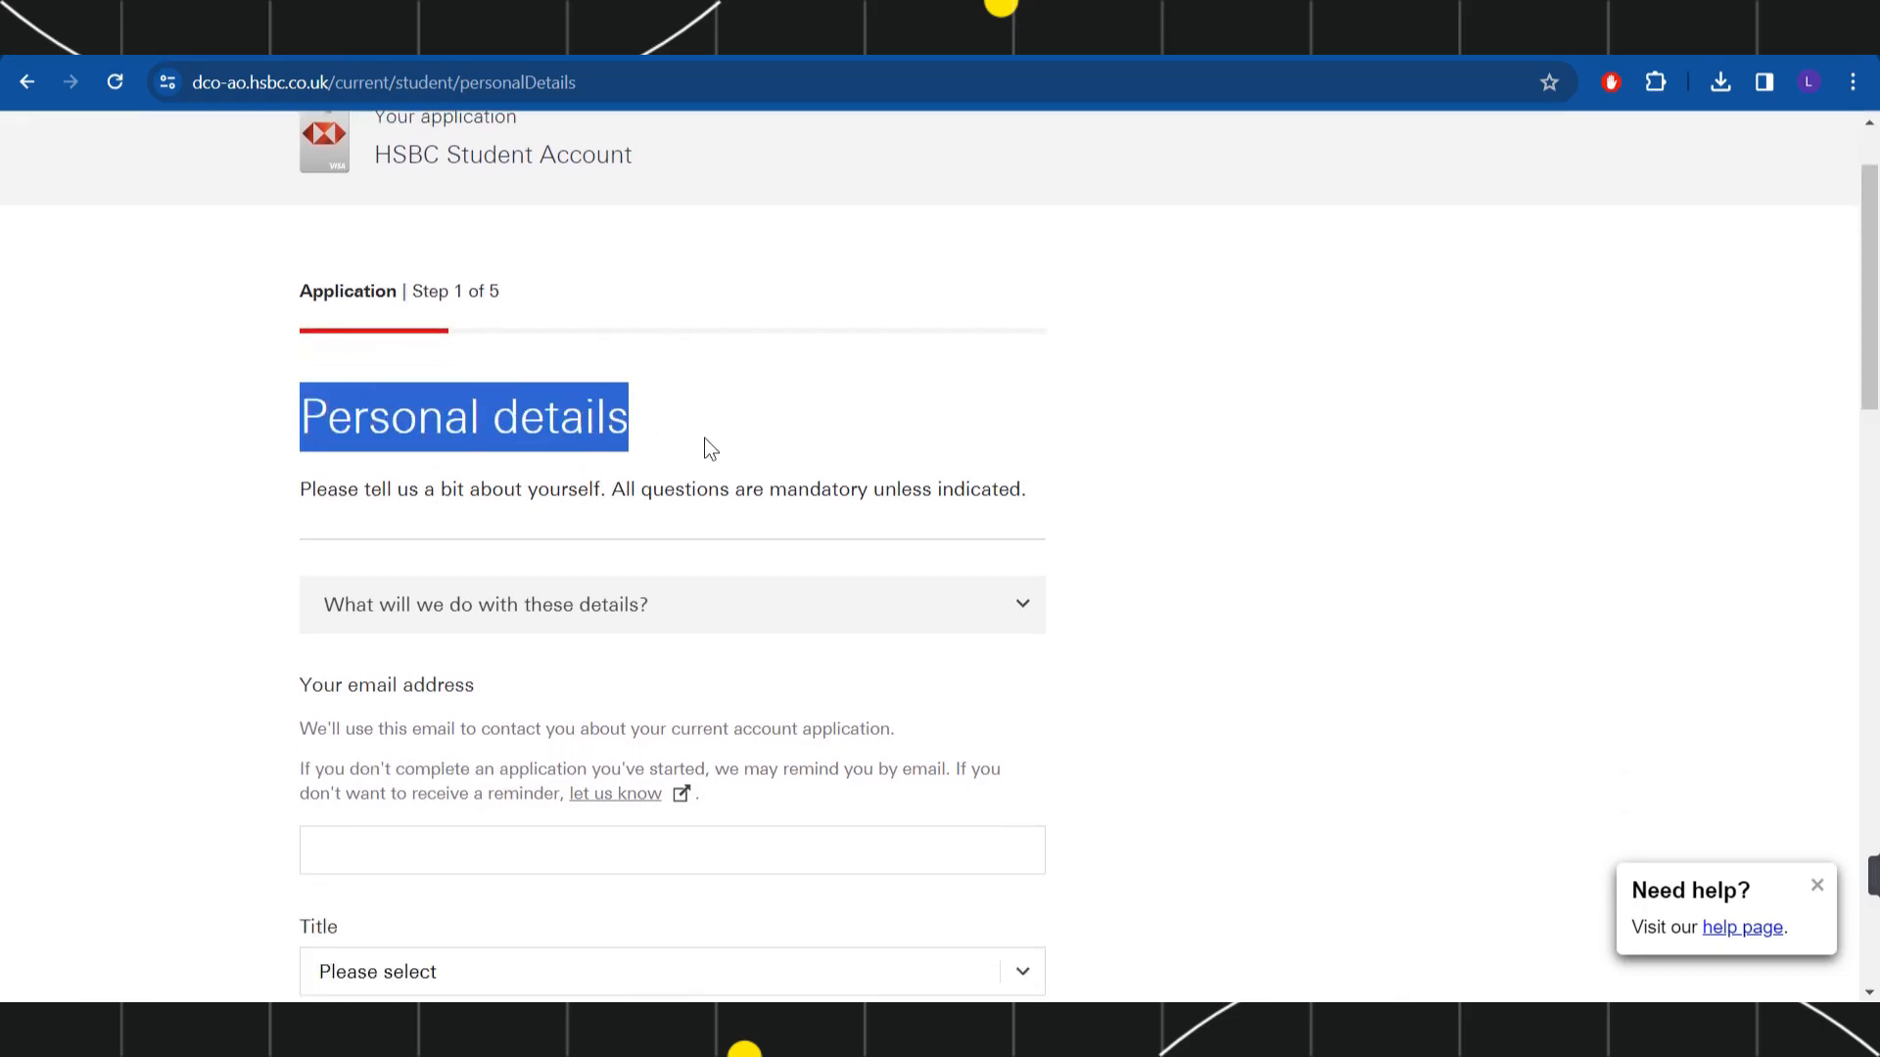
pyautogui.scroll(-3)
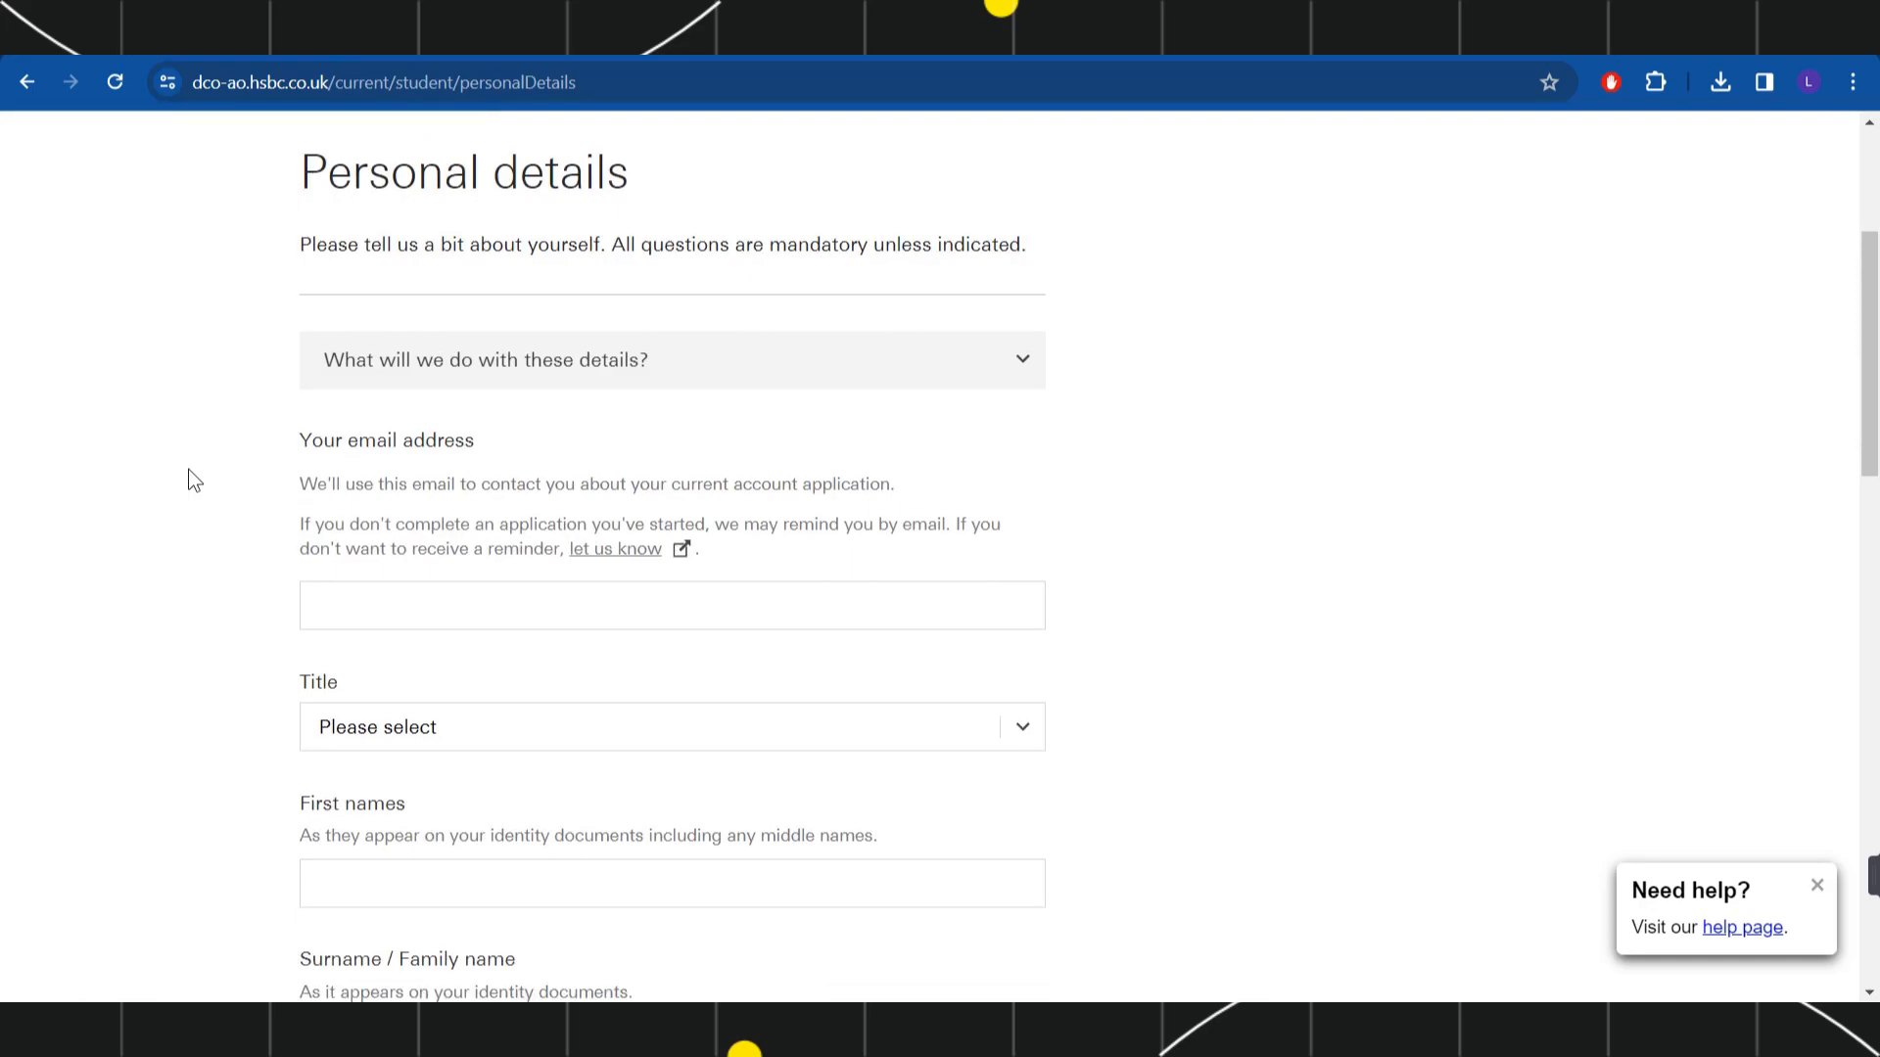
pyautogui.scroll(-3)
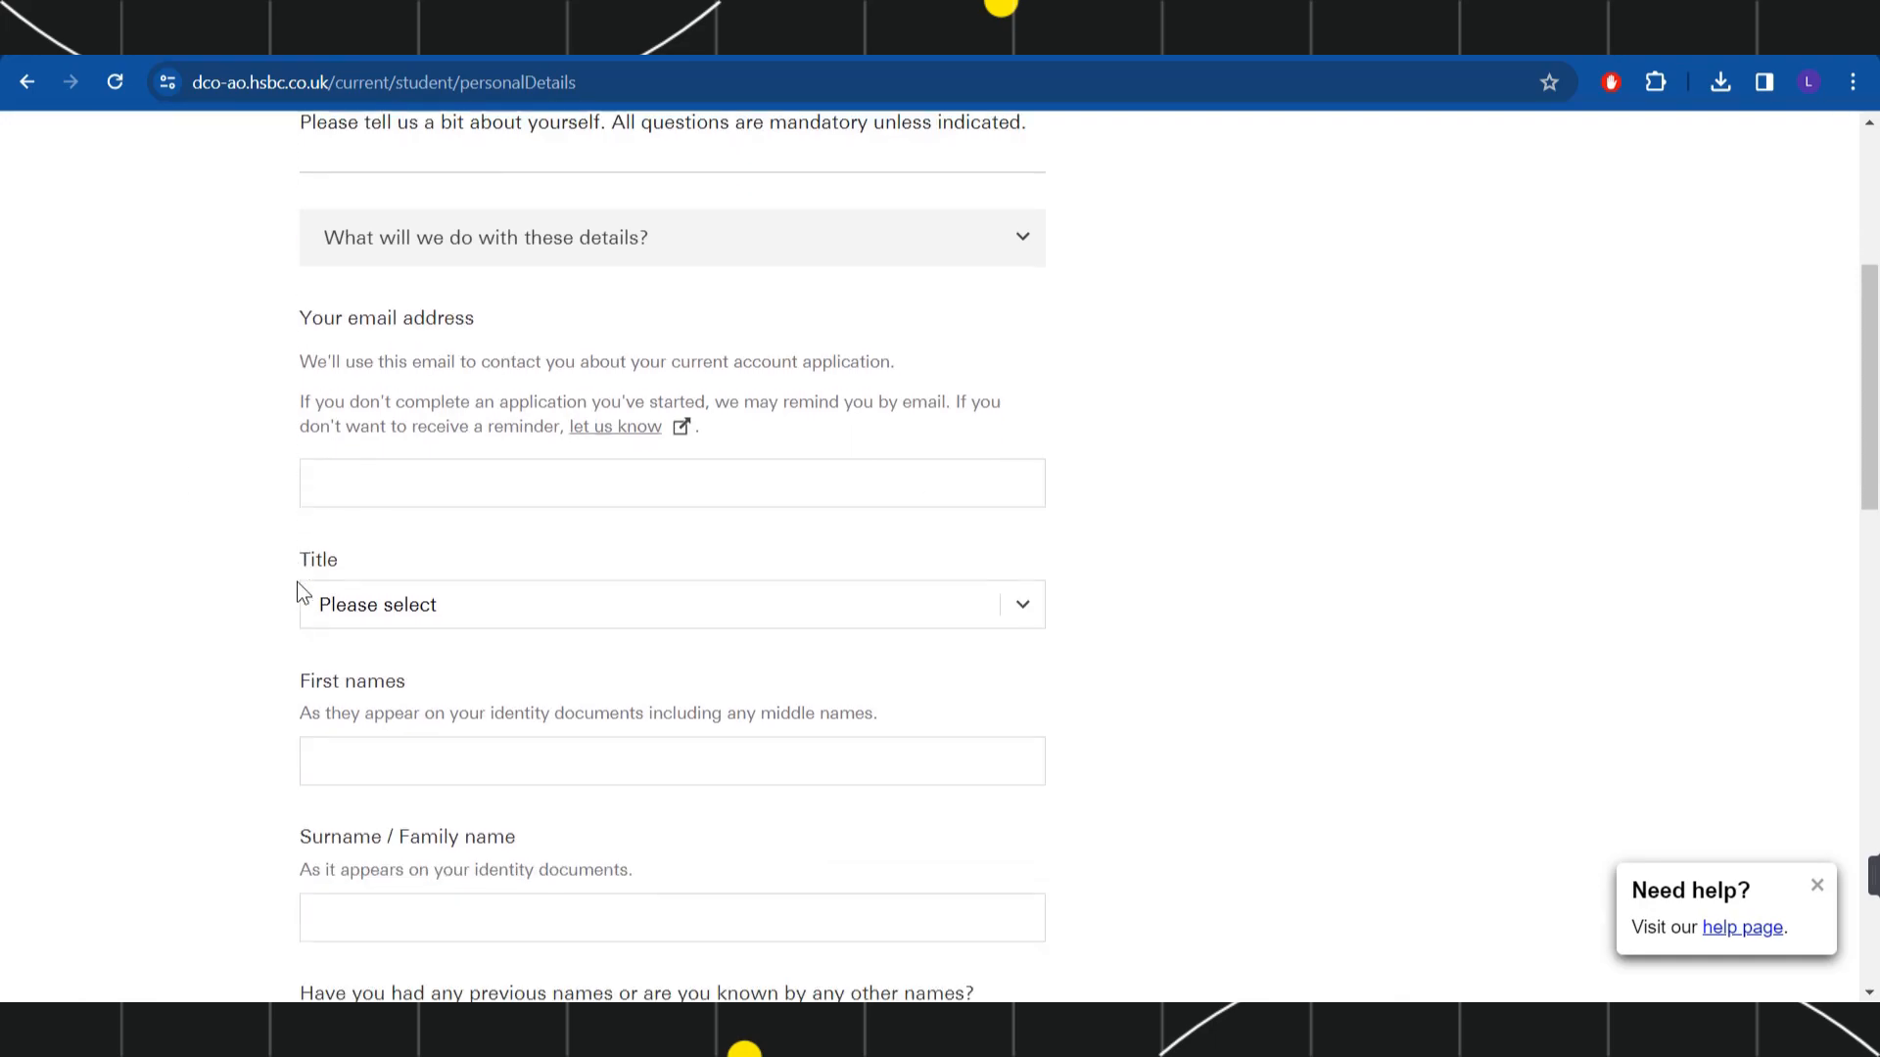
pyautogui.scroll(-3)
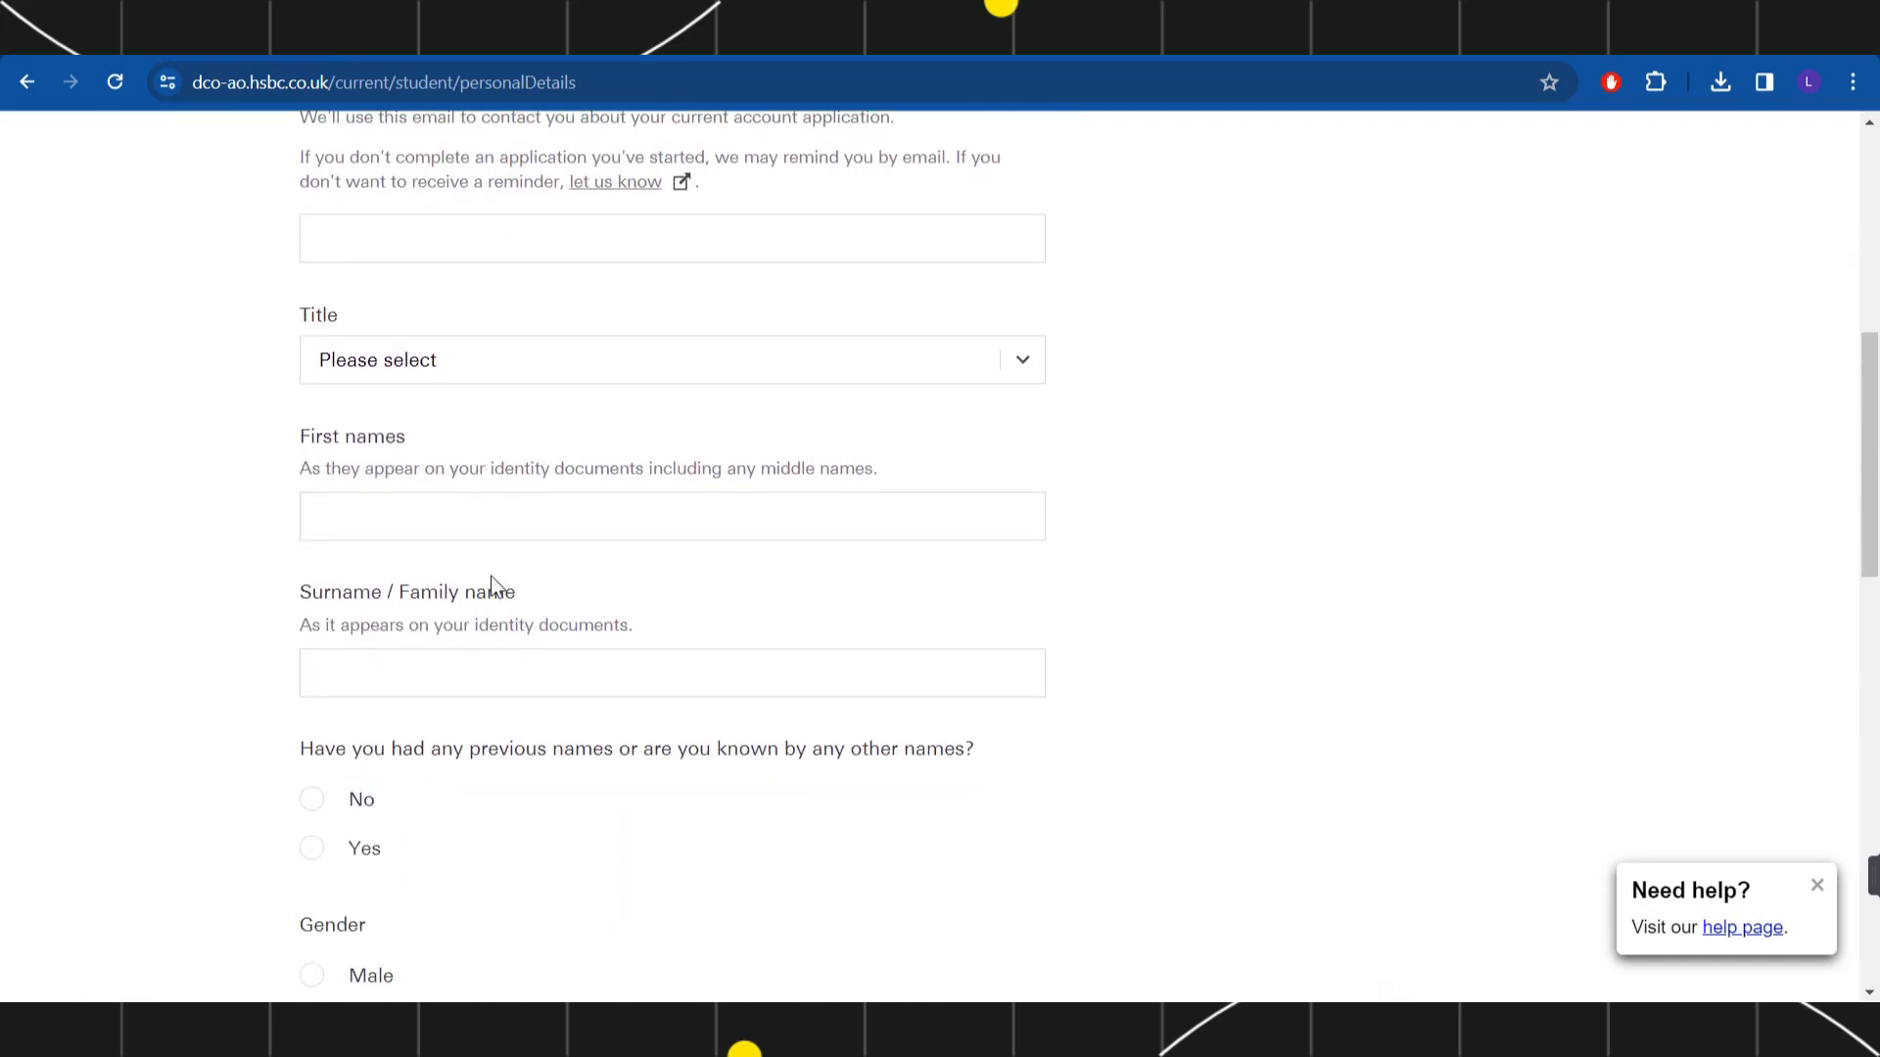
pyautogui.scroll(-3)
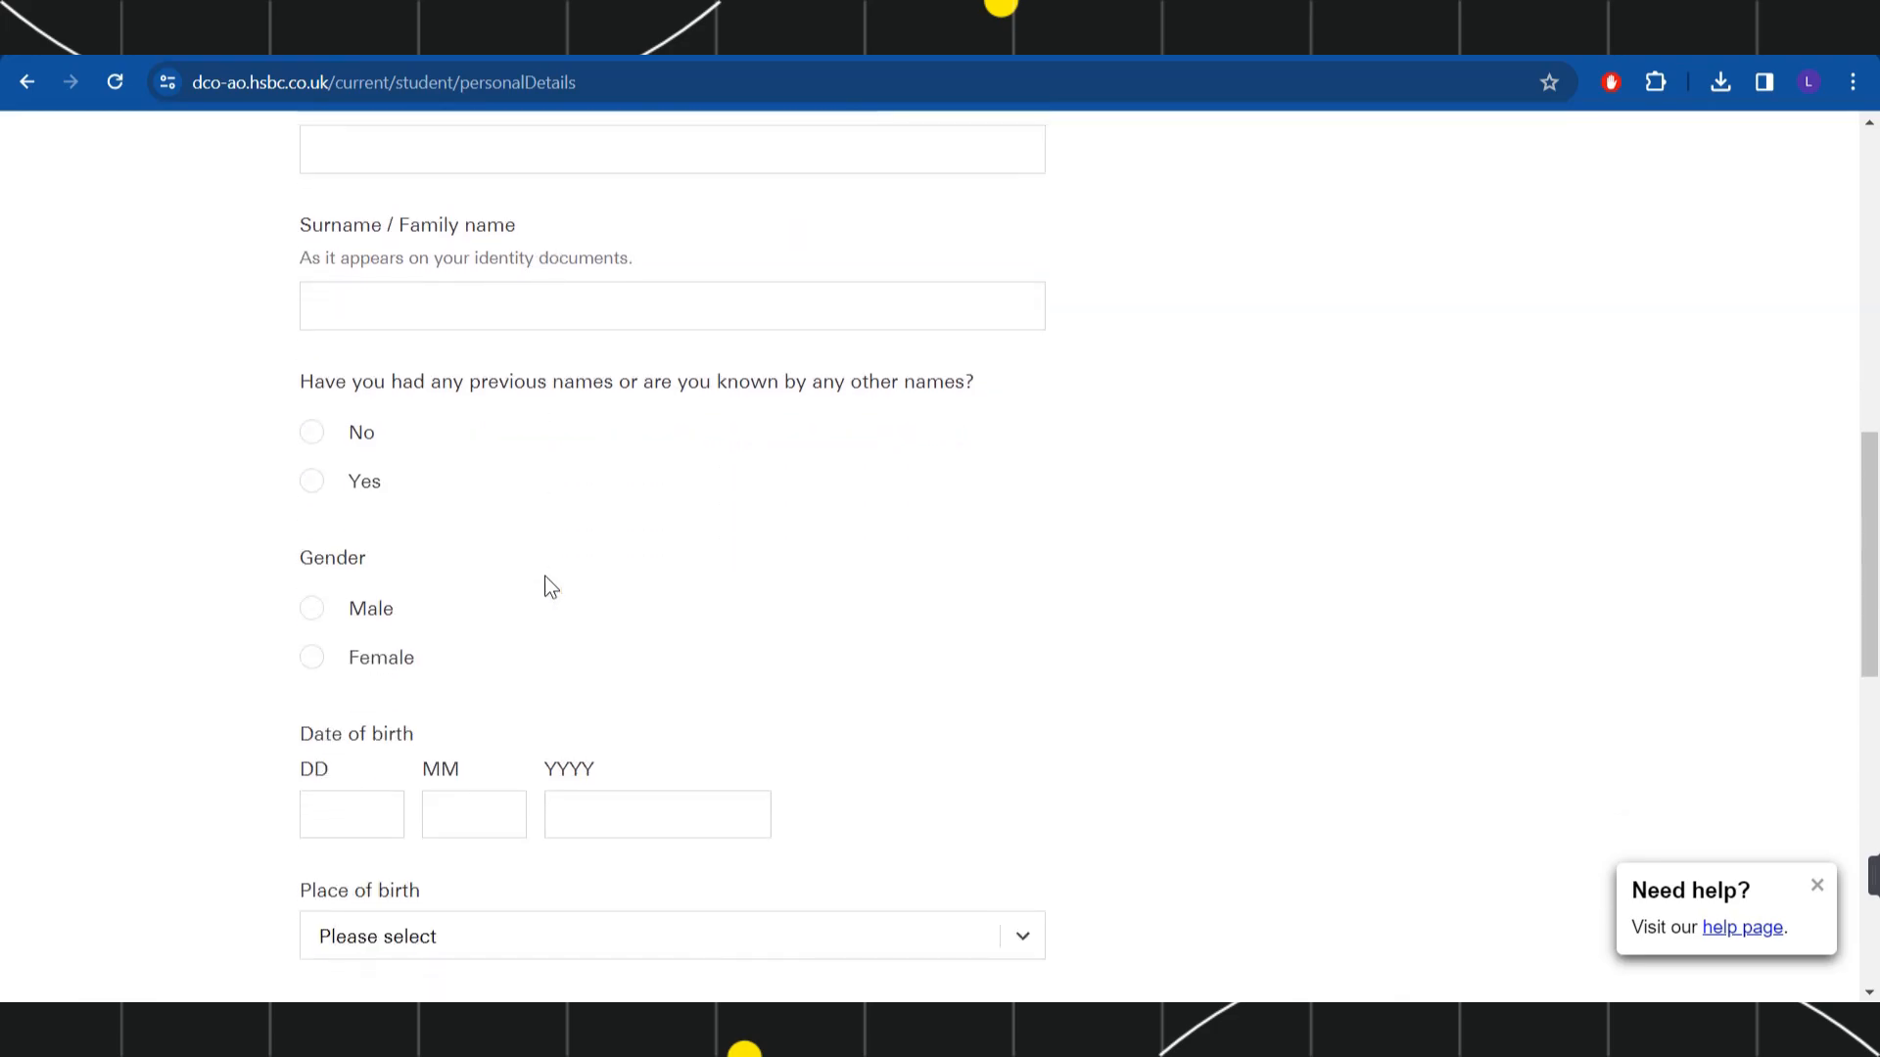
pyautogui.scroll(-3)
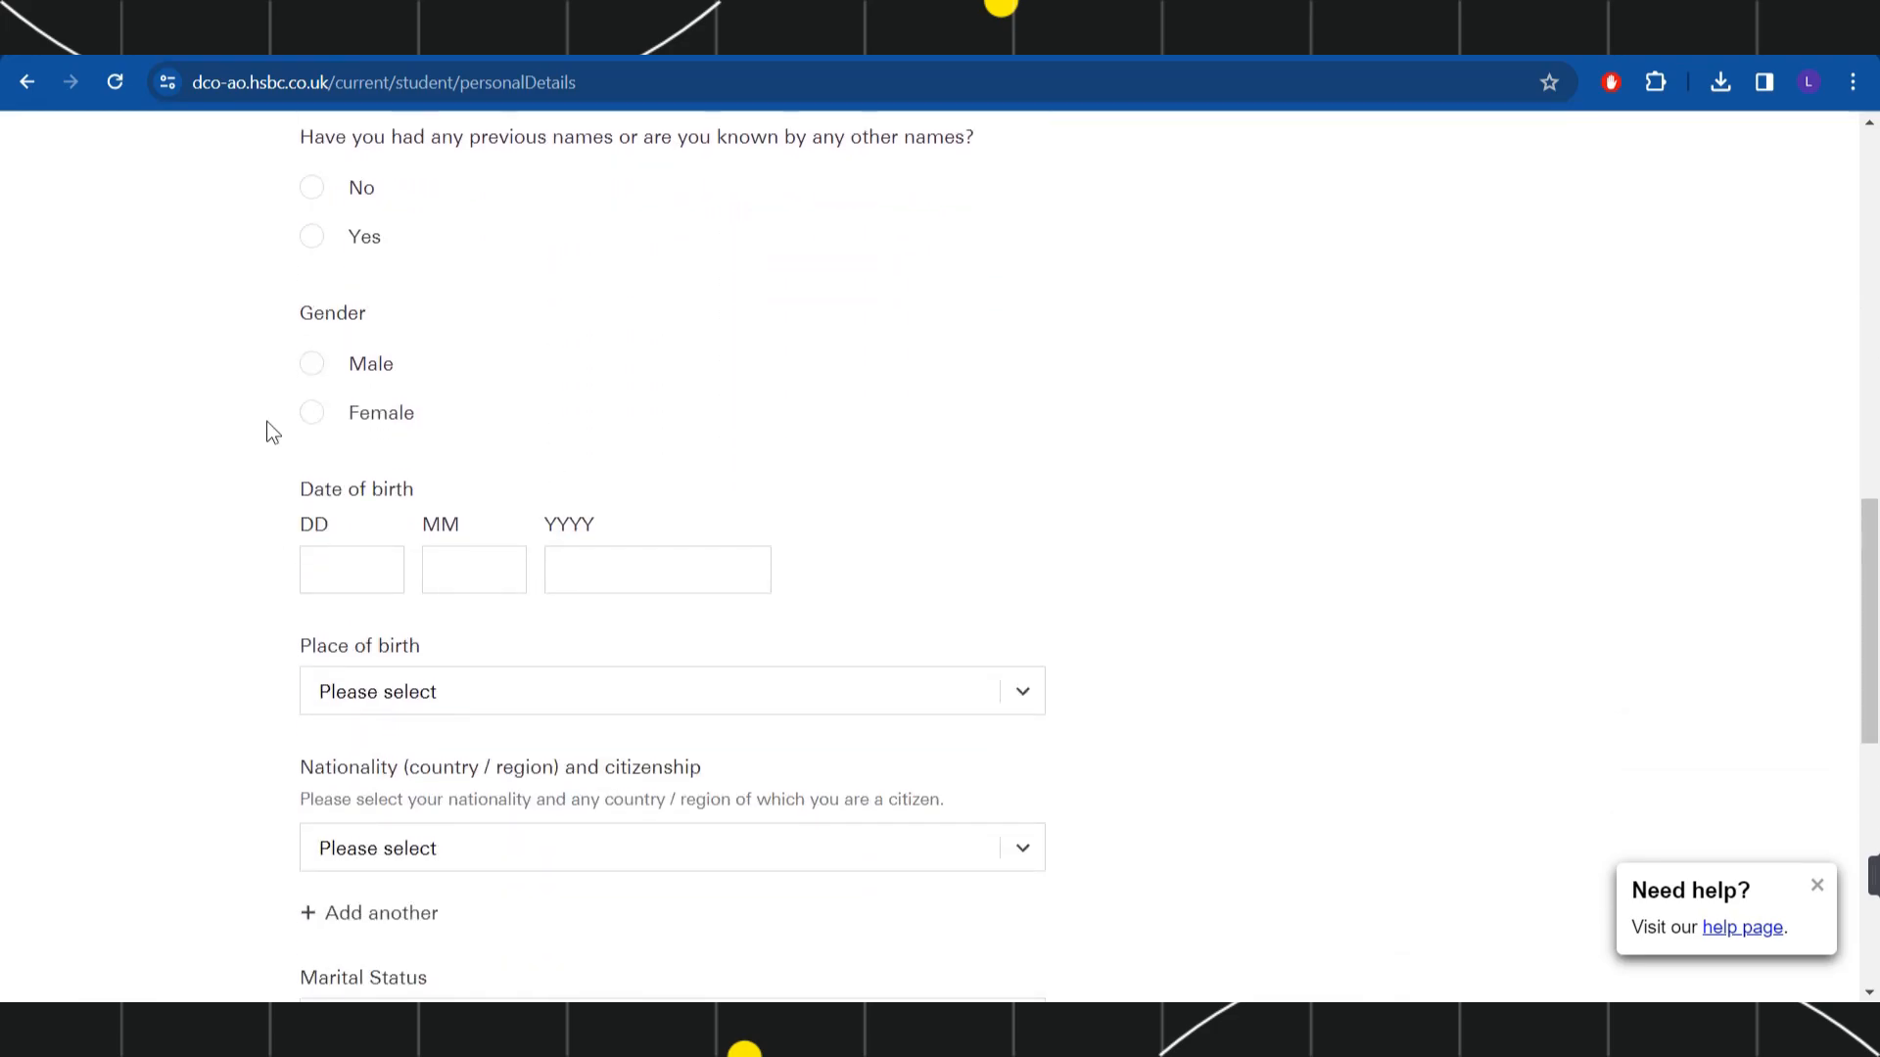
pyautogui.moveTo(233, 440)
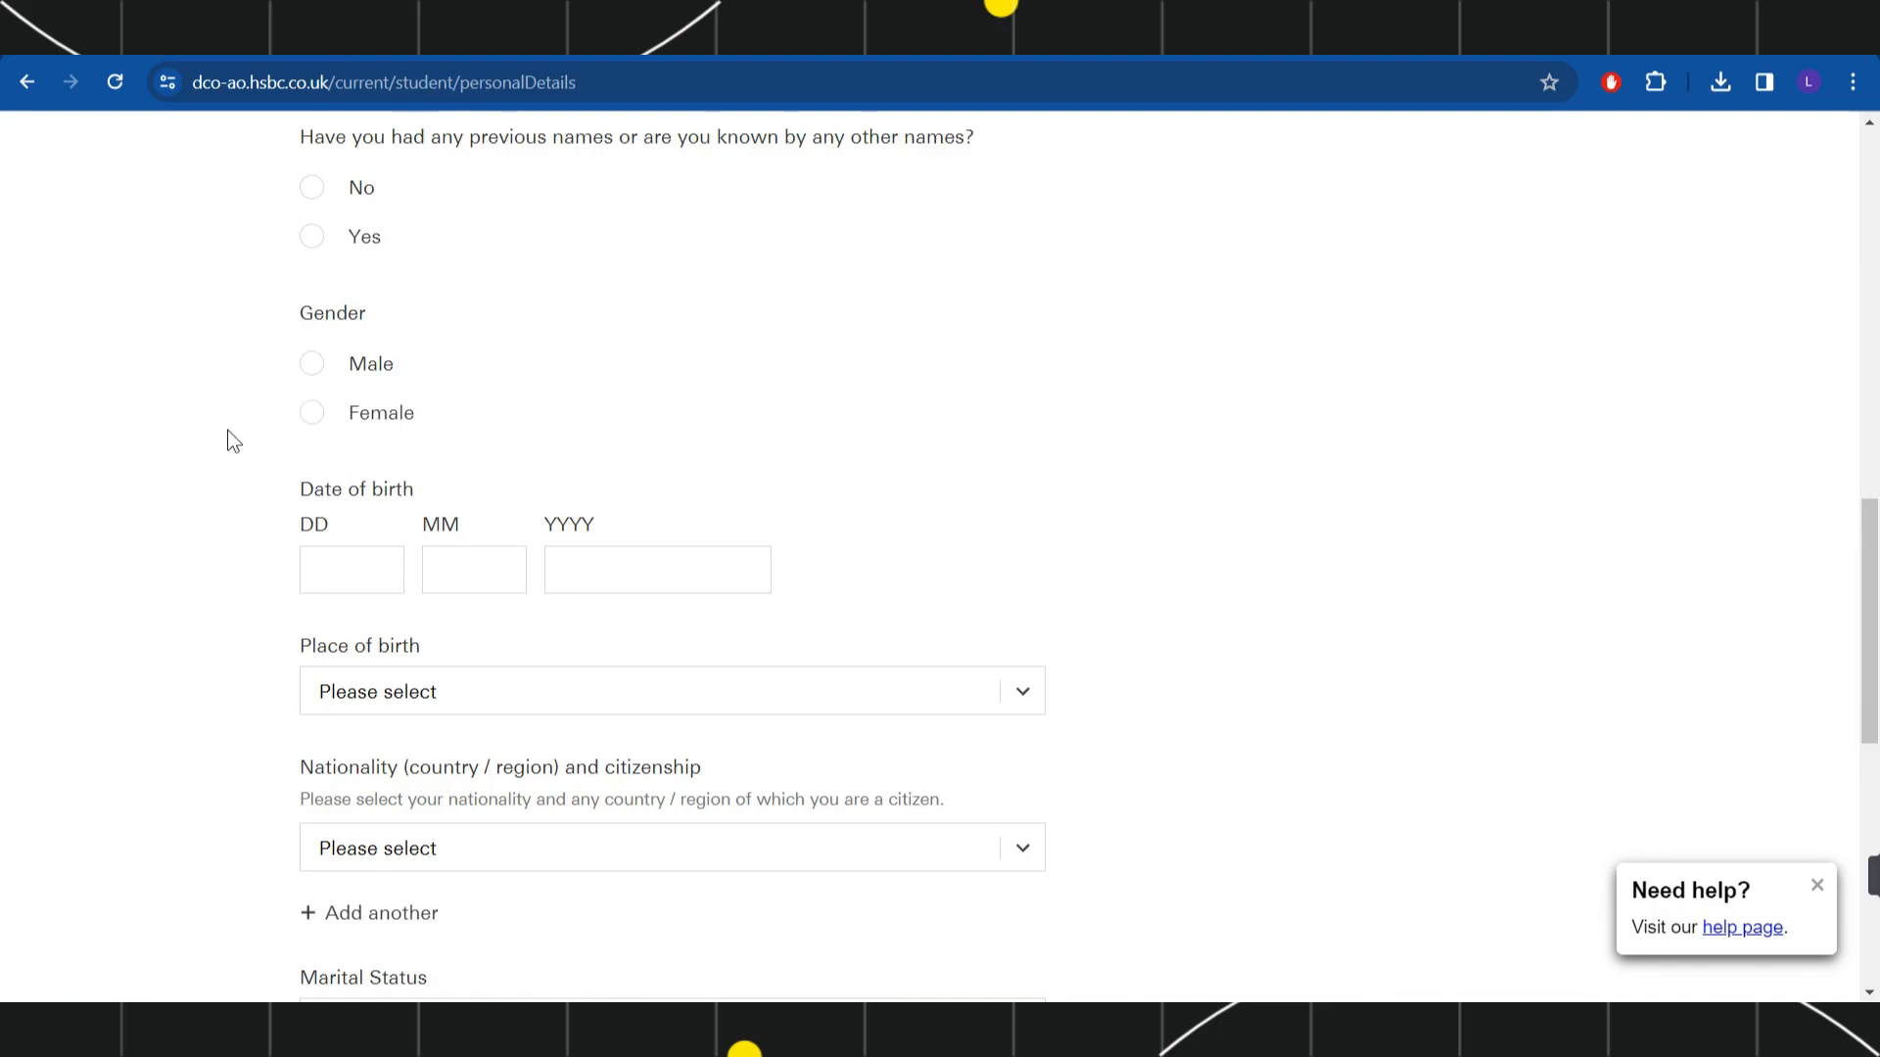
pyautogui.click(472, 568)
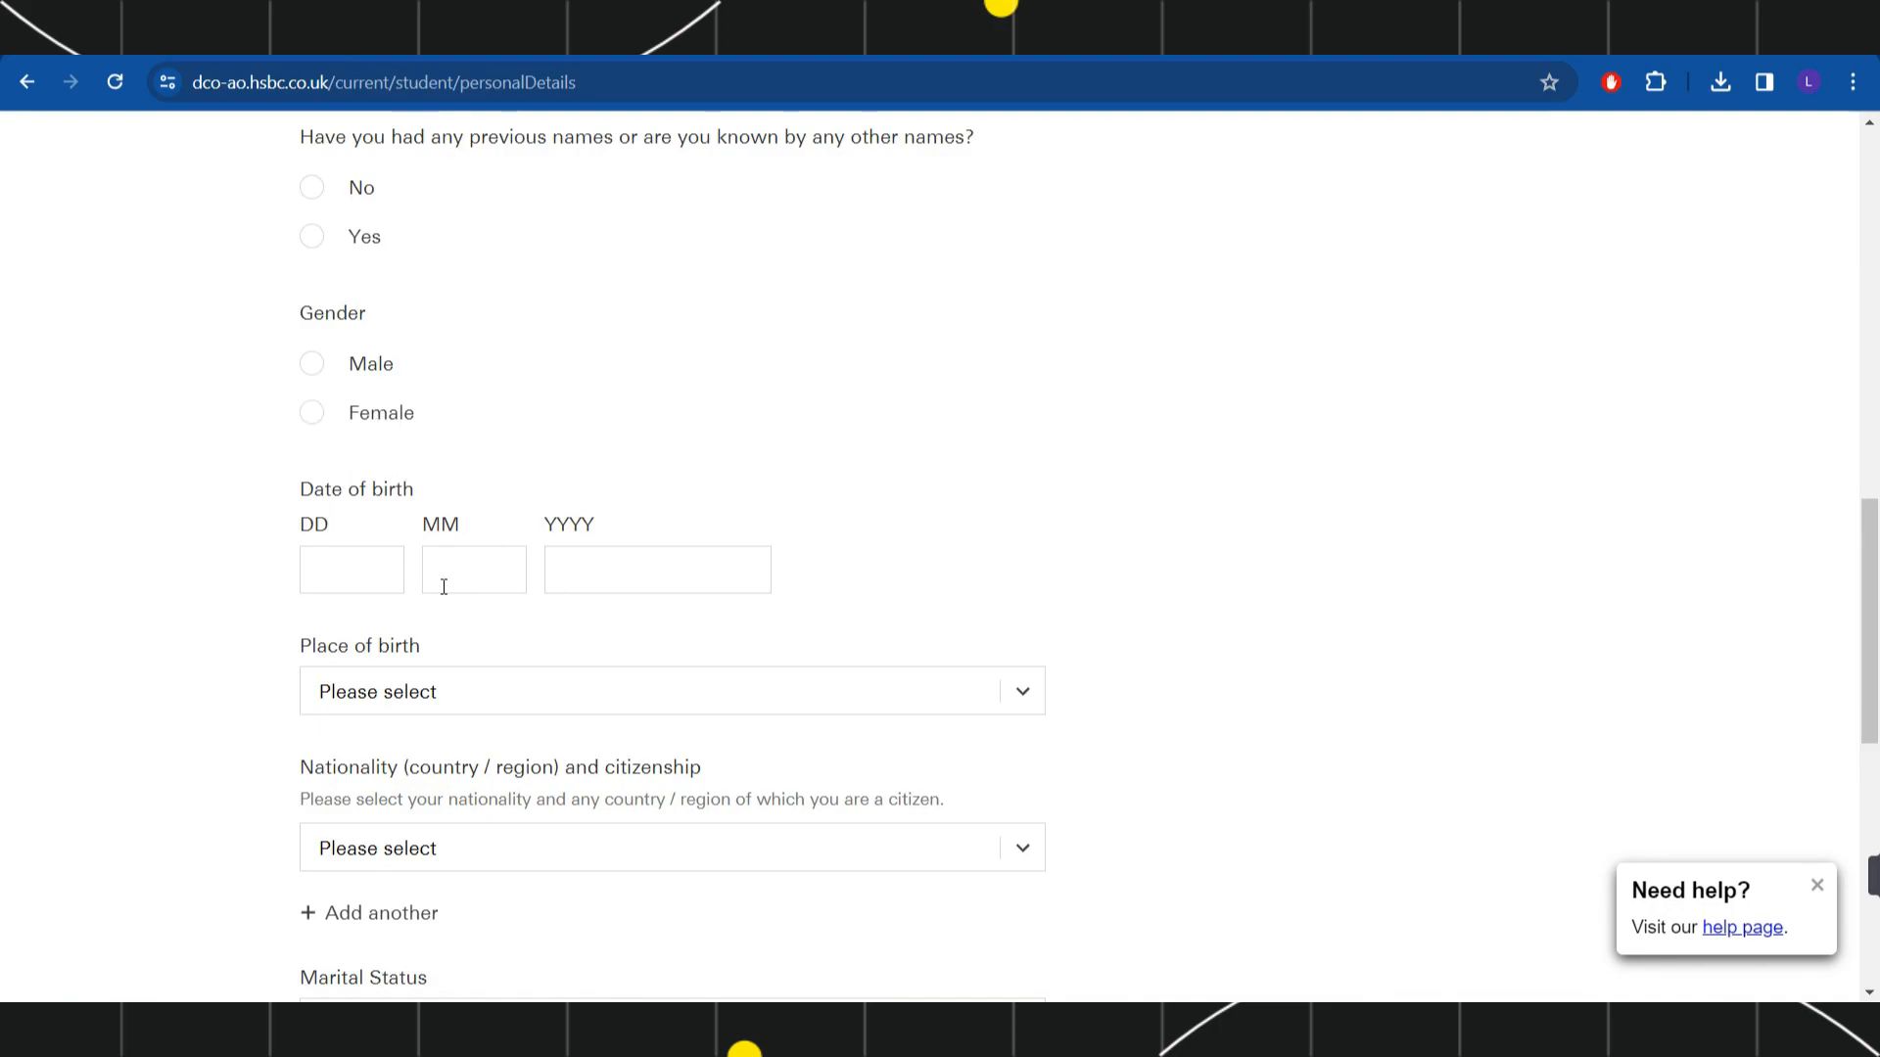
pyautogui.scroll(-3)
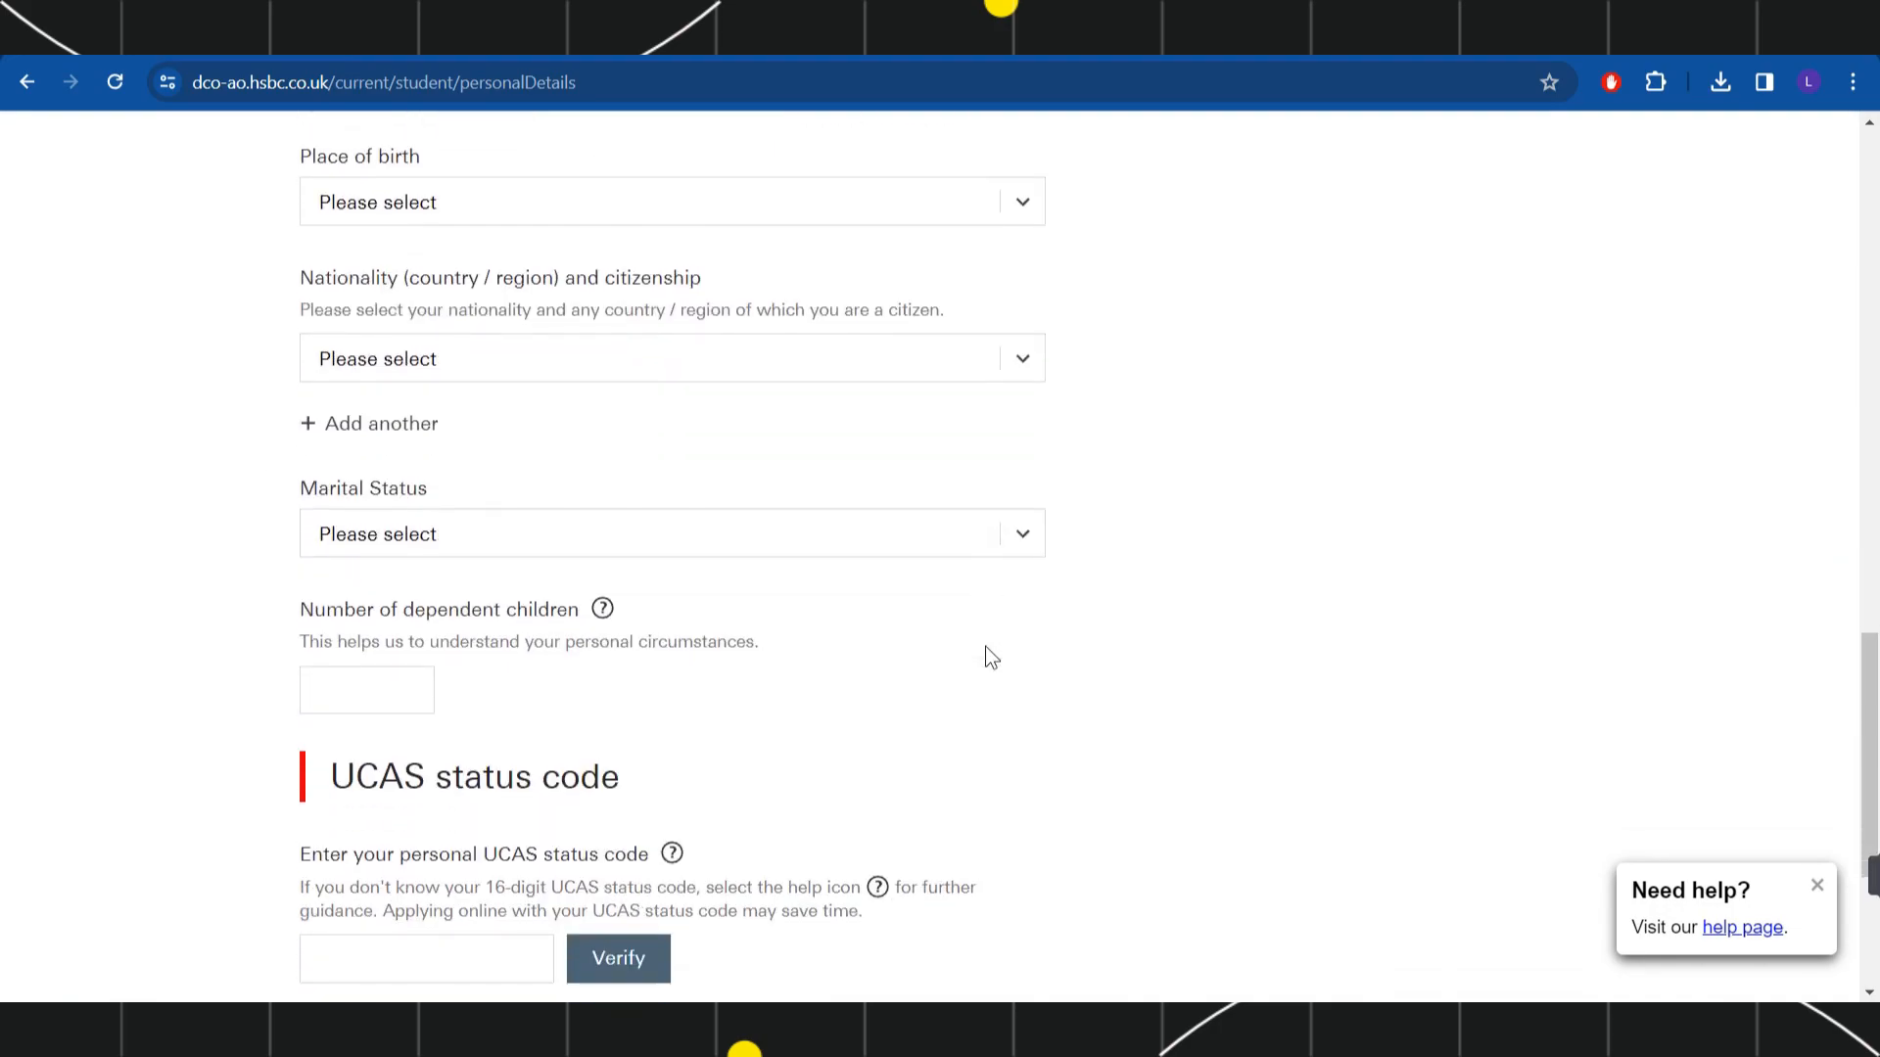
pyautogui.scroll(-3)
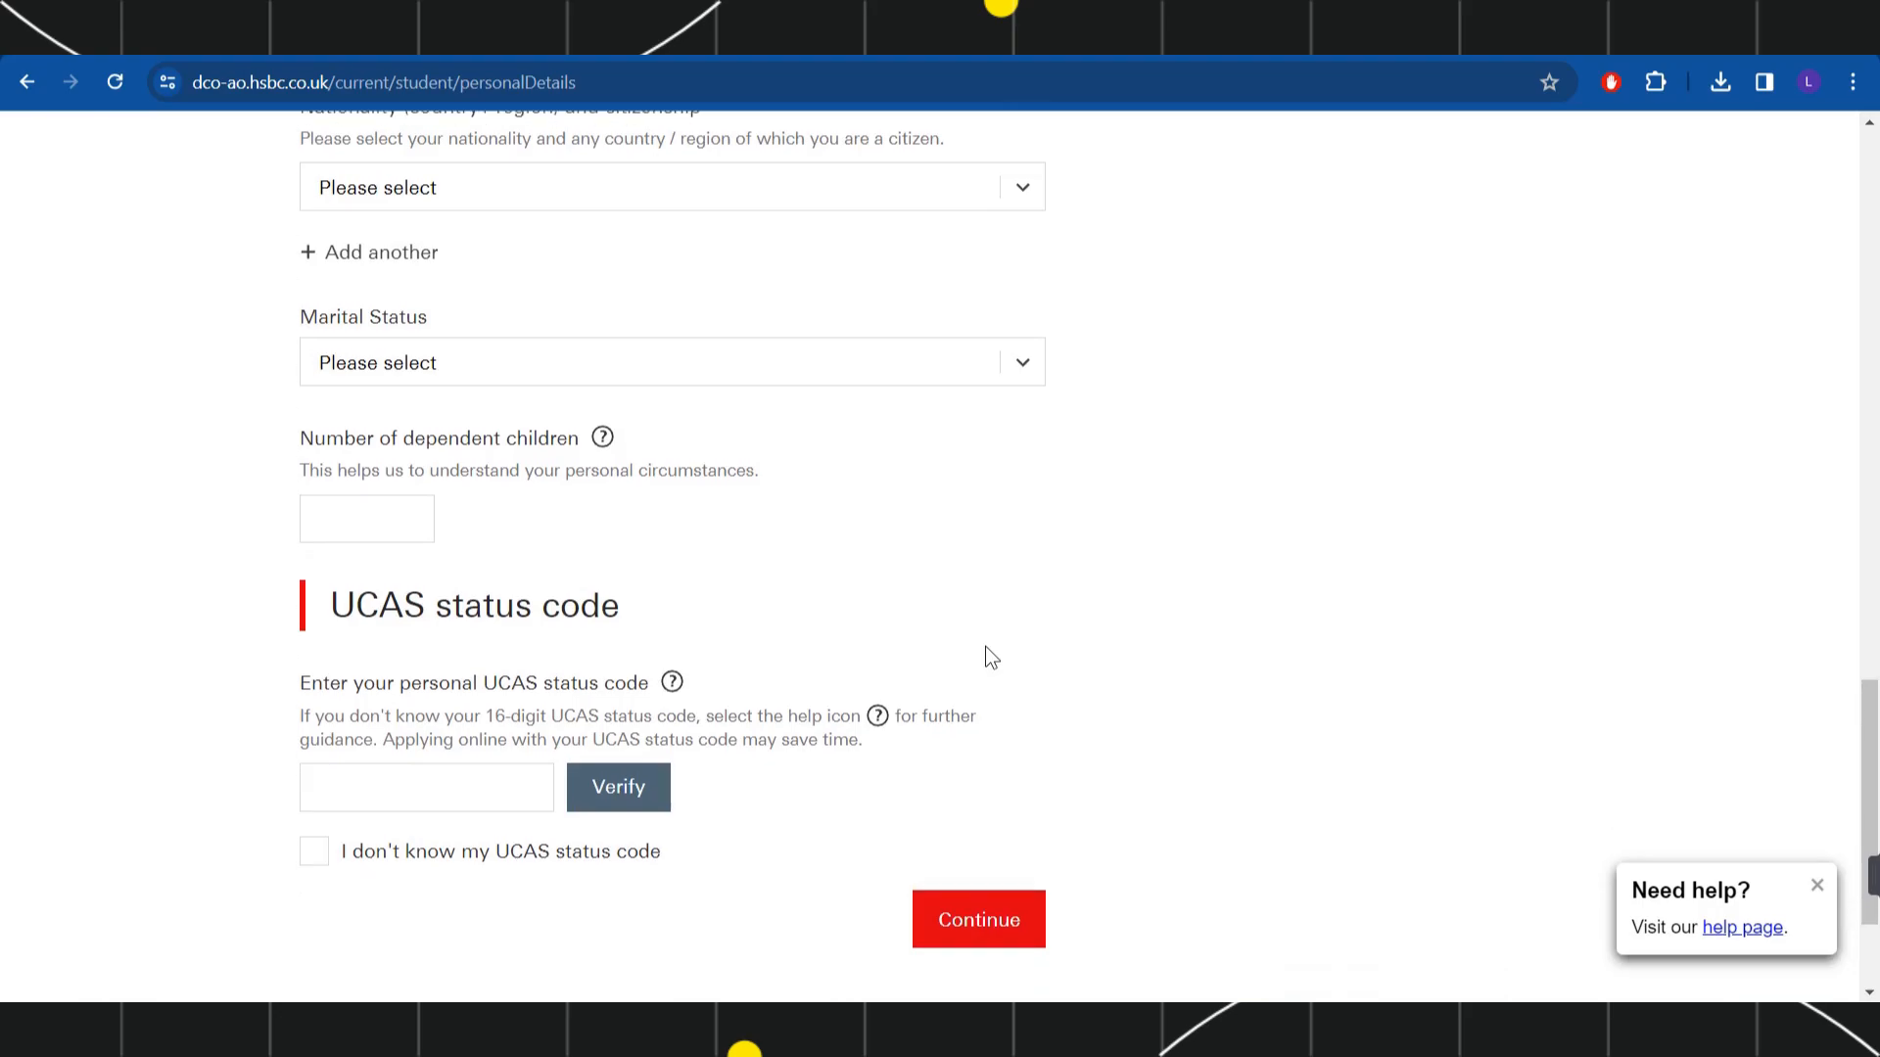
pyautogui.scroll(-3)
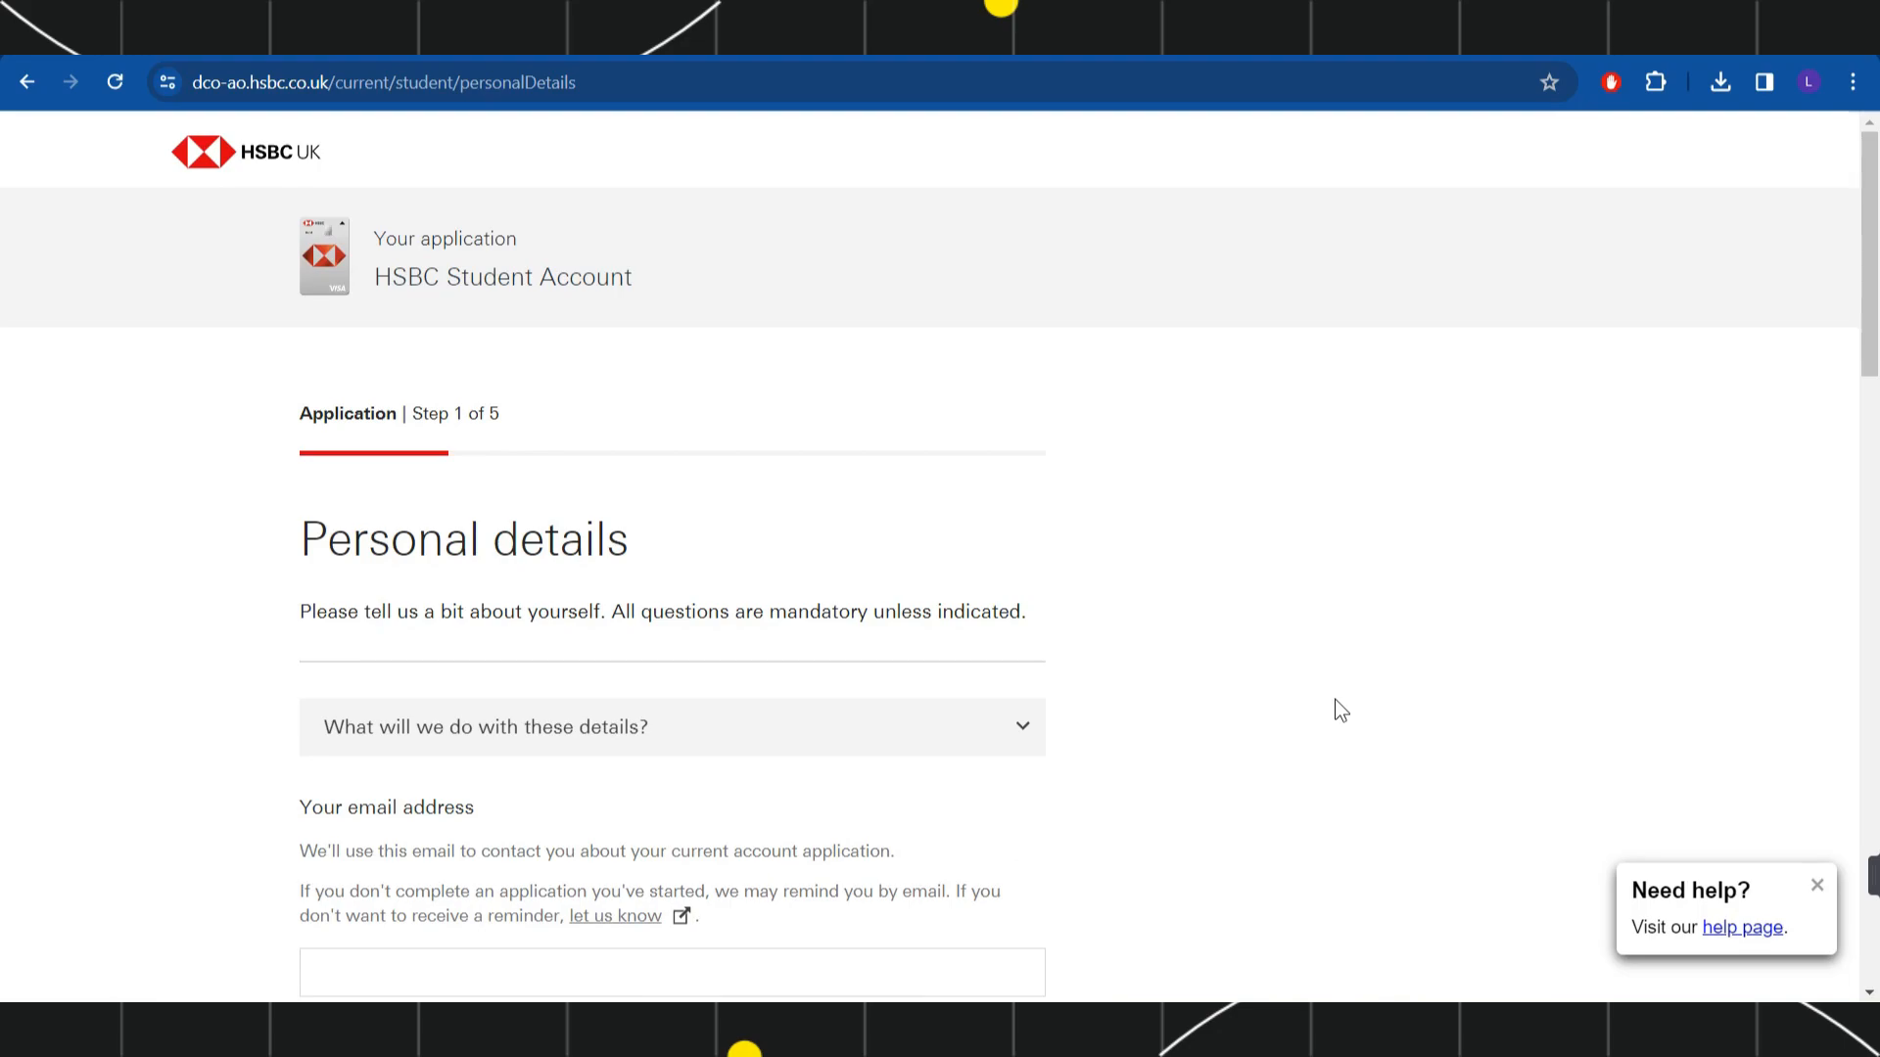
pyautogui.moveTo(611, 456)
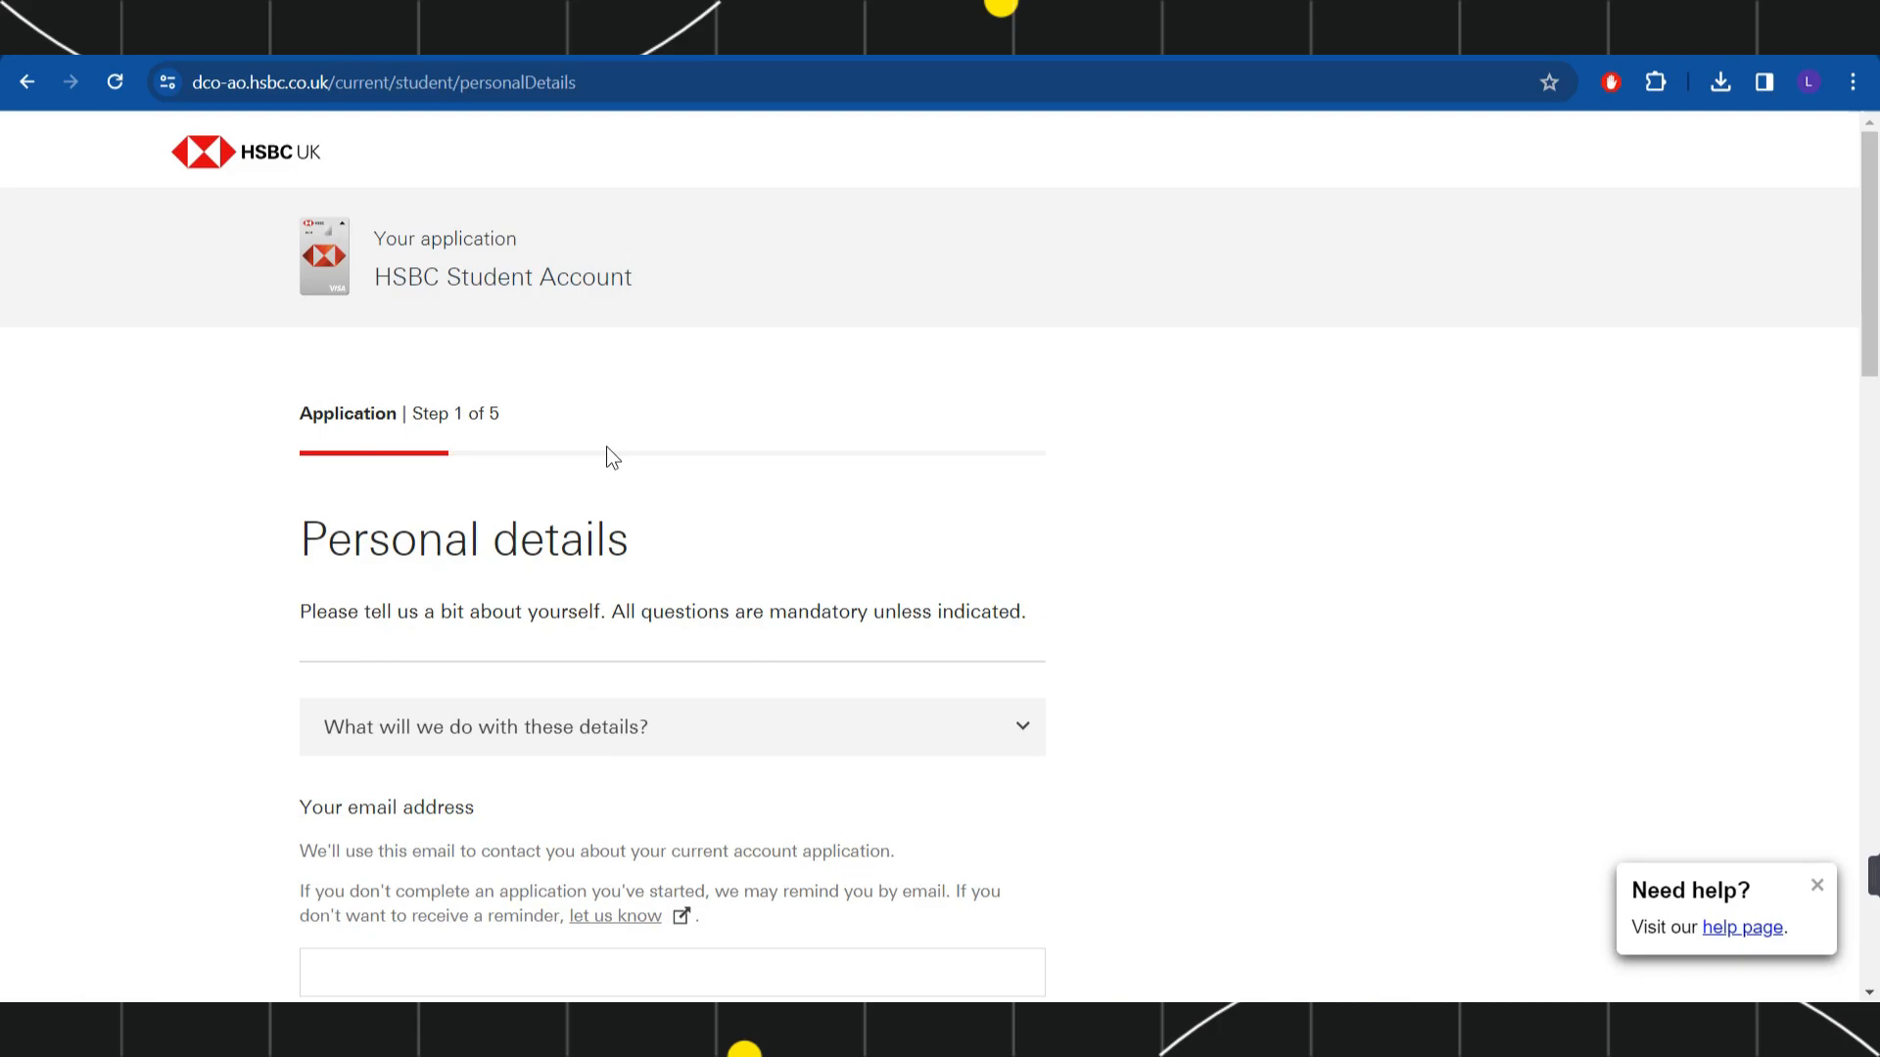
pyautogui.moveTo(423, 458)
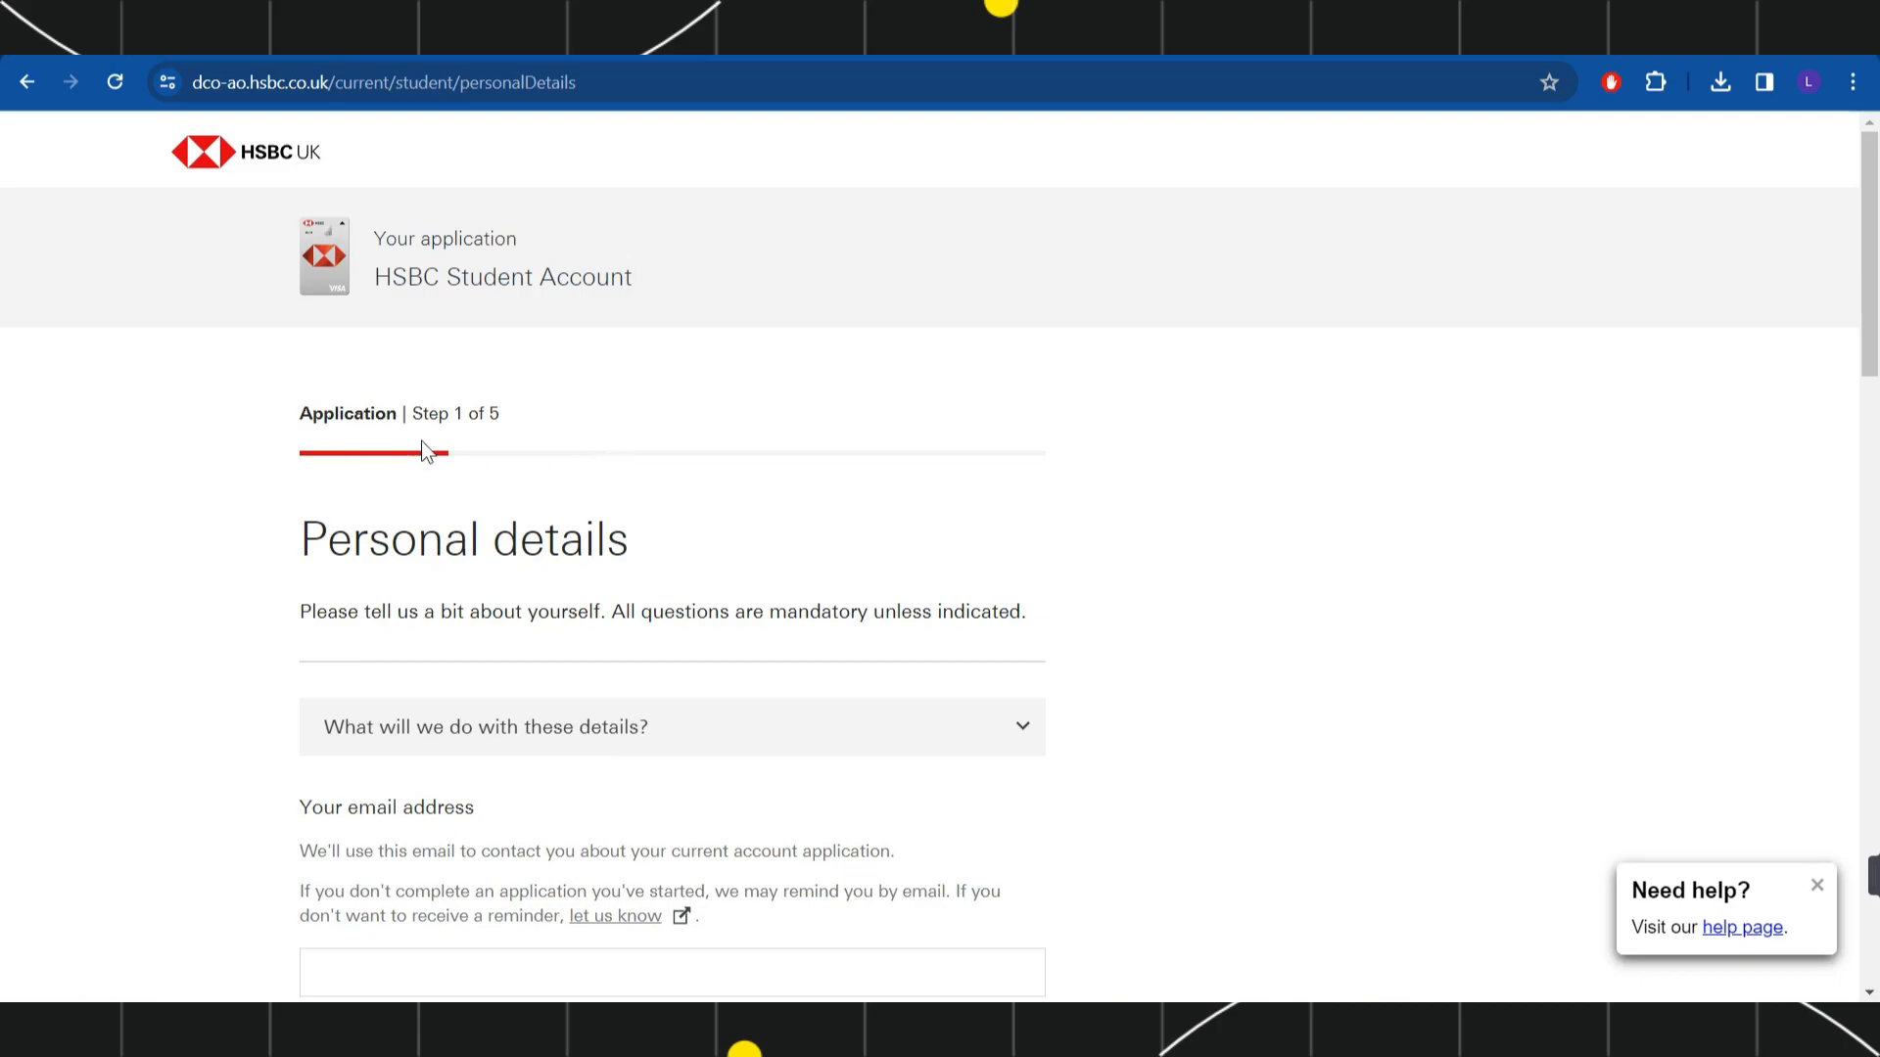
pyautogui.moveTo(459, 466)
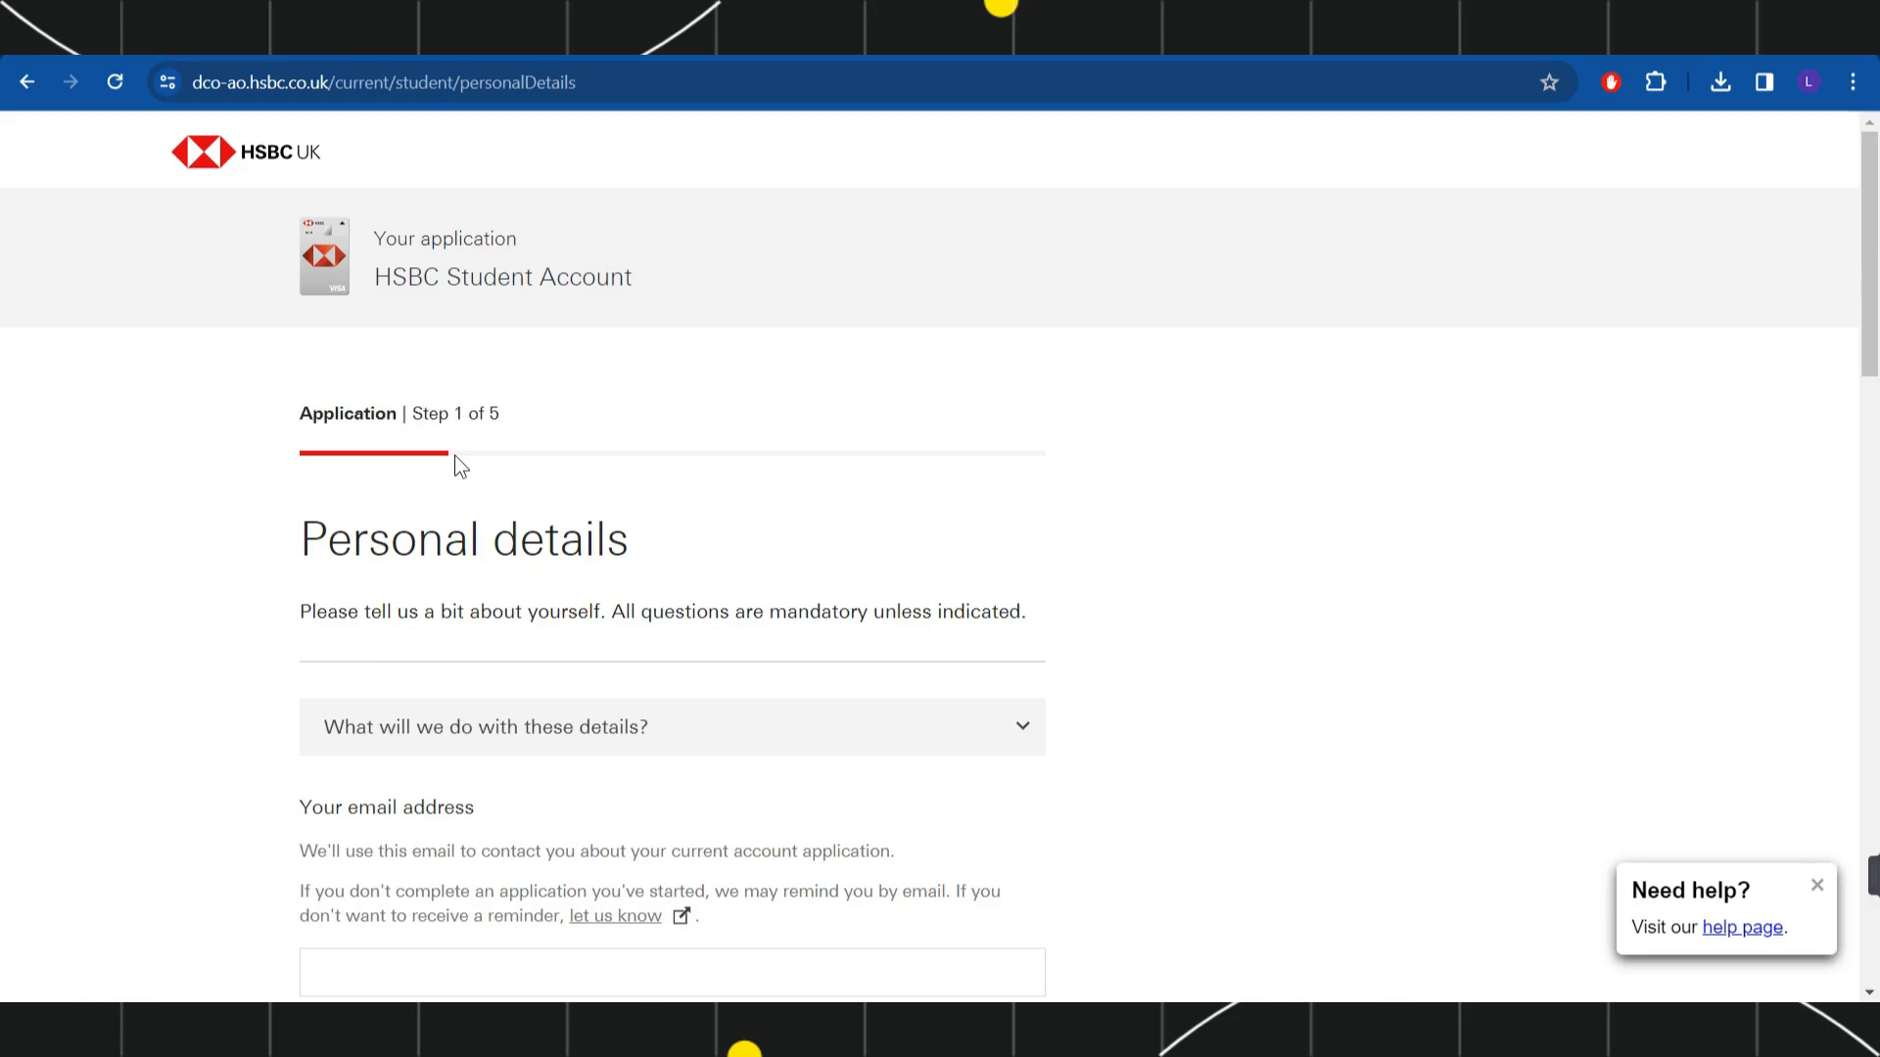
pyautogui.scroll(-3)
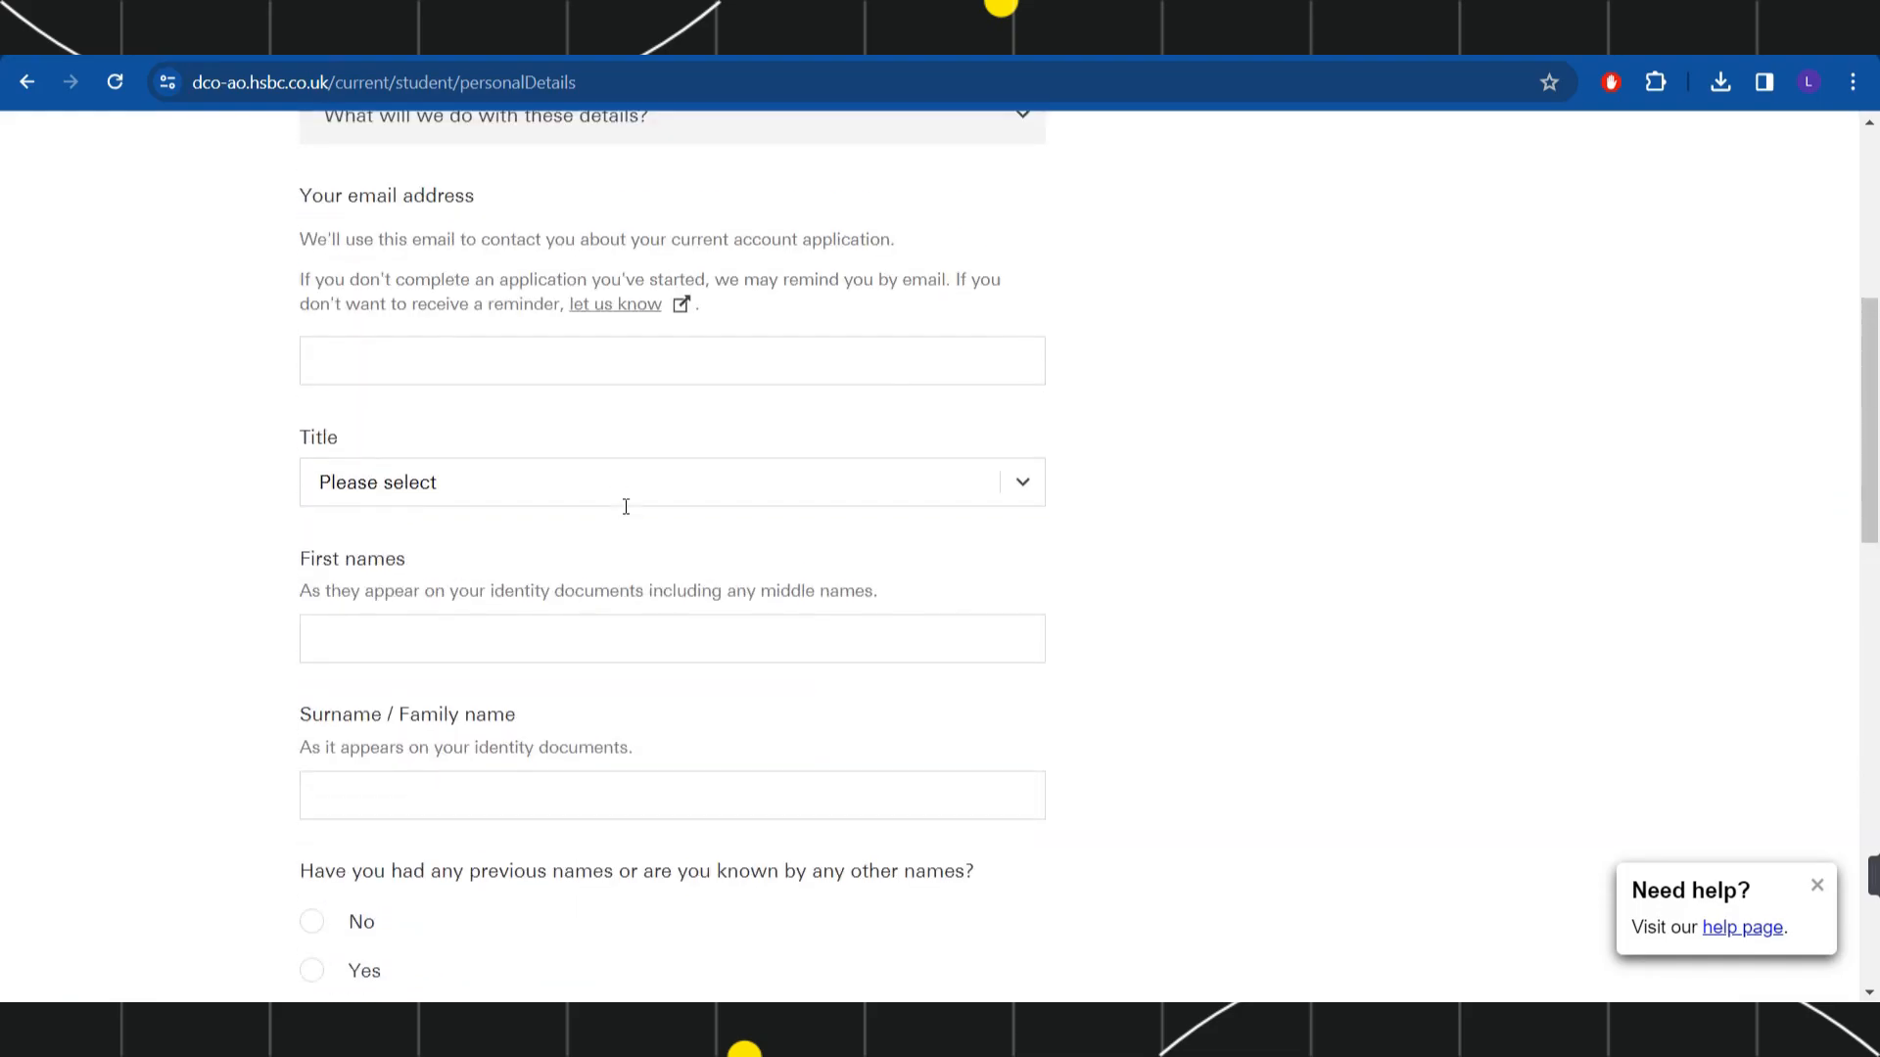
pyautogui.scroll(3)
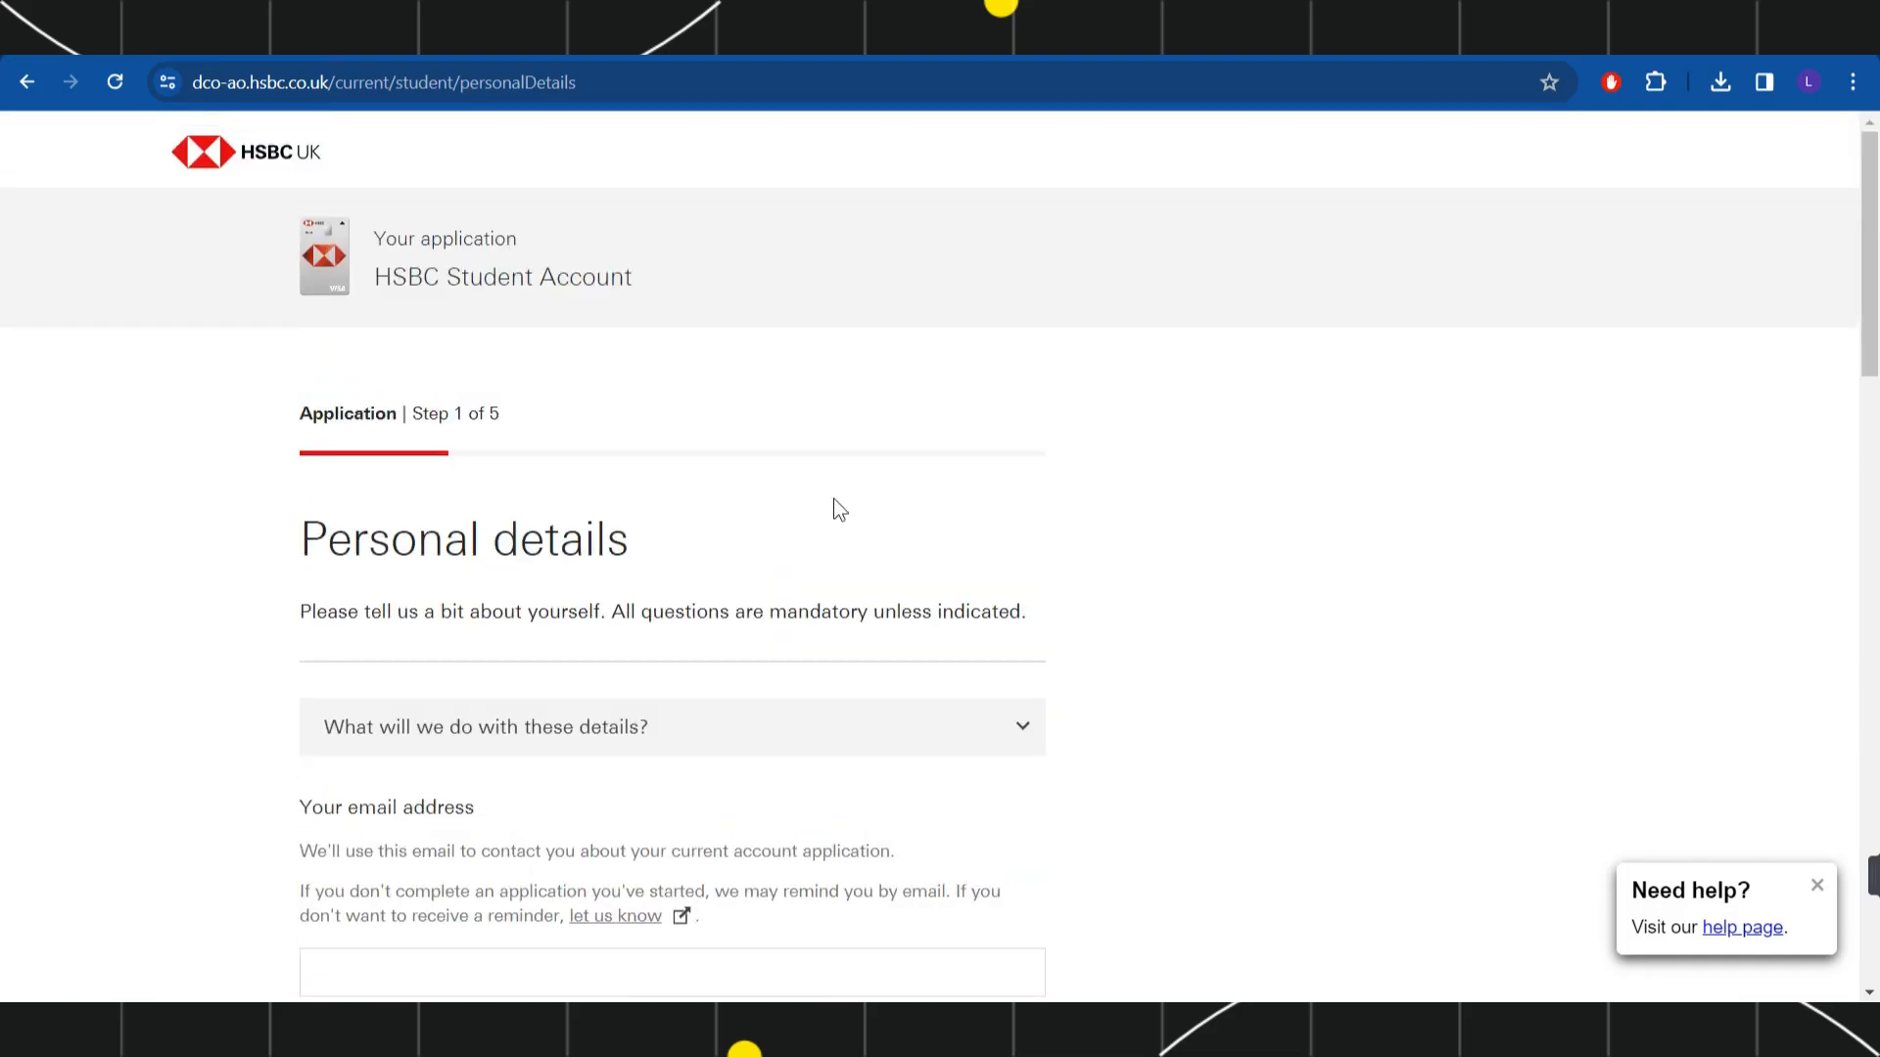
pyautogui.moveTo(1077, 487)
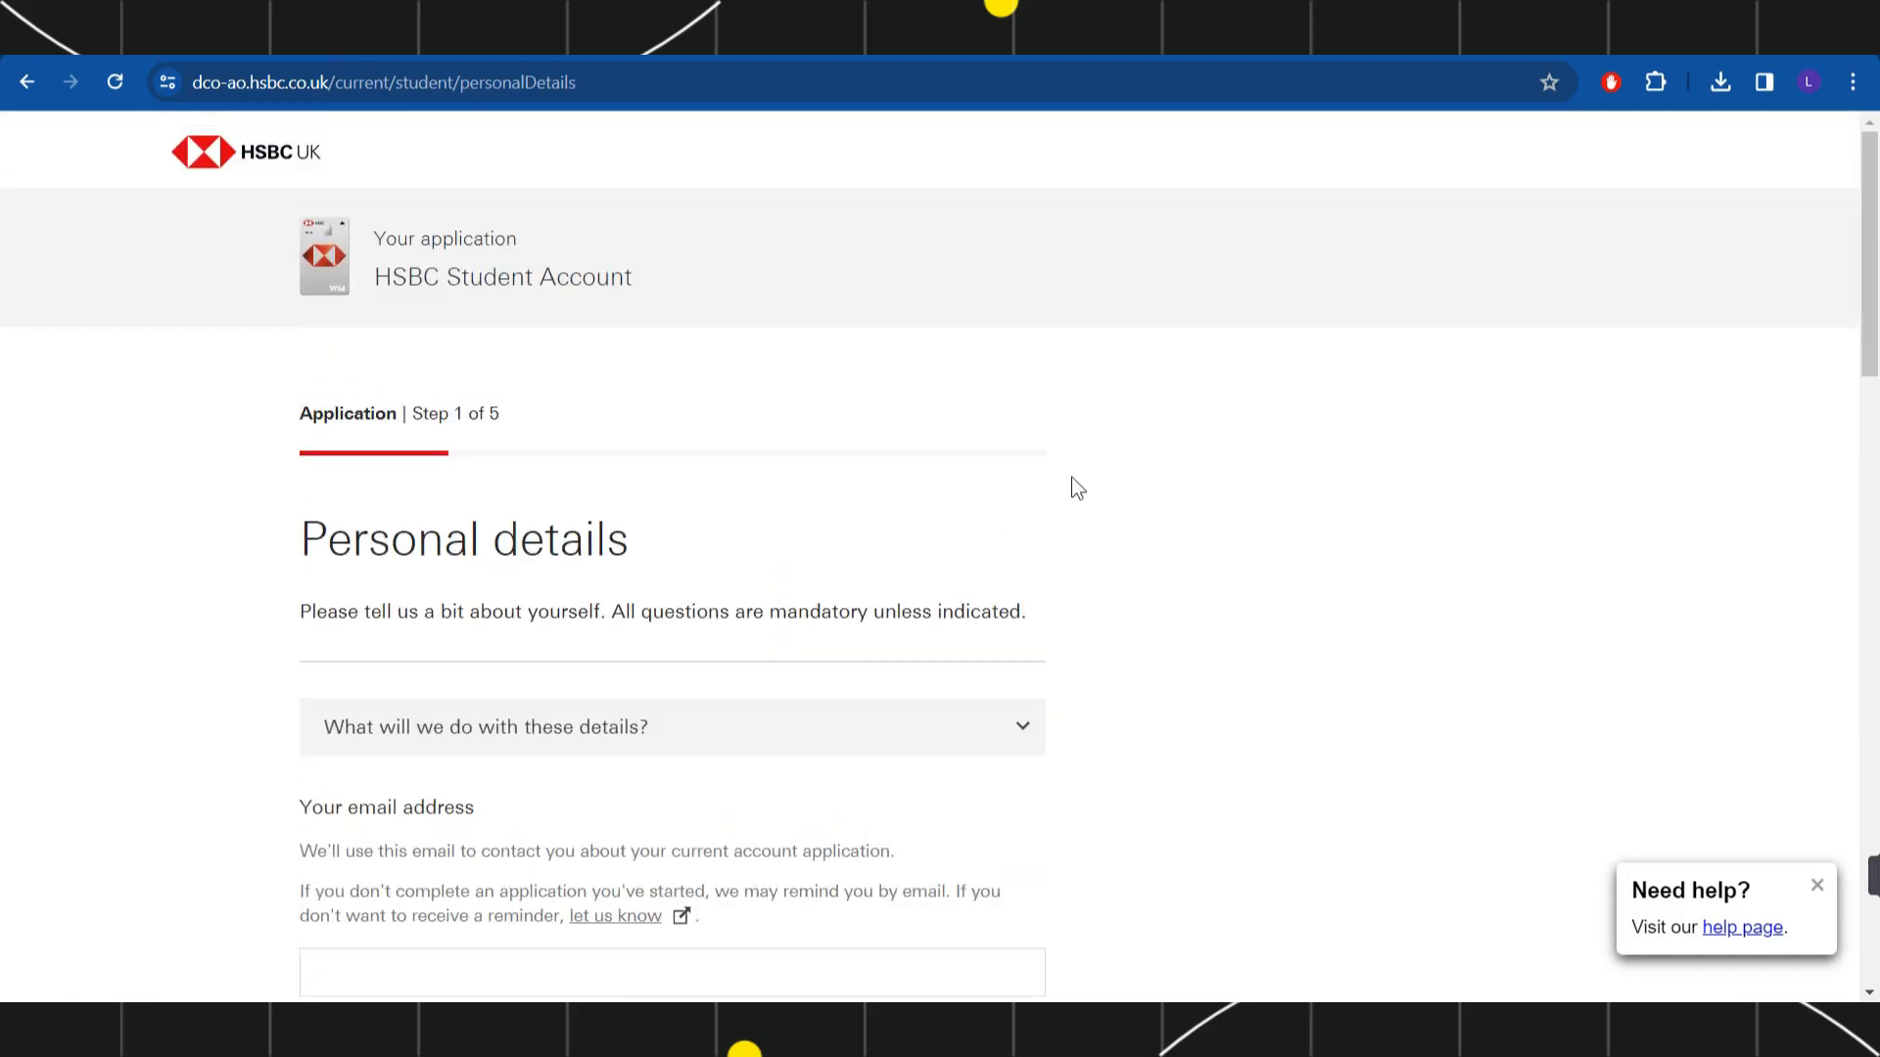